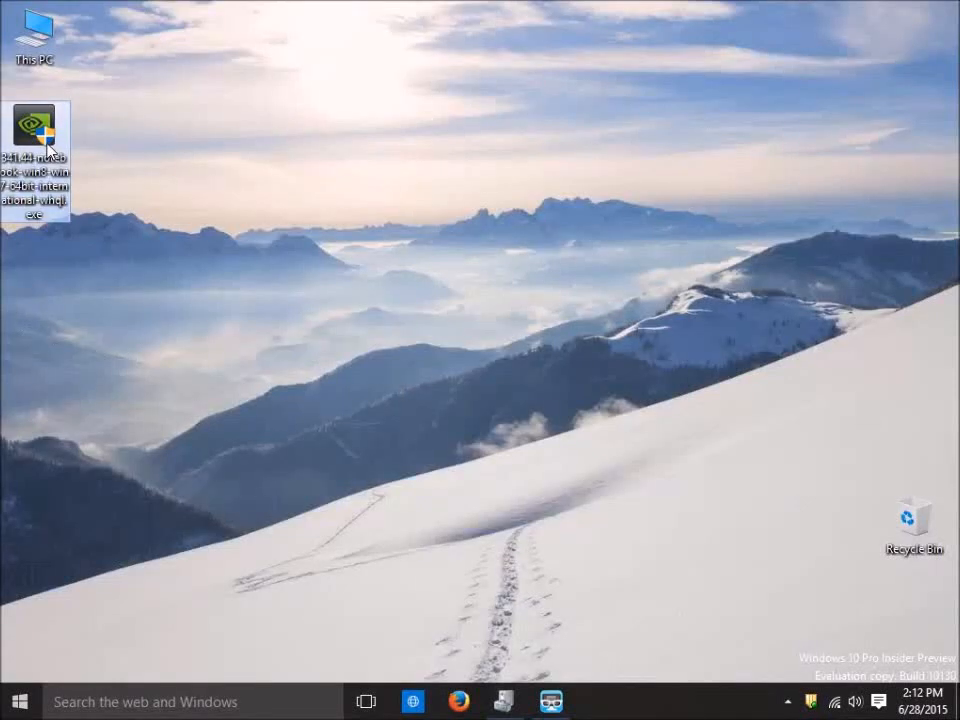
mouse_move(530, 413)
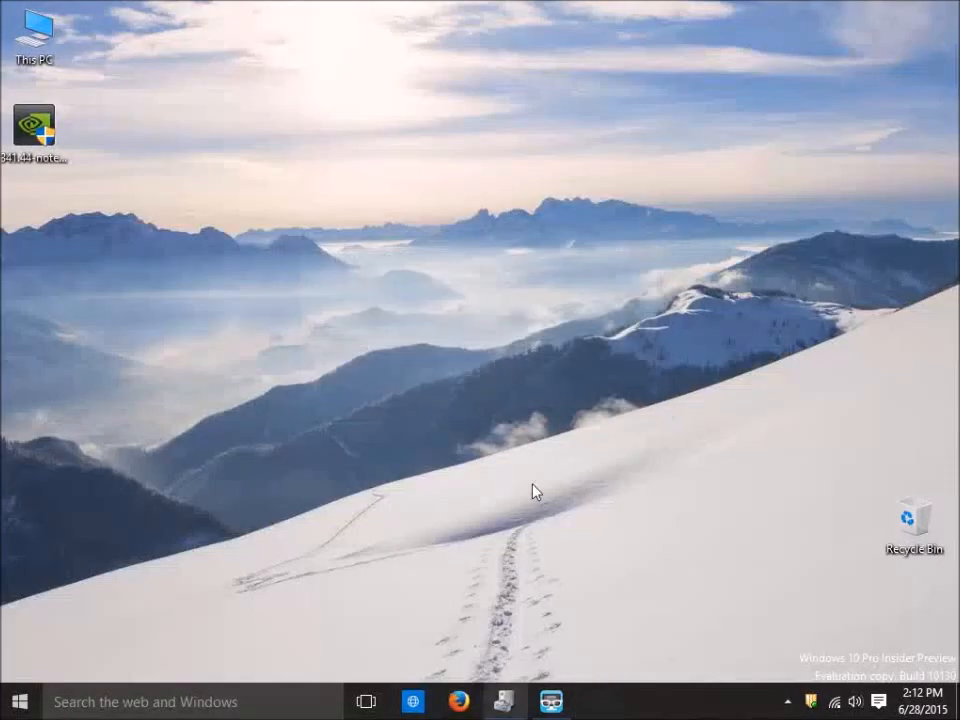
Launch the desktop NVIDIA 341.44 installer and let its system check fail.
double_click(34, 124)
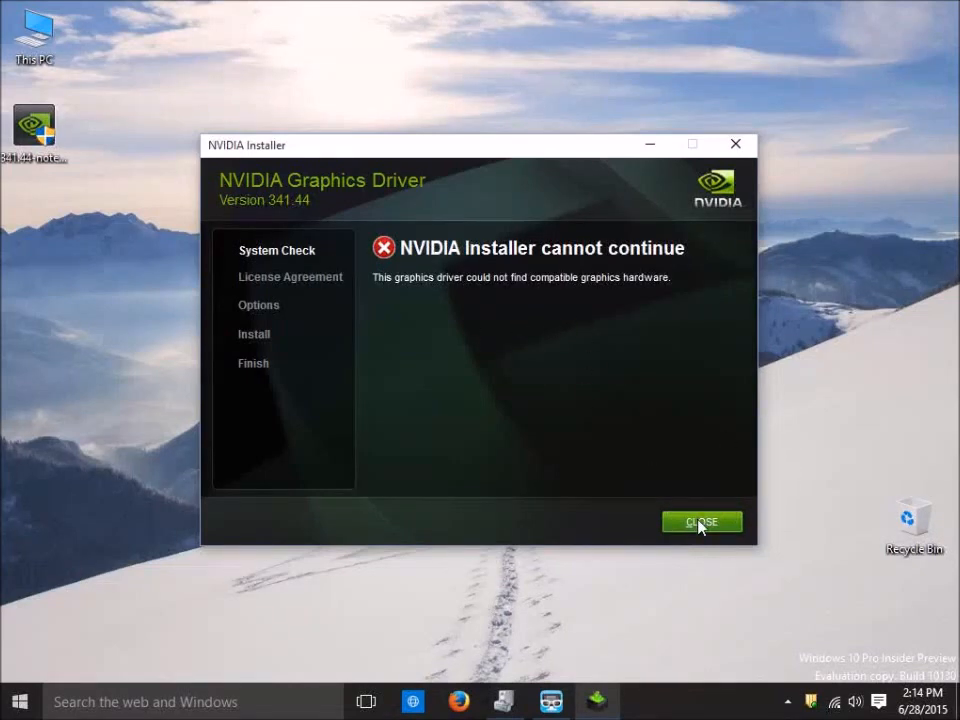
Close the failed installer, reopen Device Manager and expand Display adapters.
left_click(701, 521)
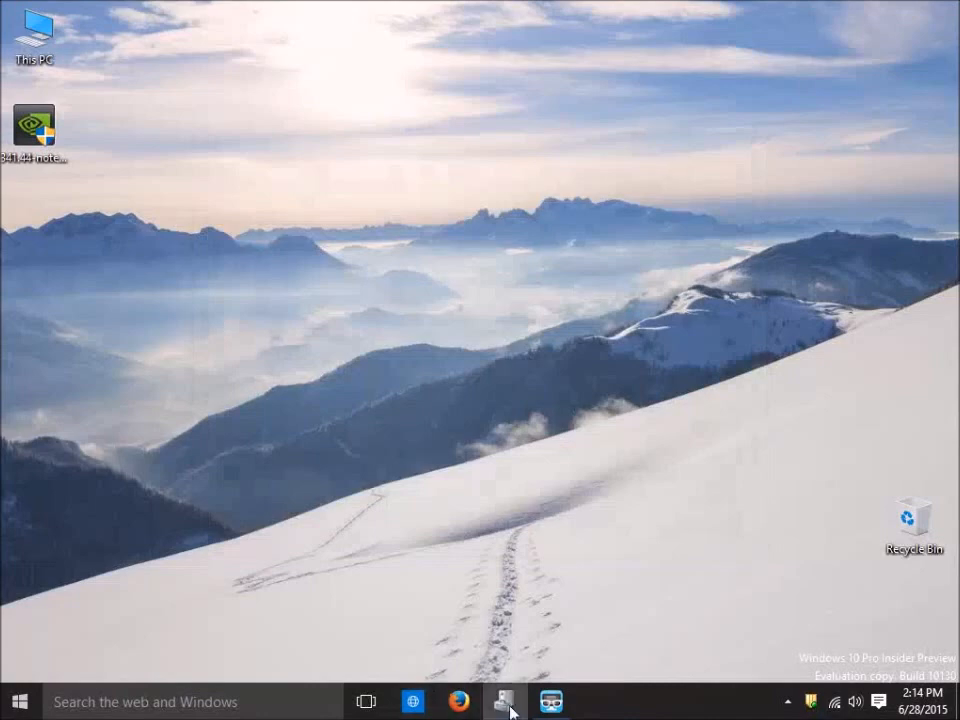
left_click(503, 701)
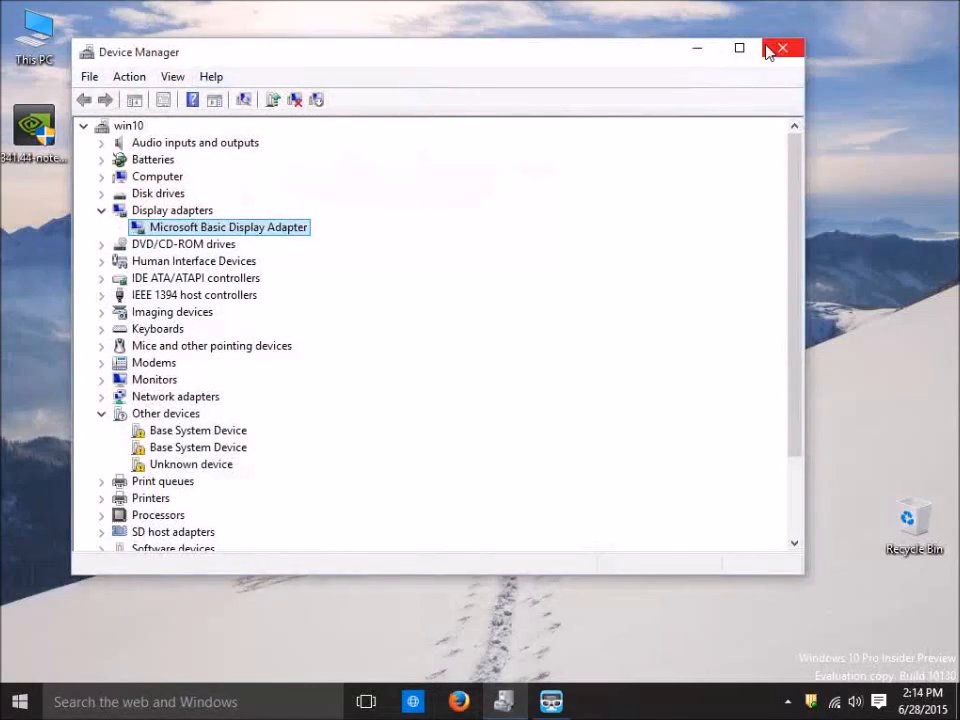
mouse_move(278, 235)
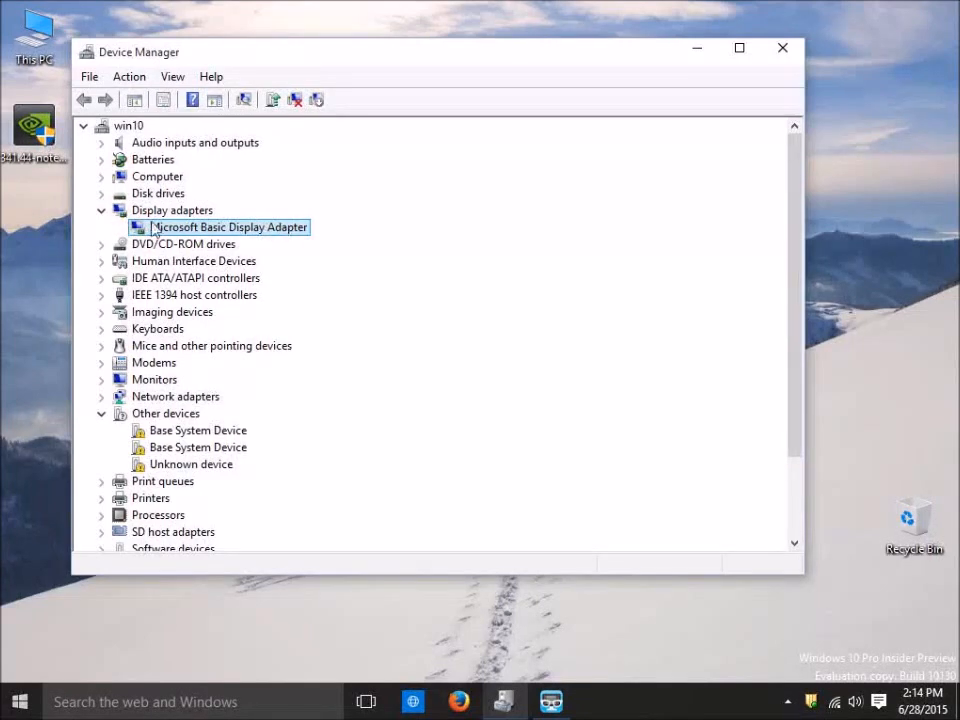
right_click(228, 227)
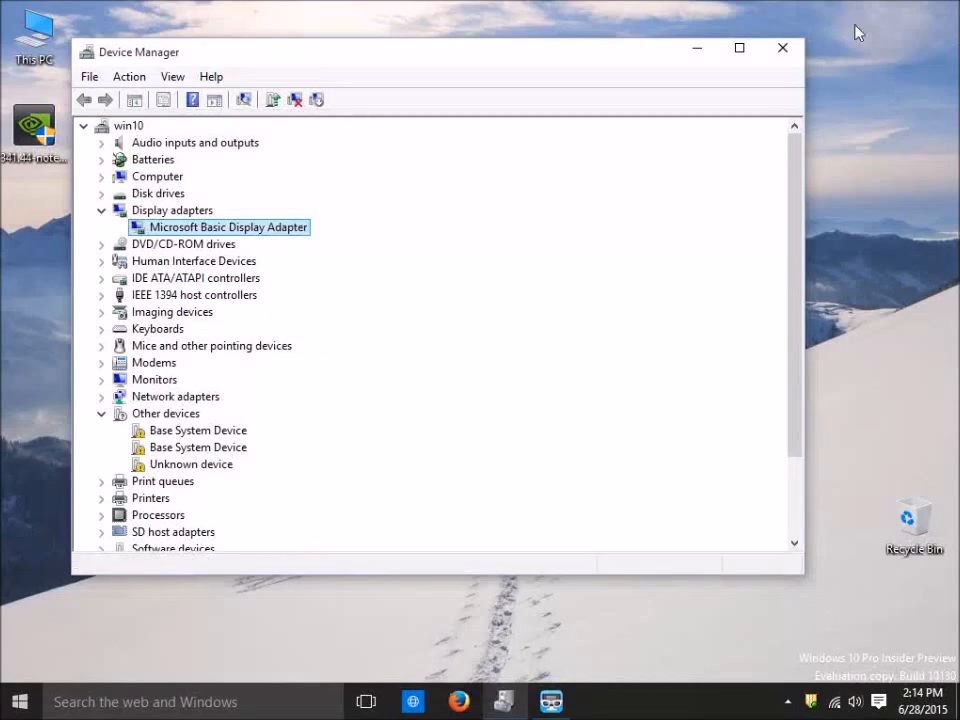
left_click(782, 47)
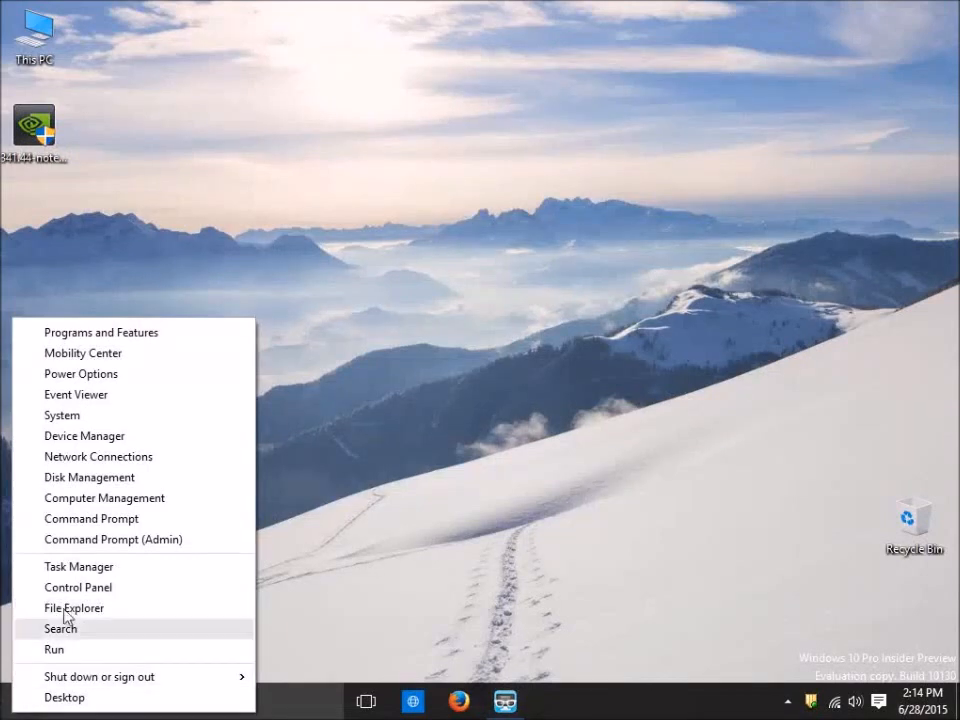
left_click(60, 628)
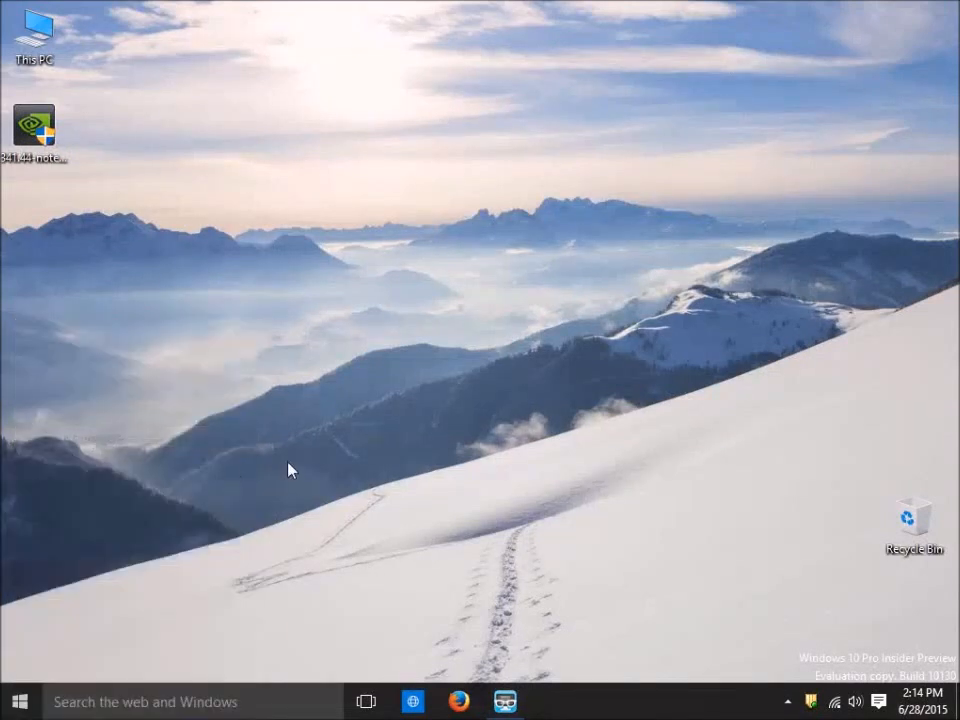
mouse_move(322, 420)
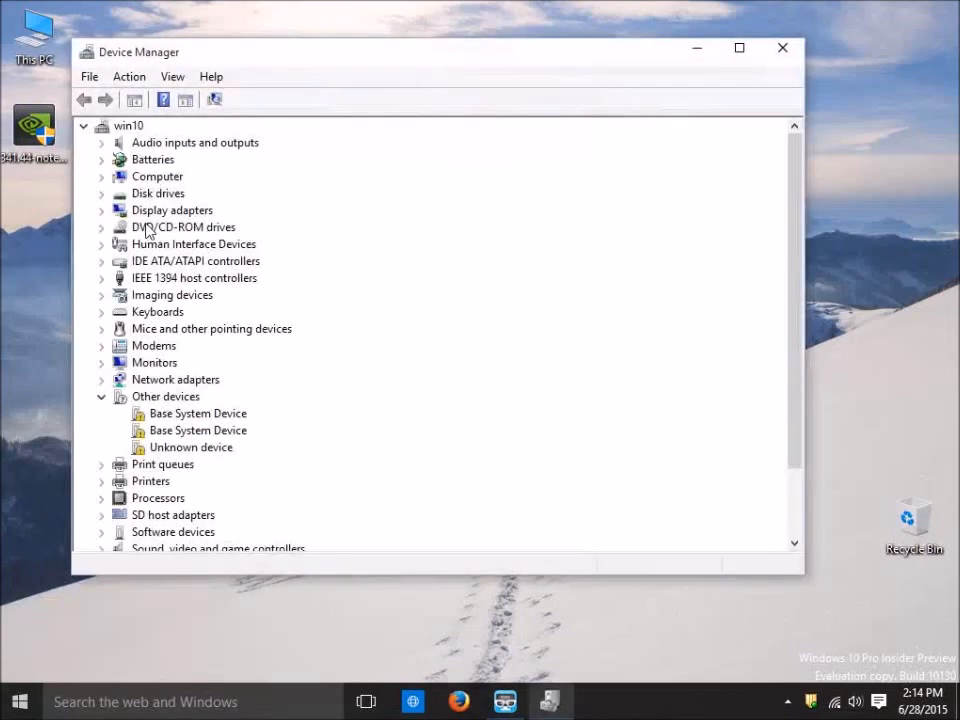
left_click(101, 210)
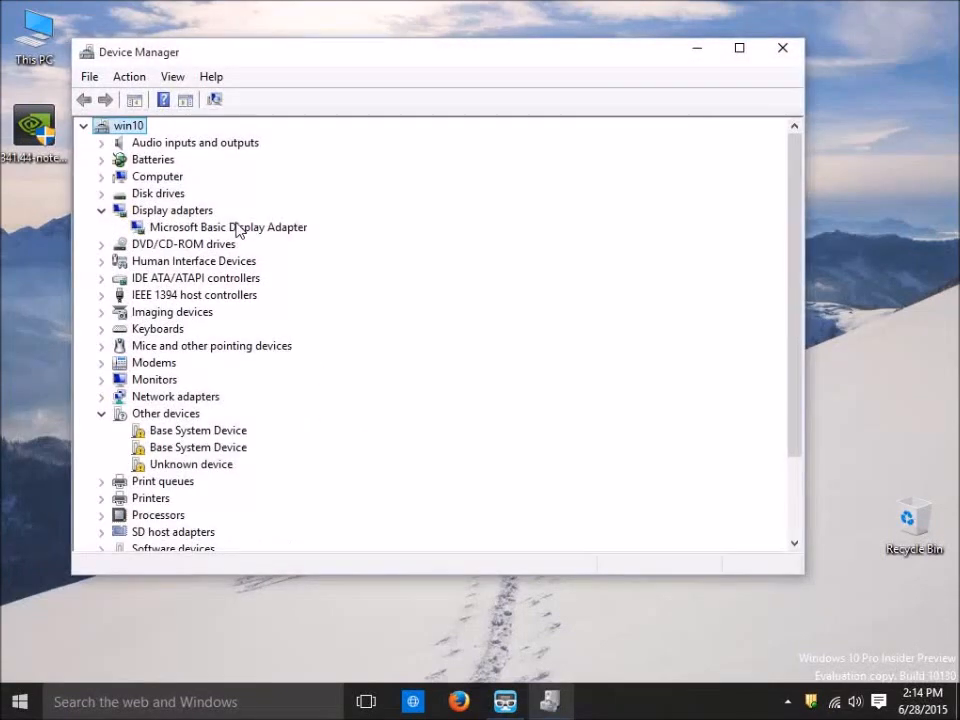
View Hardware Ids in the adapter's properties, selecting PCI\VEN_10DE&DEV_0649&SUBSYS_056710DE.
right_click(227, 227)
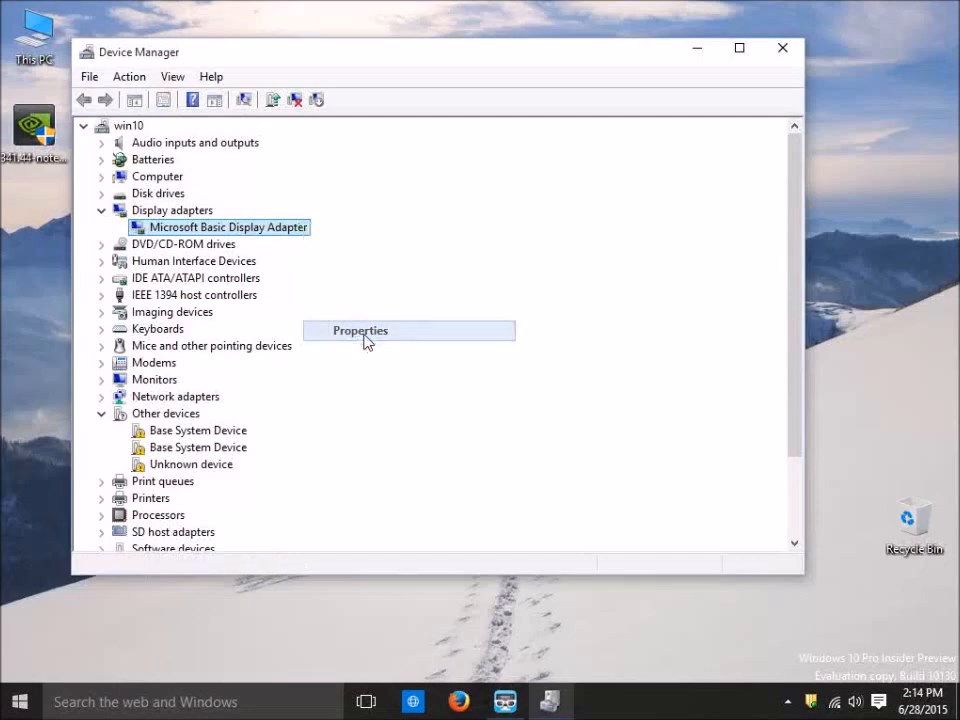
left_click(359, 330)
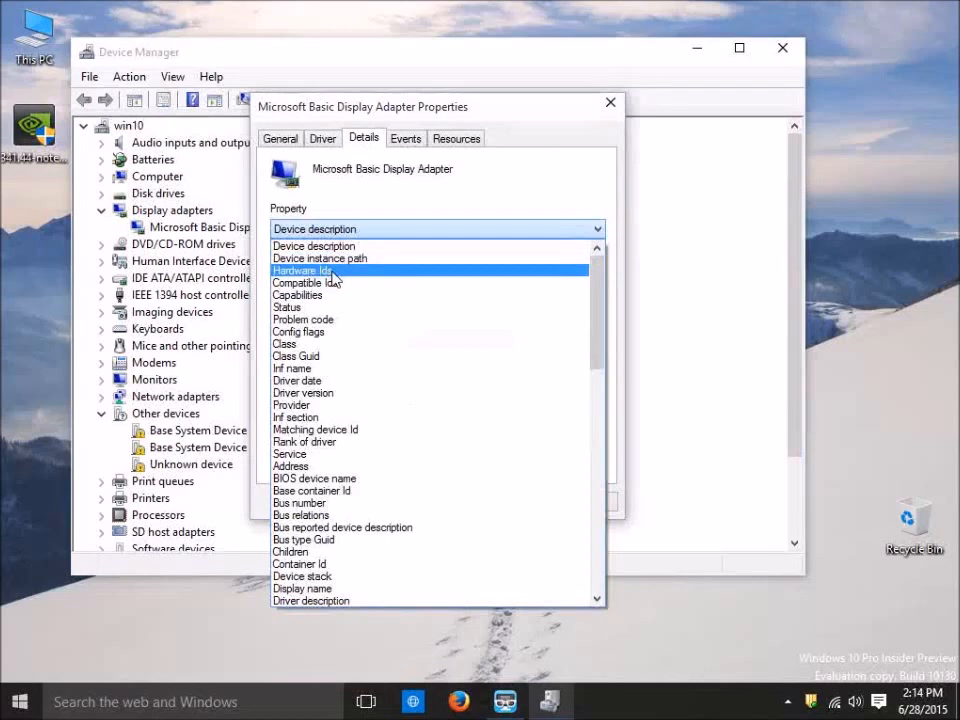
left_click(302, 270)
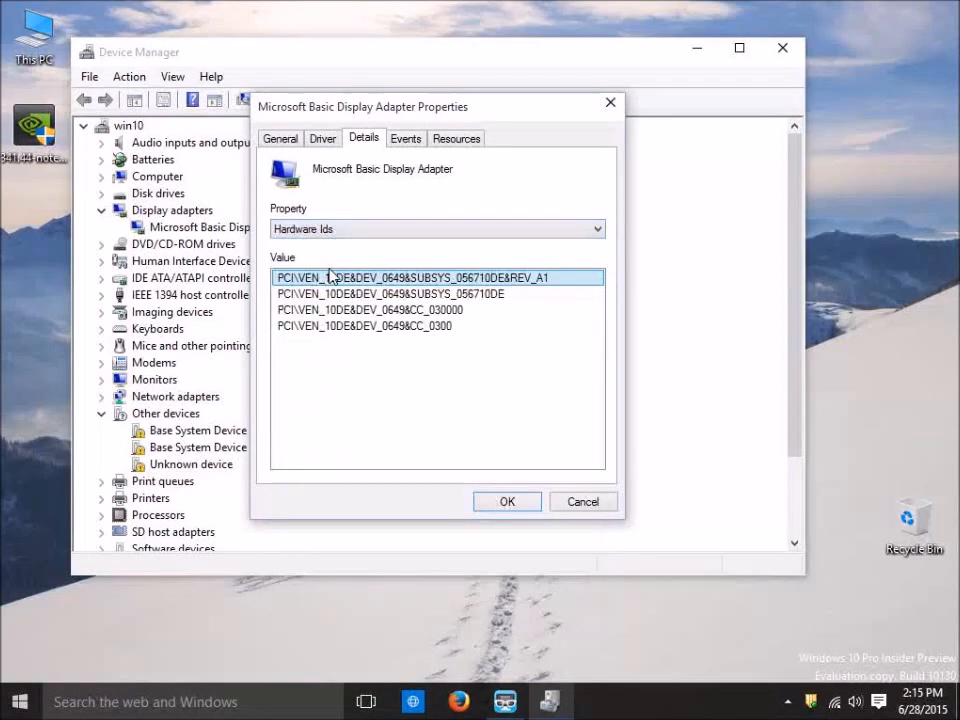
left_click(437, 293)
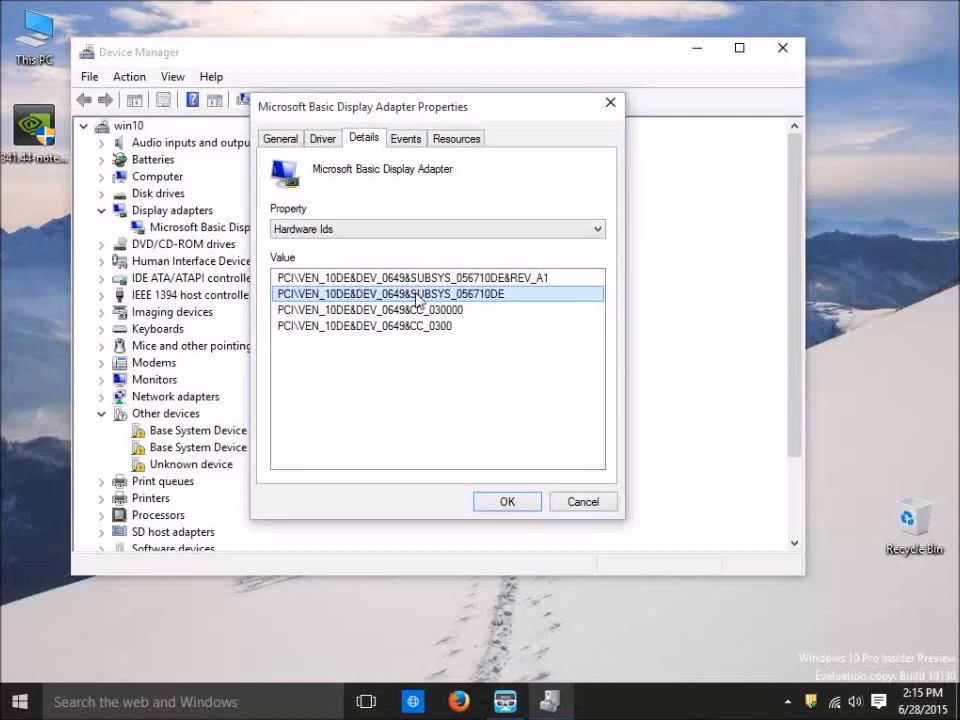
mouse_move(500, 303)
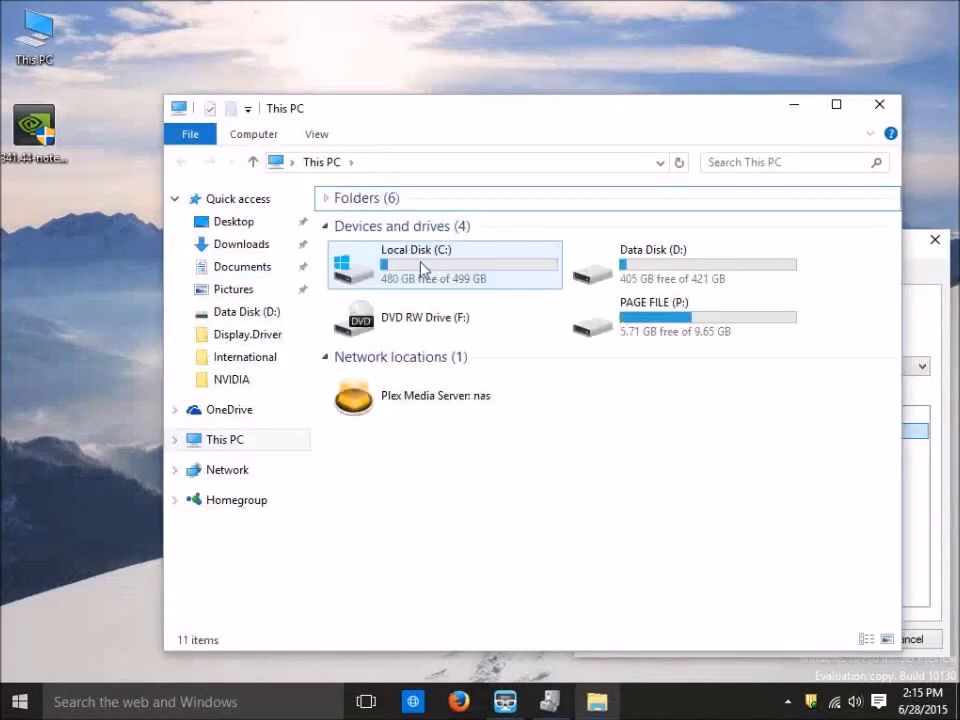
Browse from C: through NVIDIA\DisplayDriver\341.44\Win8_WinVista_Win7_64 into Display.Driver.
double_click(415, 264)
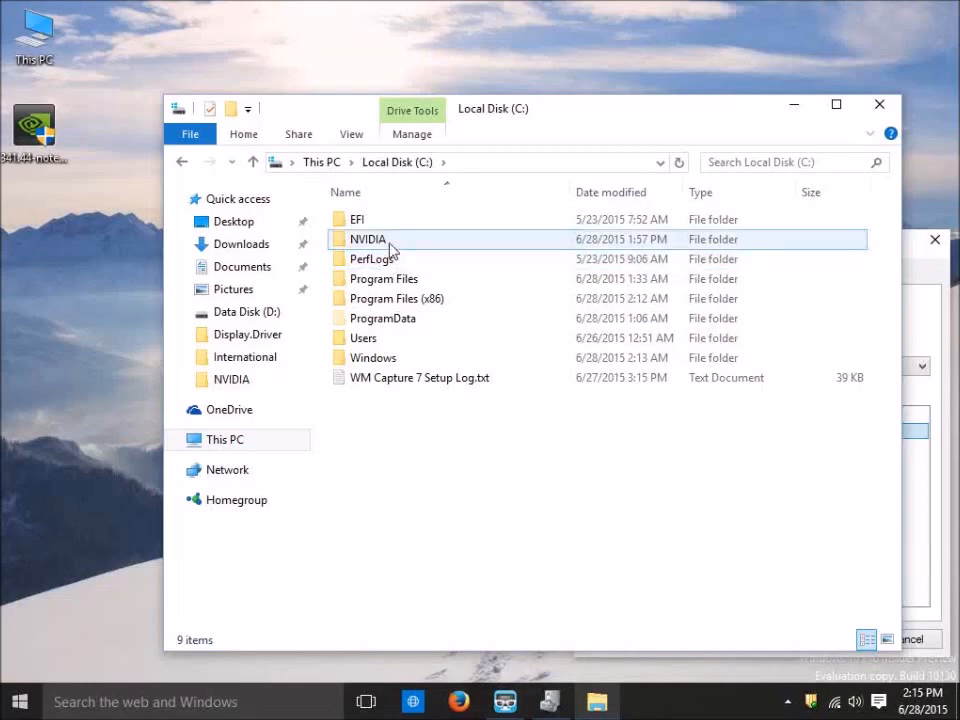
double_click(367, 239)
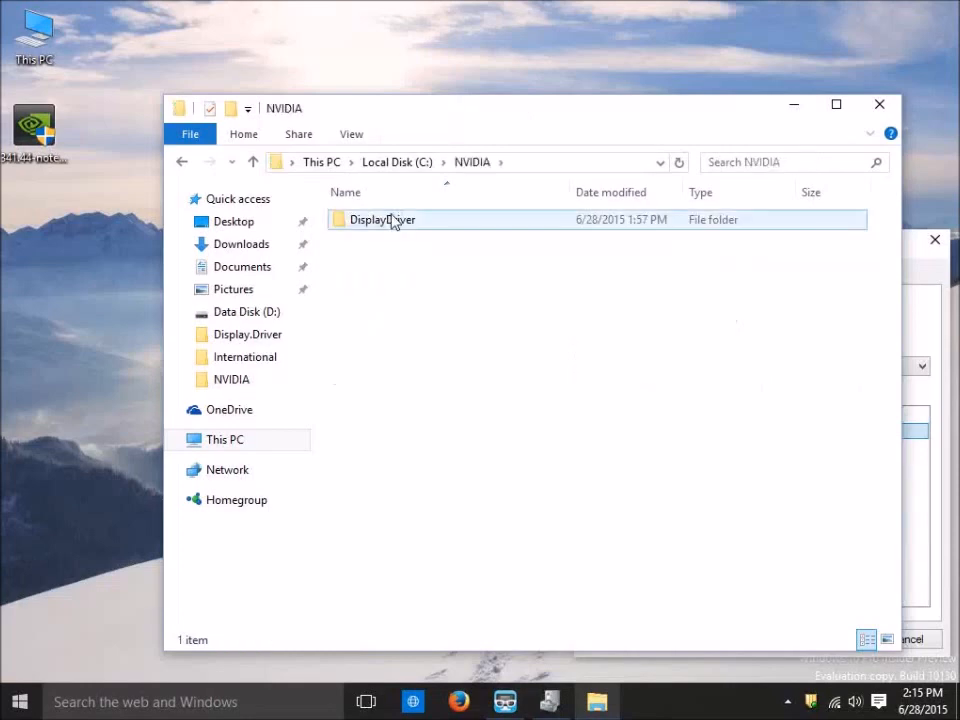
double_click(381, 219)
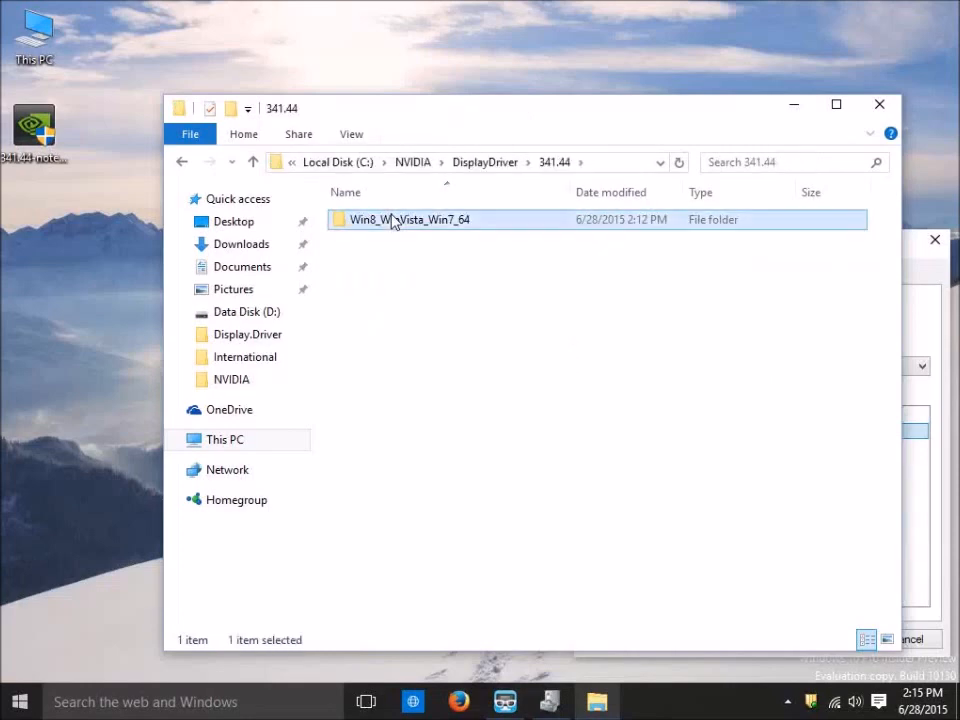
double_click(407, 219)
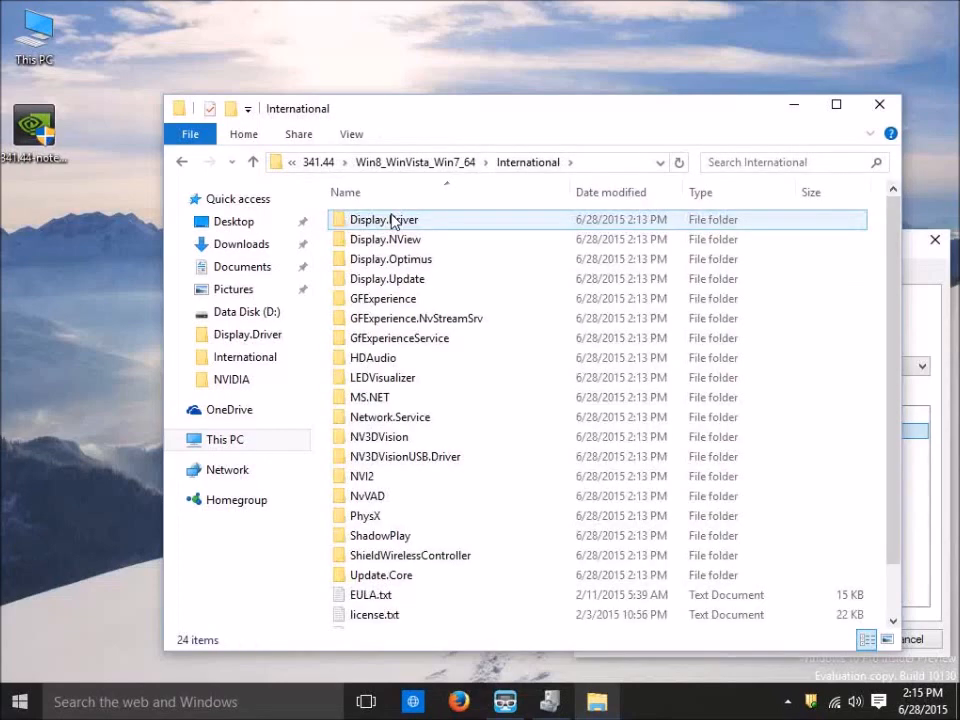
left_click(384, 219)
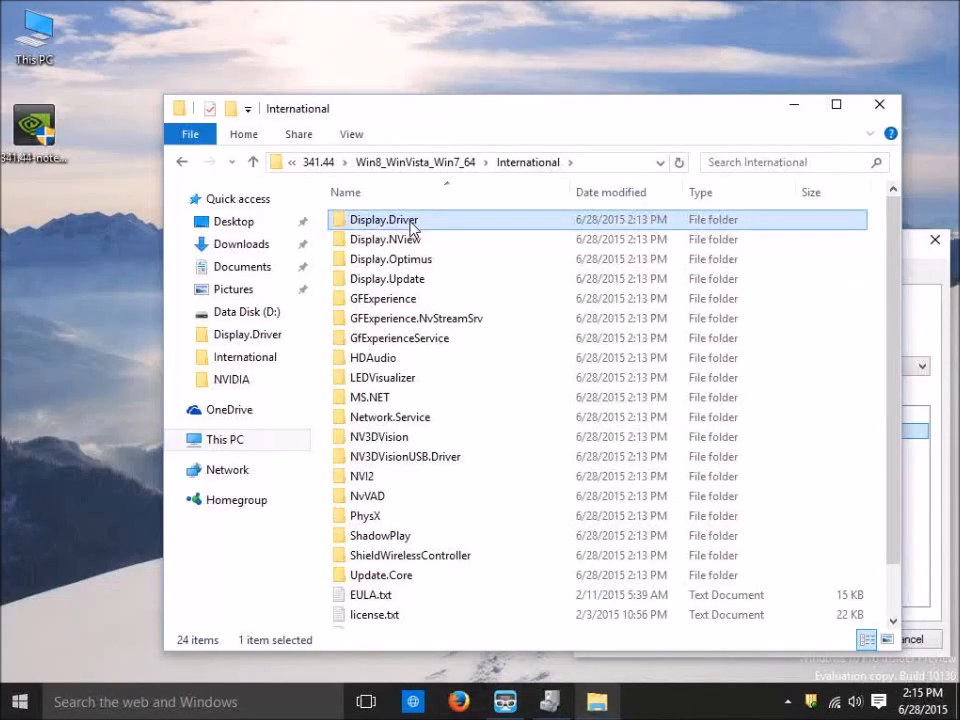
double_click(384, 219)
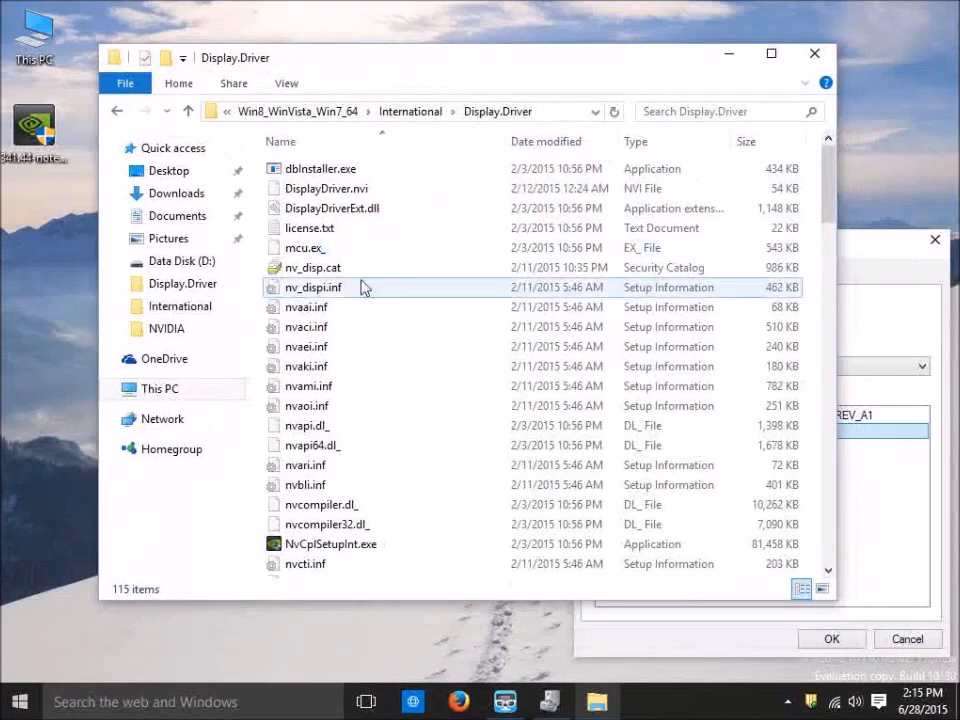
Compare the nvaai.inf and nv_dispi.inf files, ending with nv_dispi.inf selected.
left_click(313, 287)
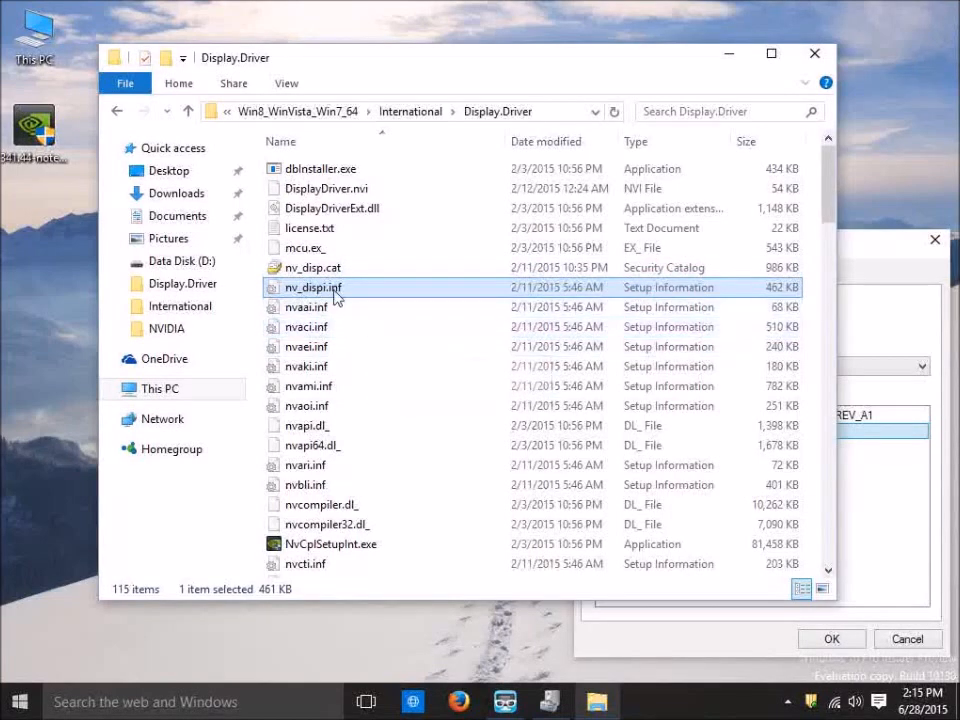
mouse_move(330, 307)
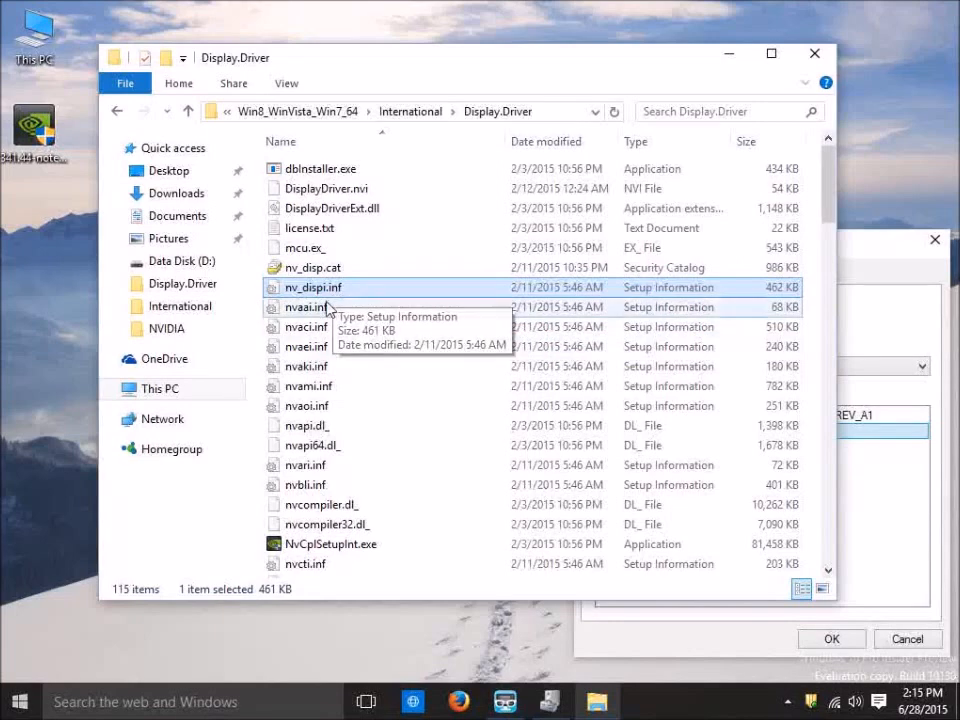
left_click(306, 307)
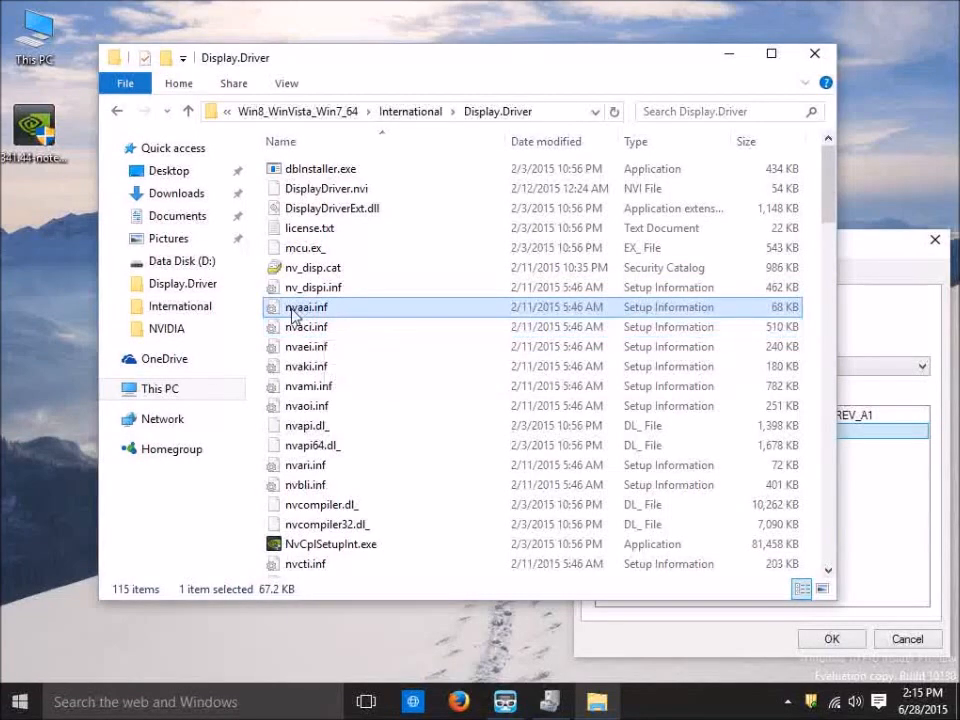
mouse_move(320, 318)
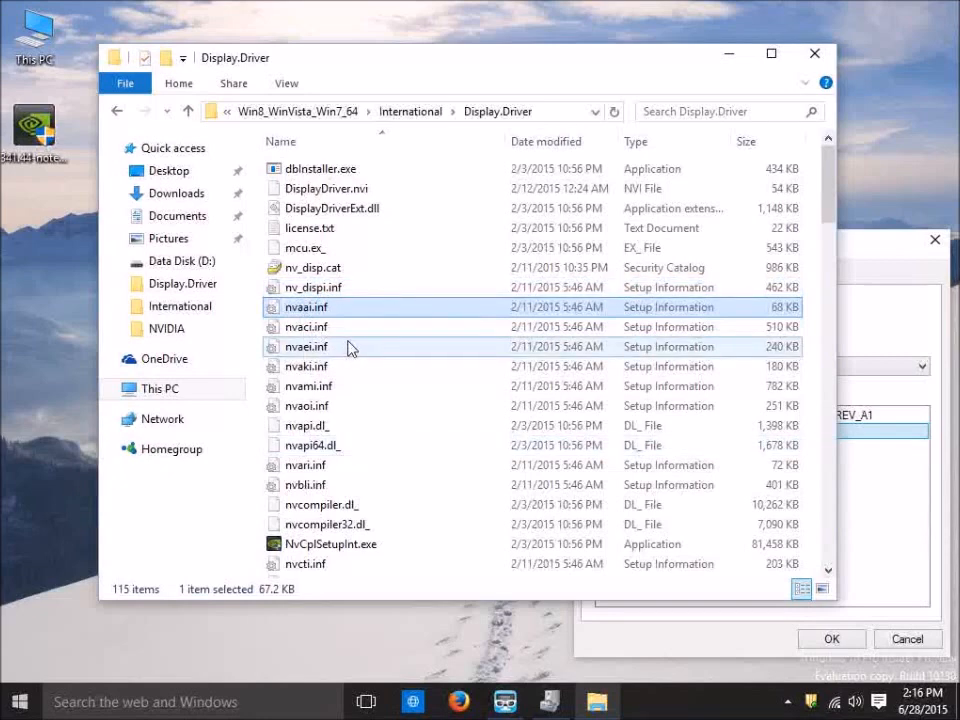
mouse_move(346, 375)
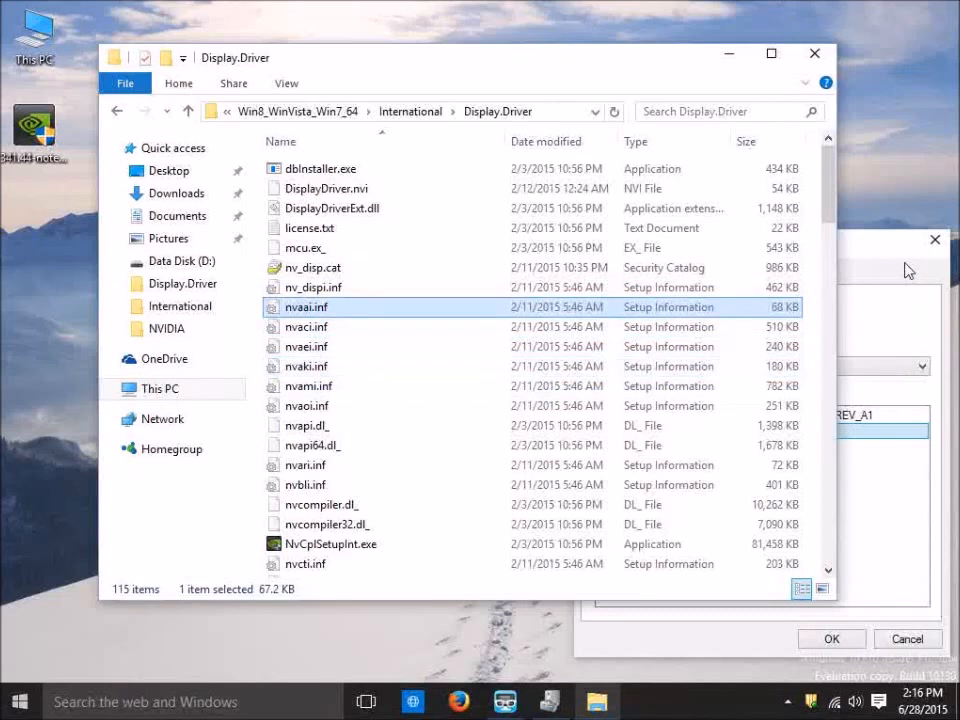
left_click(313, 287)
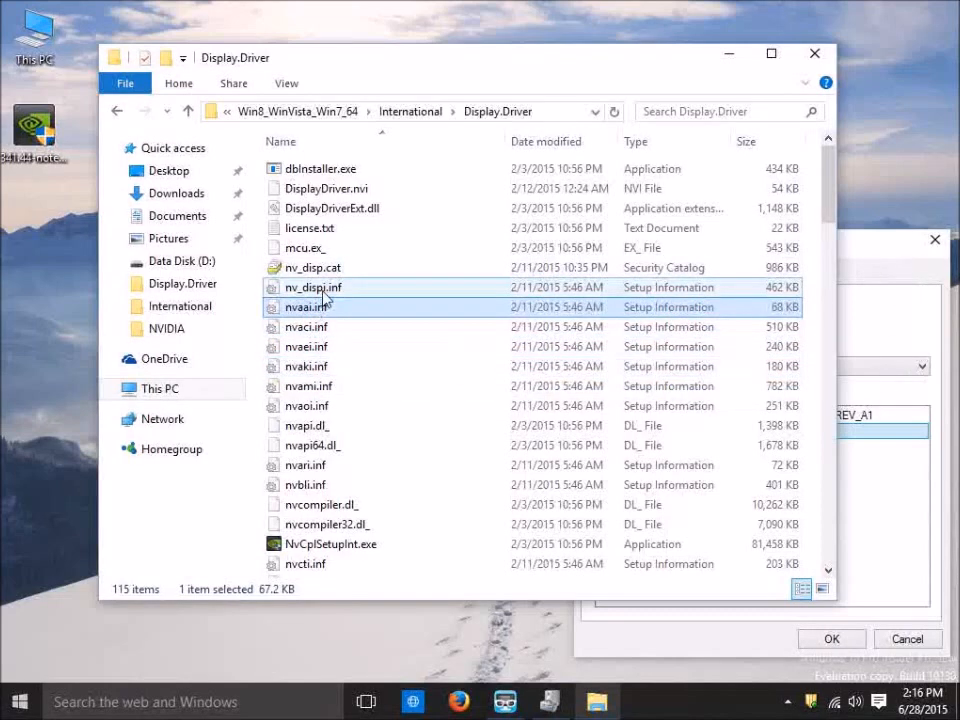
mouse_move(313, 287)
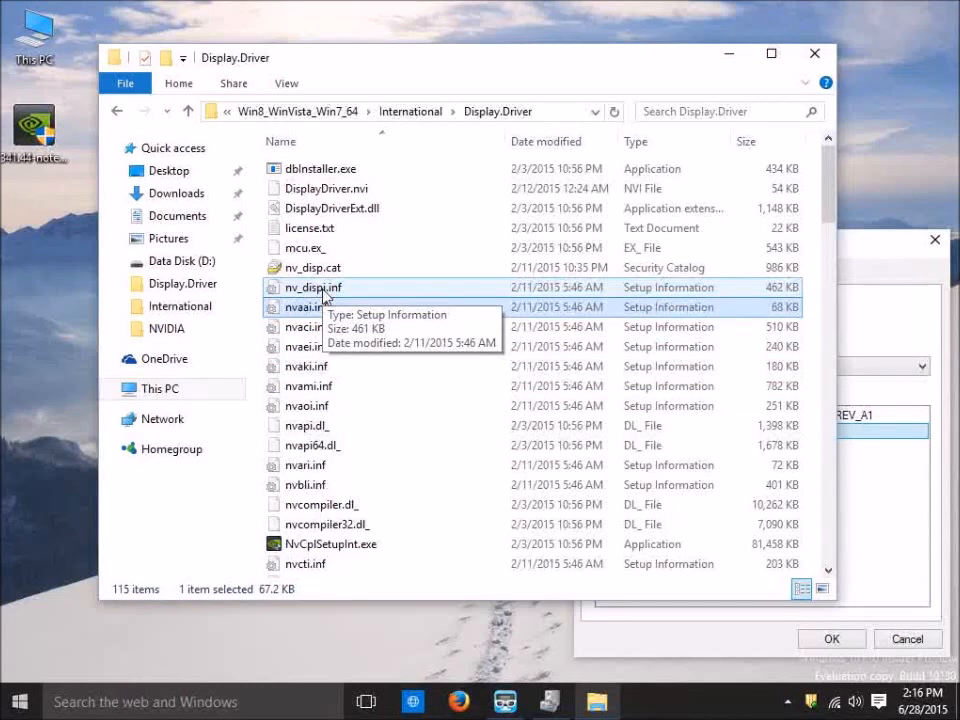
mouse_move(347, 346)
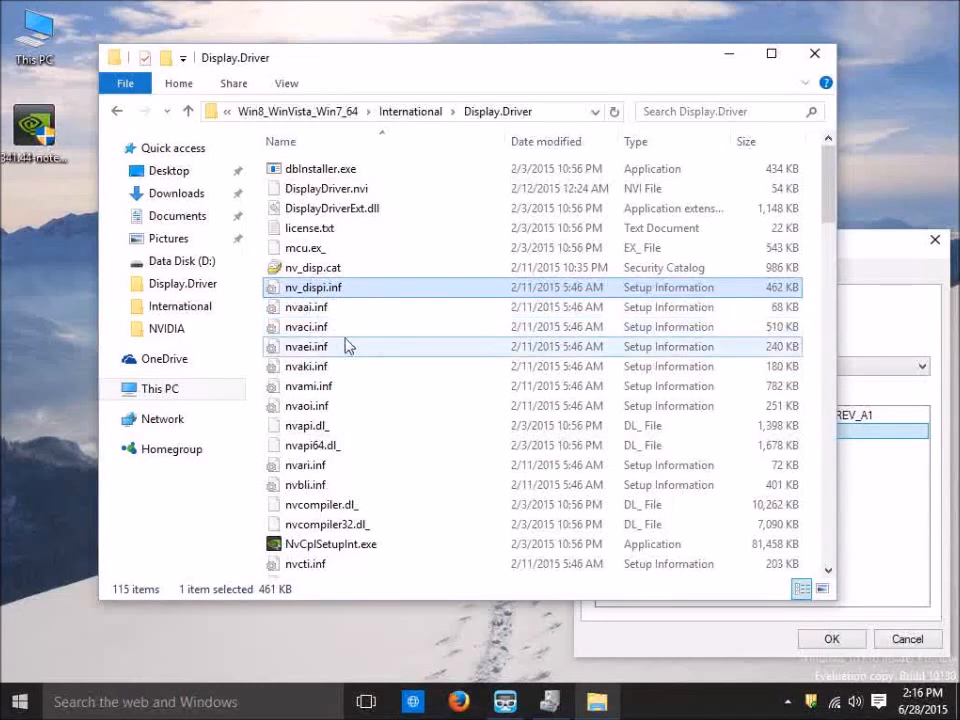
left_click(313, 287)
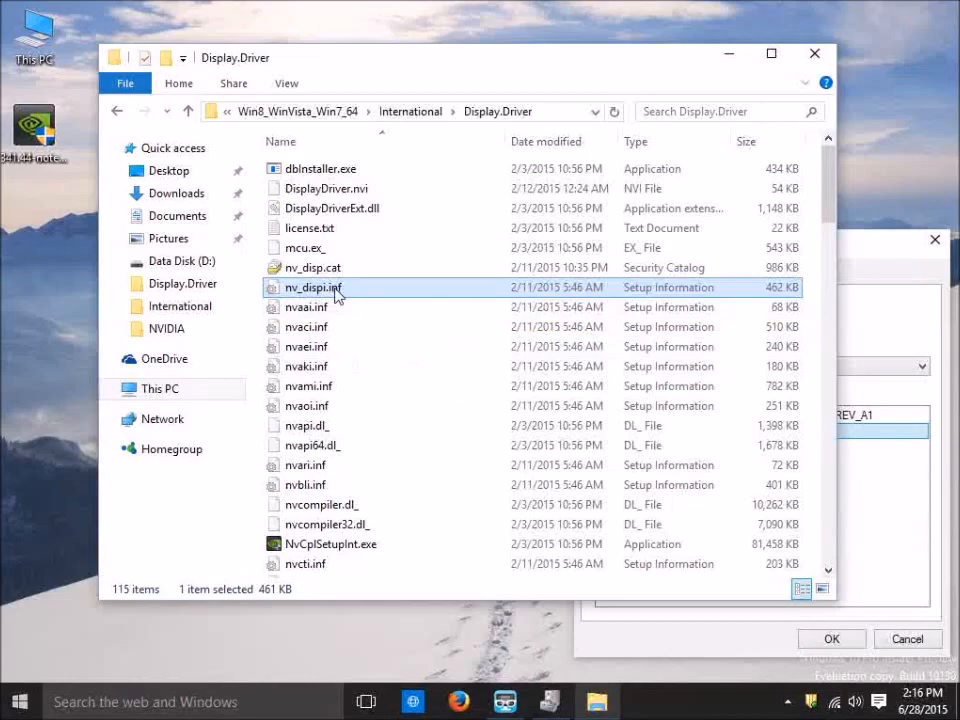
Open nv_dispi.inf in Notepad, start a search, then close it.
double_click(312, 287)
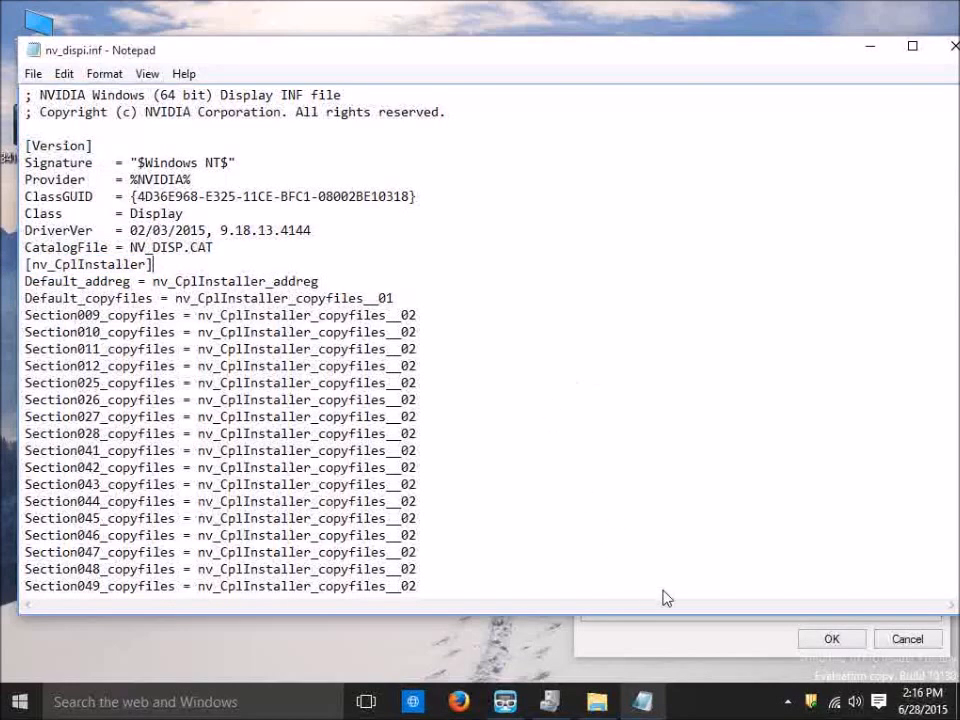
left_click(716, 431)
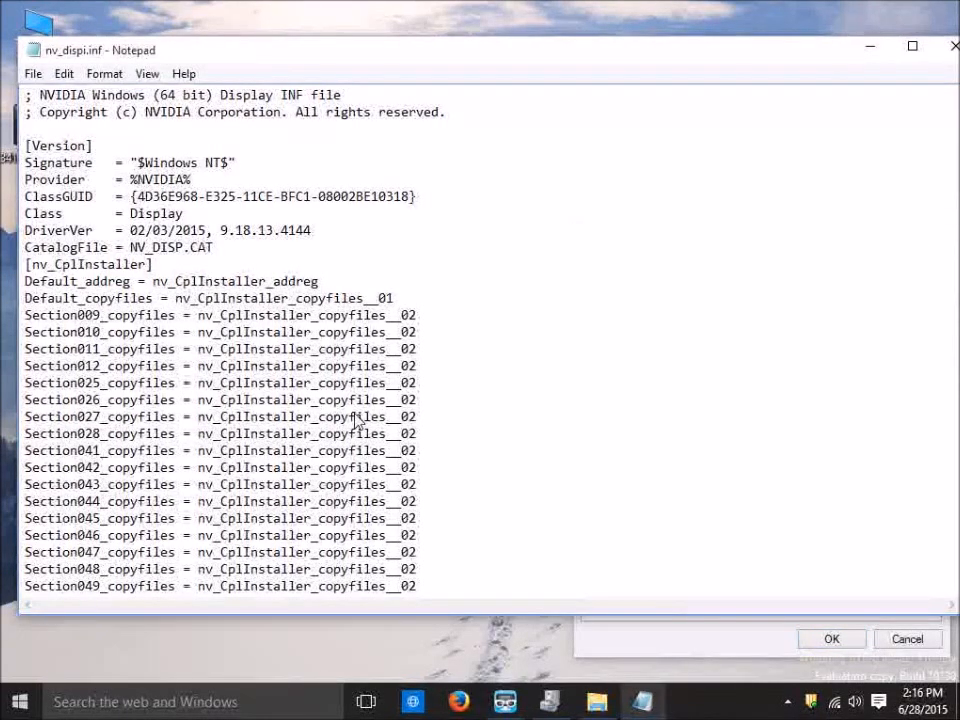
key("ctrl+f")
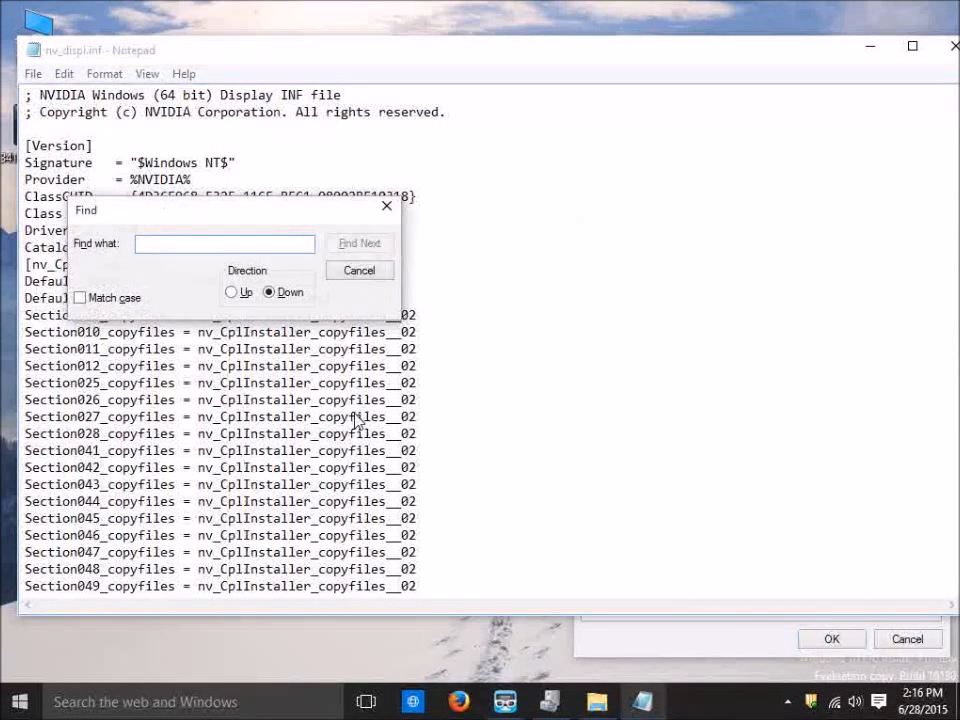
left_click(359, 243)
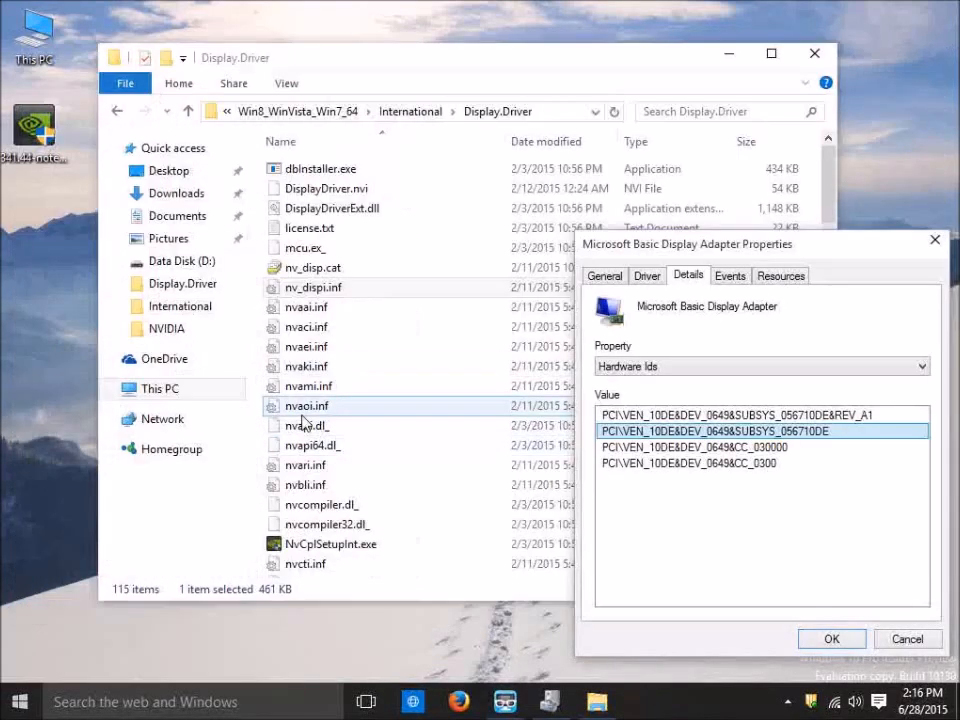
Open nvaci.inf and search it for device ID 0649.
left_click(305, 307)
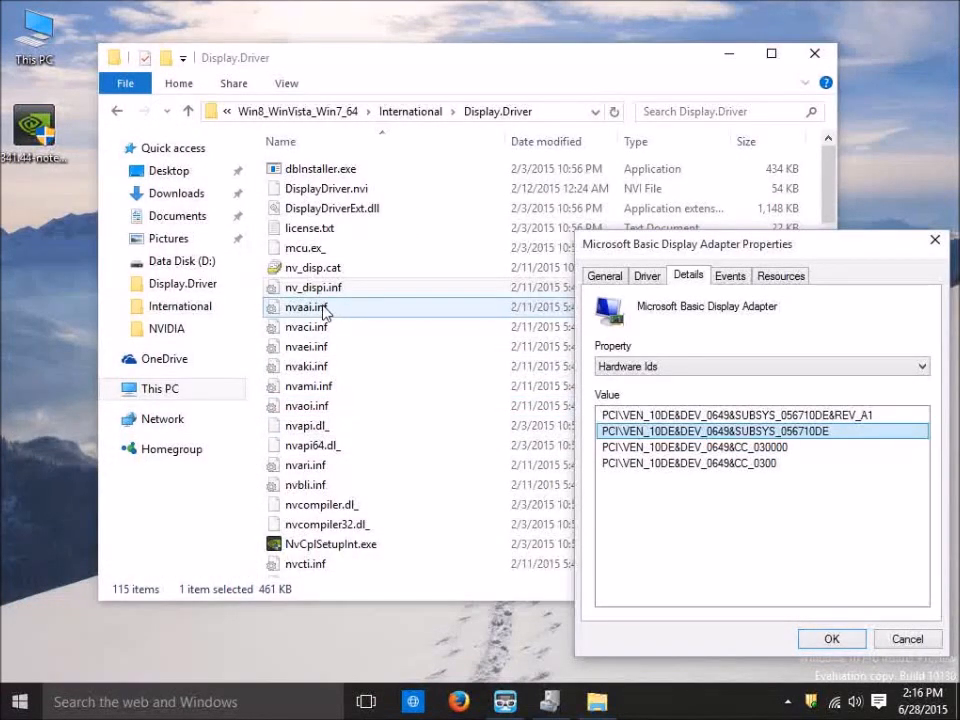
double_click(308, 307)
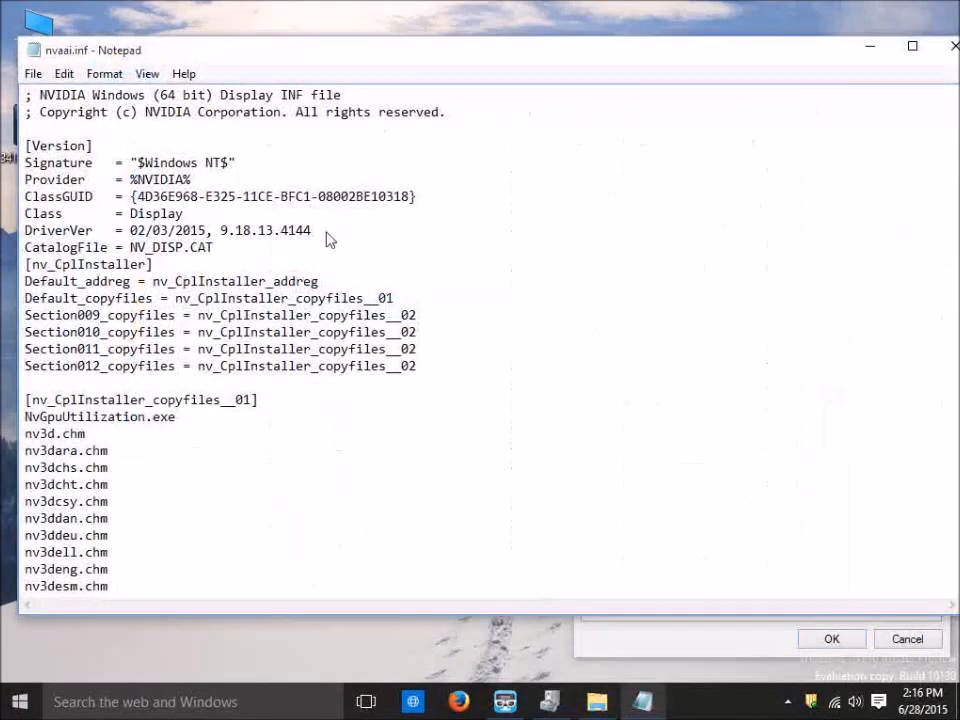
type("06")
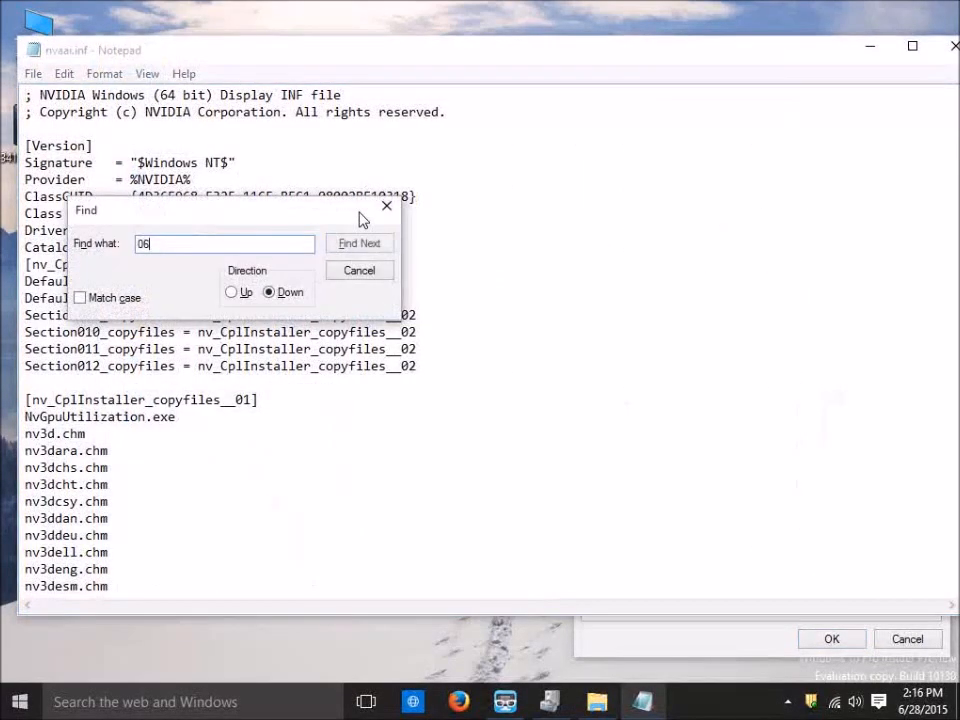
left_click(386, 206)
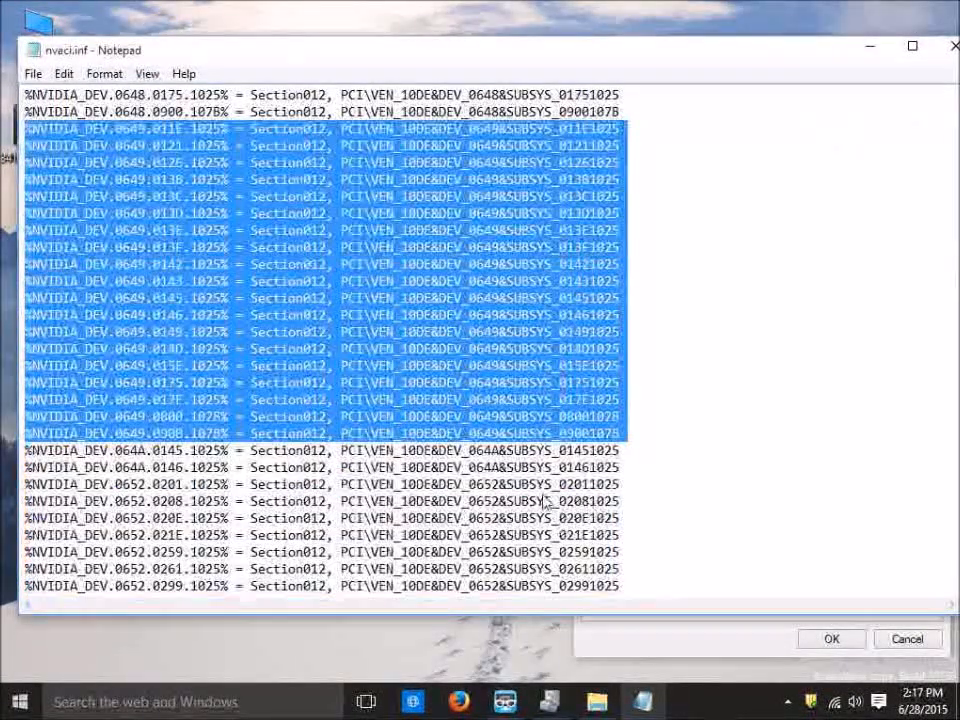
Duplicate the 0649.0142 line below itself and change its subsystem to 056710DE.
scroll("down", 3)
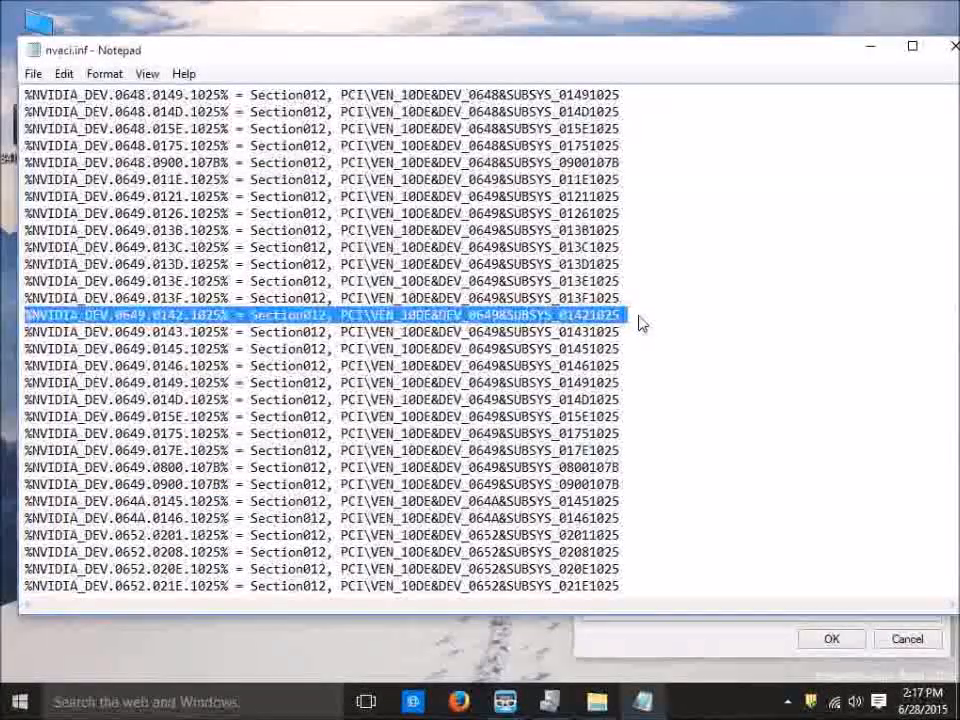
key("Enter")
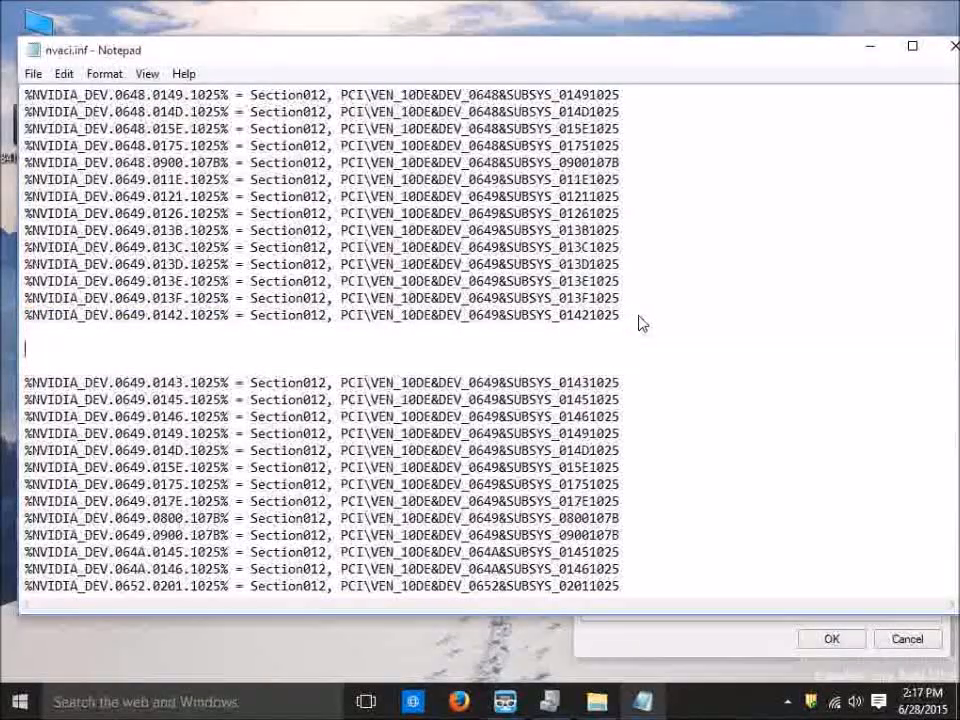
type("%NVIDIA_DEV.0649.0142.1025% = Section012, PCI\\VEN_10DE&DEV_0649&SUBSYS_01421025")
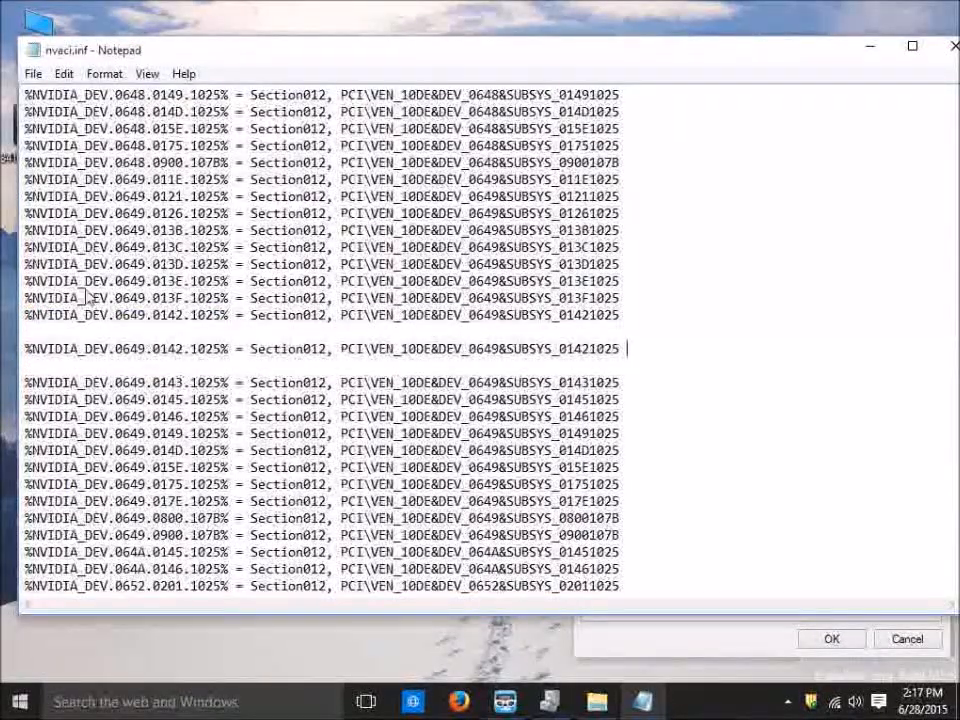
scroll("down", 3)
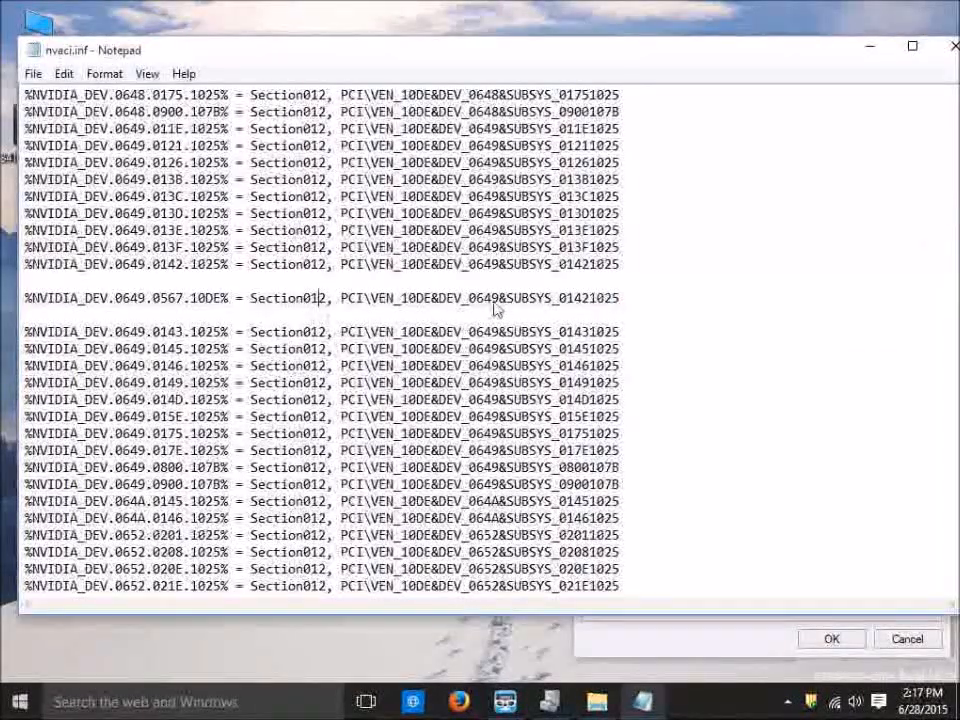
left_click_drag(342, 298, 571, 298)
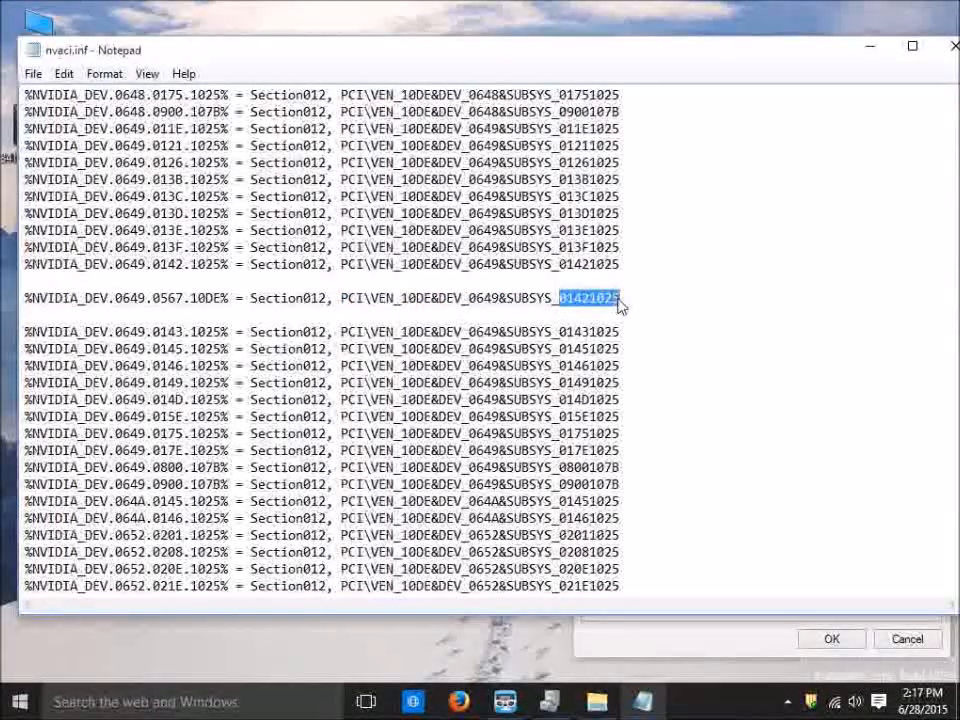
type("056")
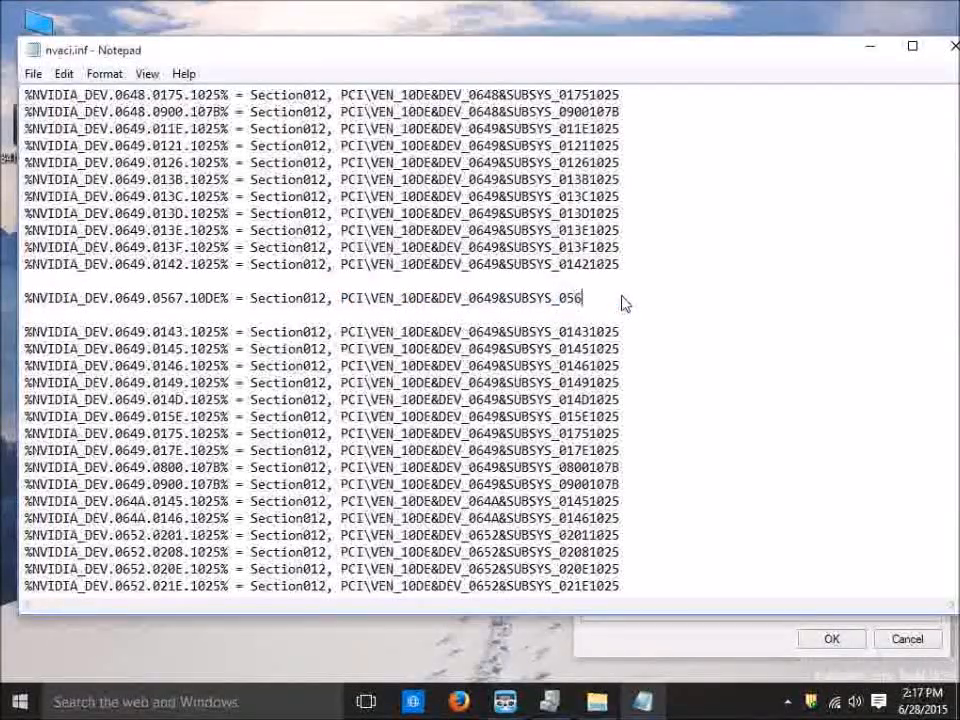
type("710DE")
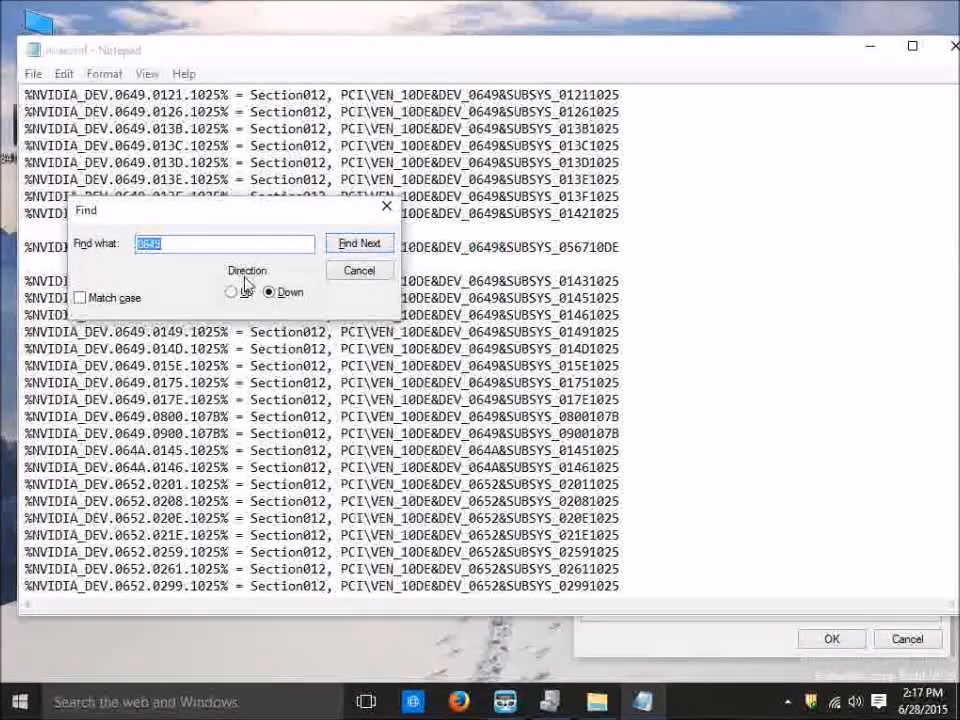
Step through further 0649 matches and scroll down to the Section013 DEV_0649 entries.
left_click(358, 243)
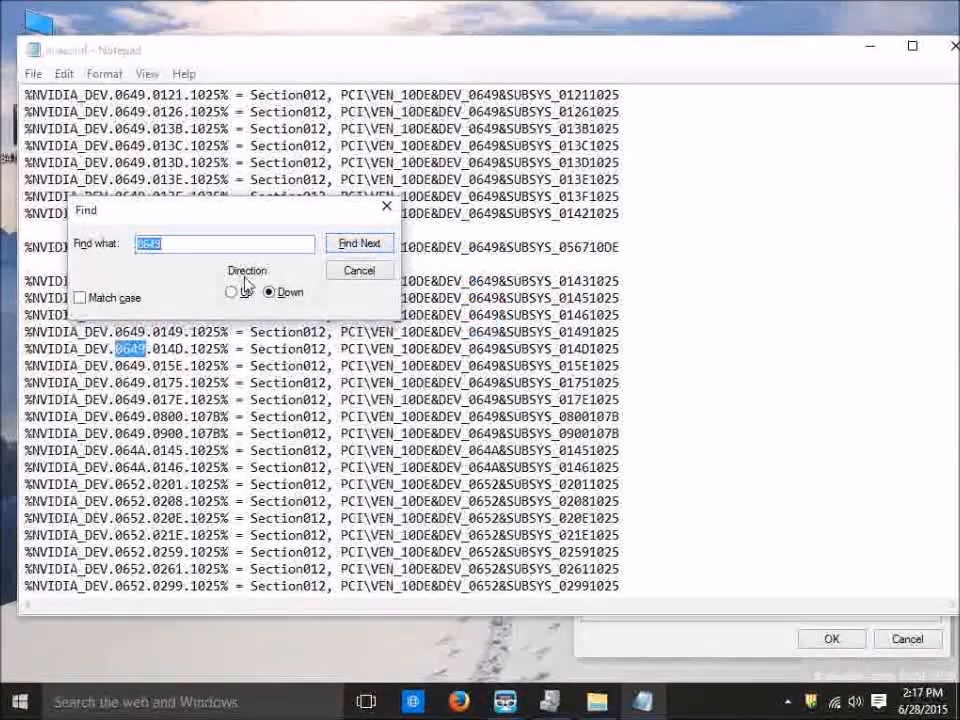
left_click(358, 243)
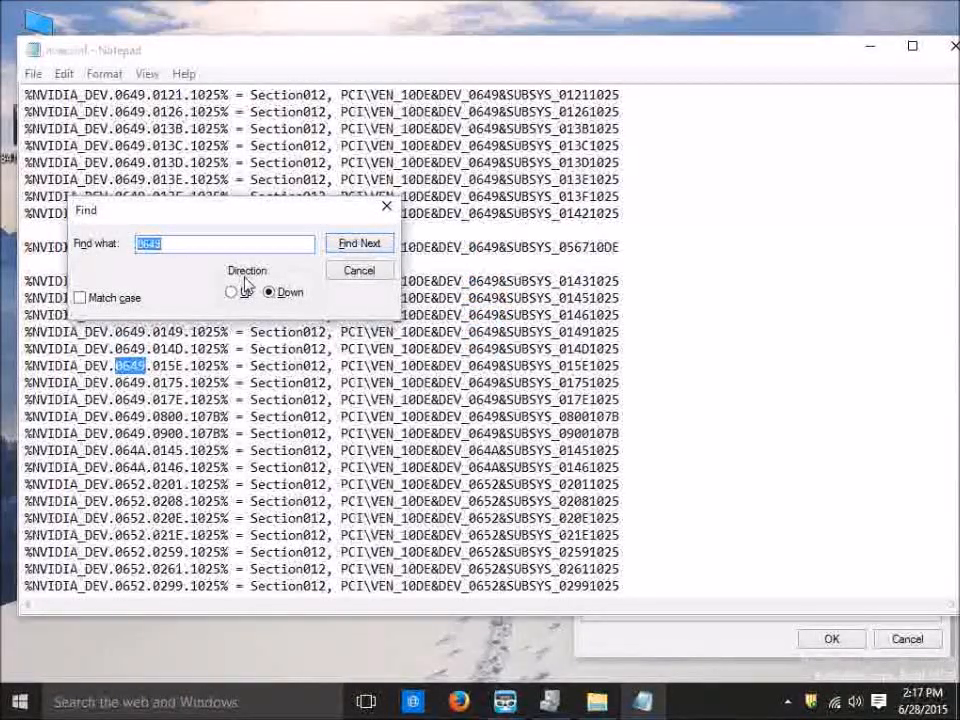
mouse_move(178, 498)
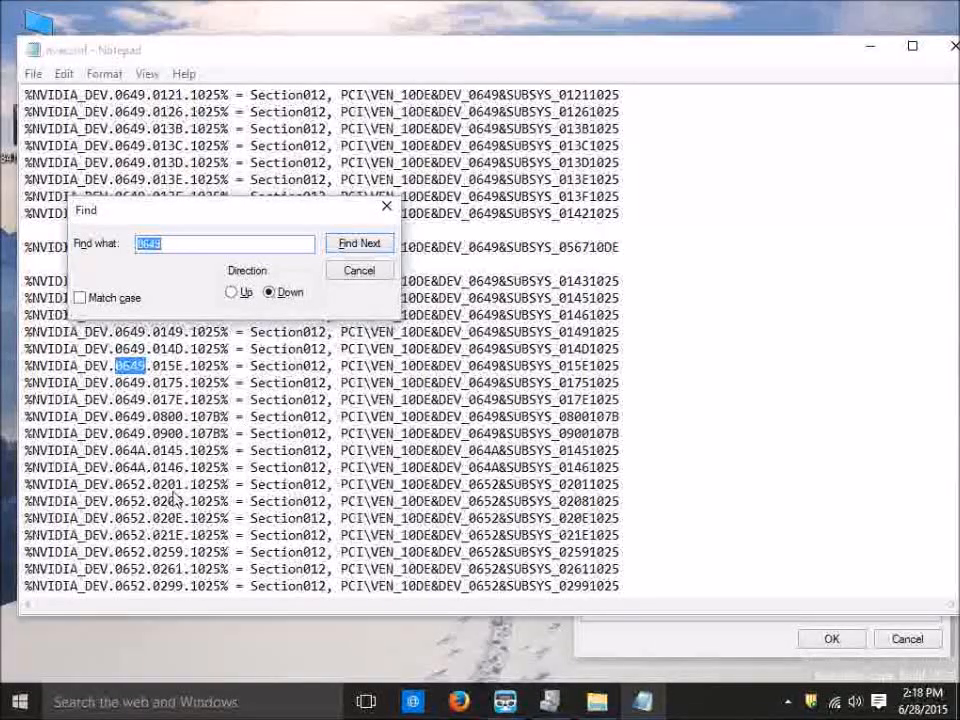
left_click(358, 243)
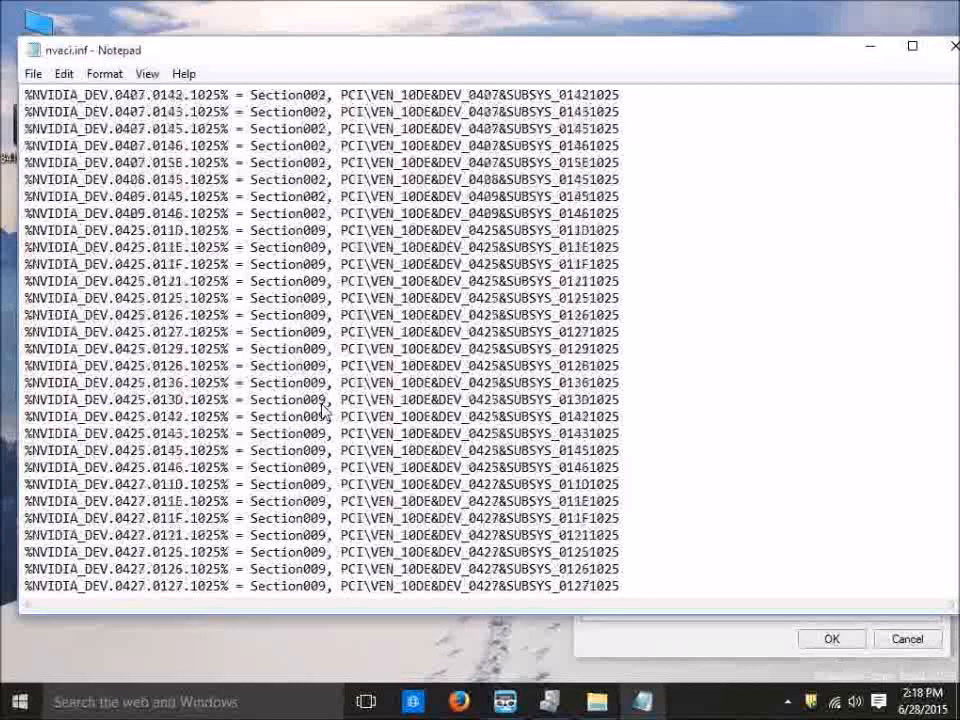
scroll("down", 3)
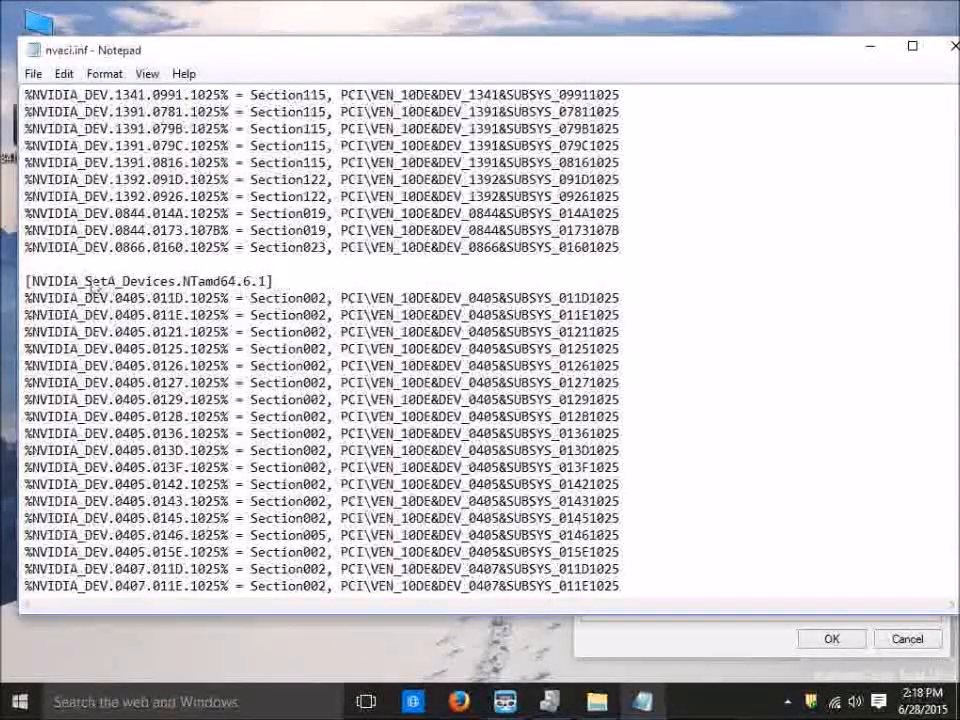
mouse_move(225, 290)
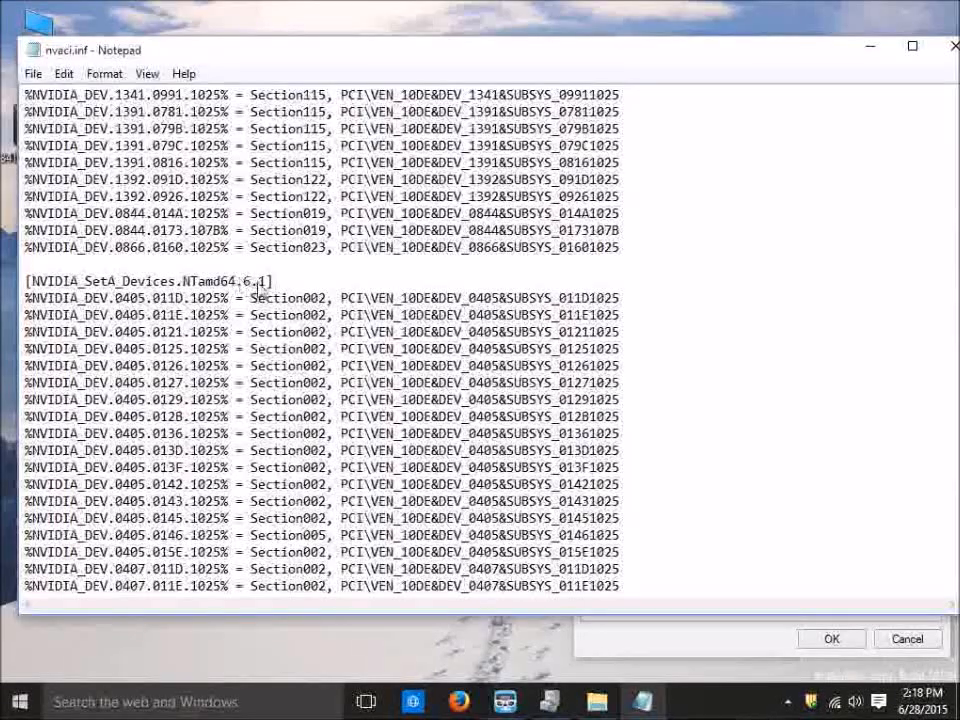
scroll("down", 3)
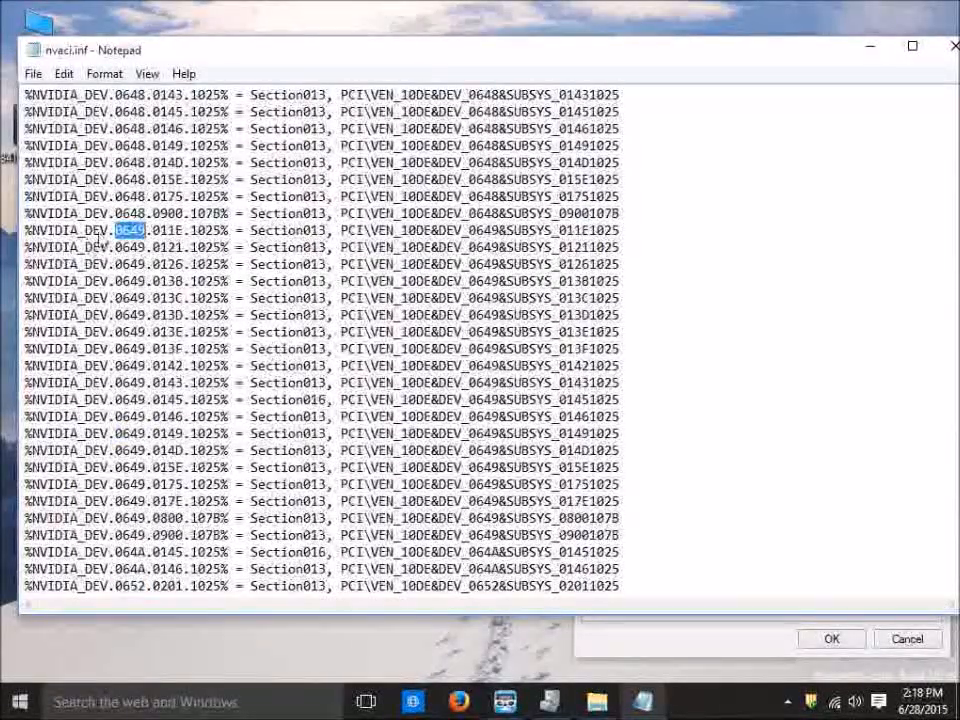
mouse_move(255, 225)
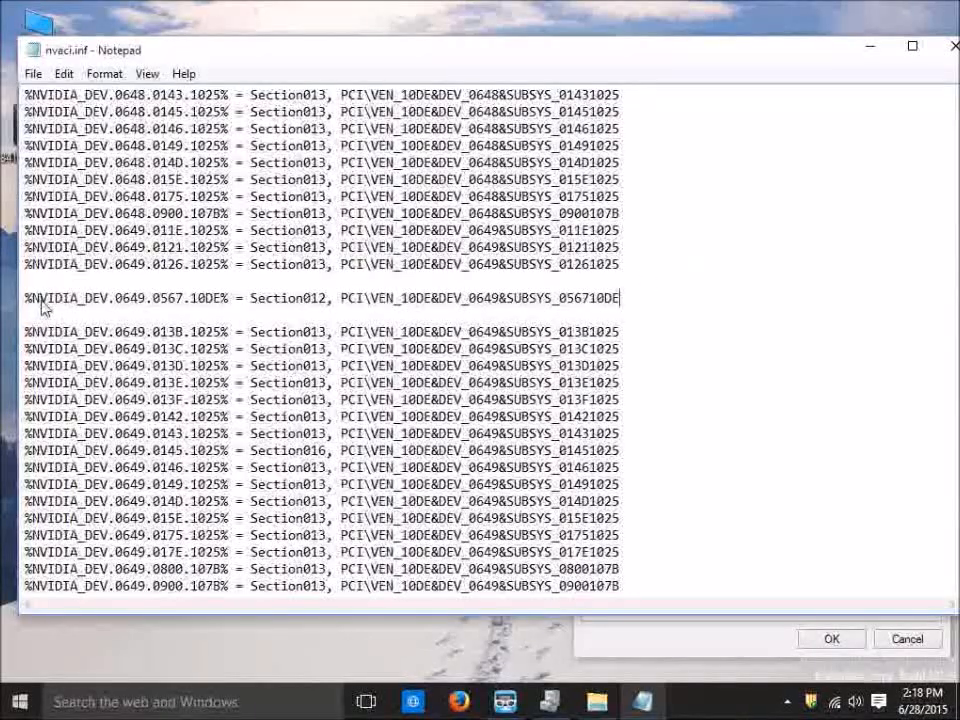
Insert the 0649.0567.10DE line after the 0649.0126 entry, referencing Section013.
double_click(160, 298)
type("3")
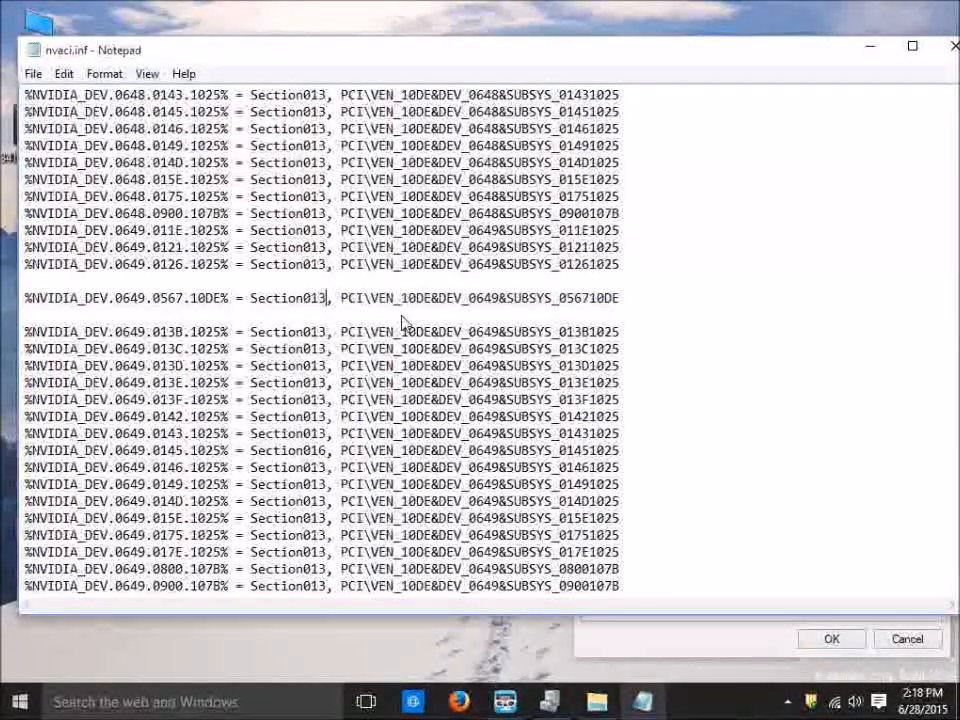
double_click(308, 298)
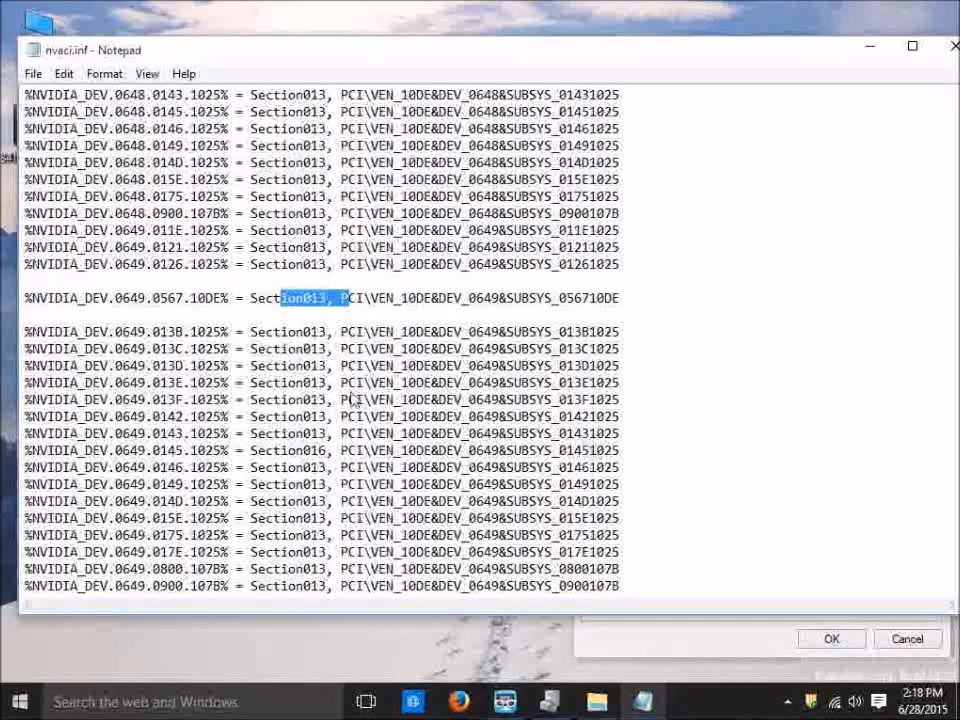
scroll("down", 3)
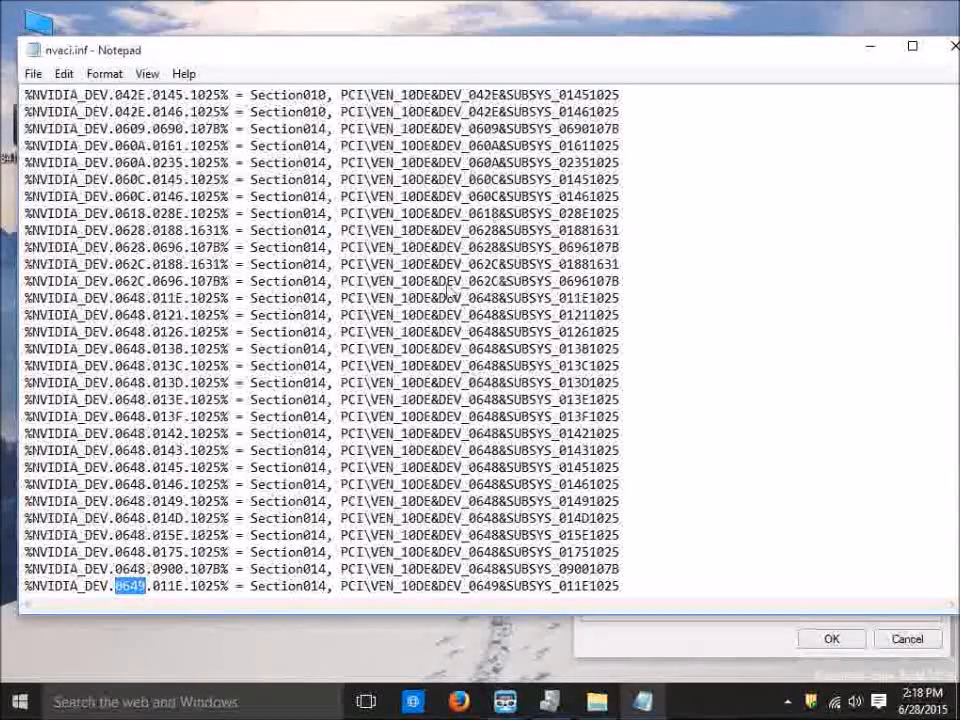
Type the 0649.0567.10DE device line after the 0649.011E entry, referencing Section014.
scroll("down", 3)
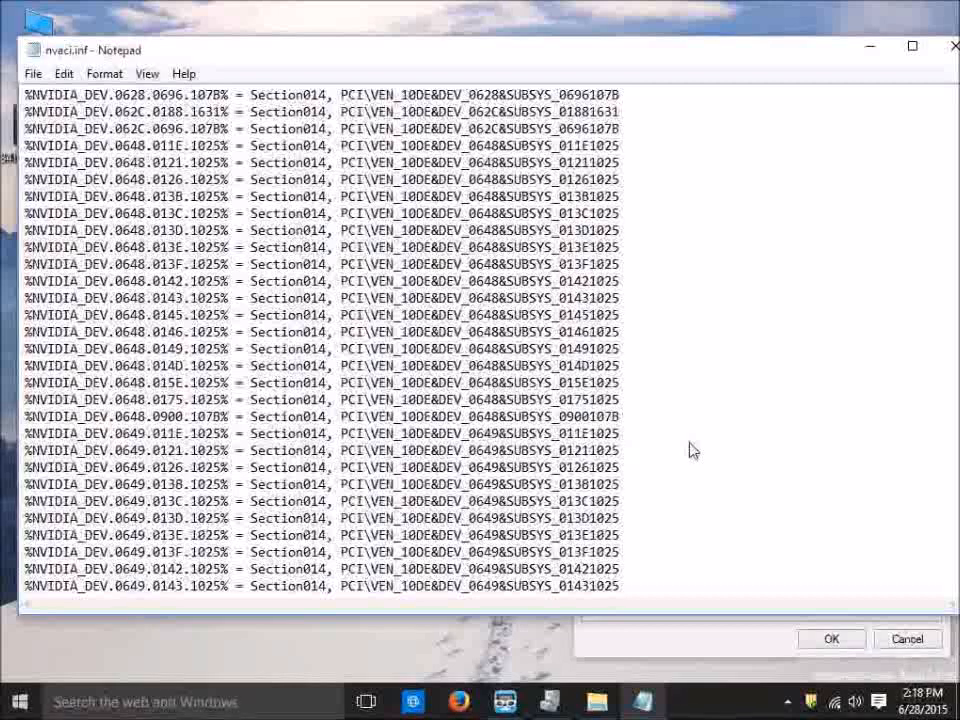
type("%NVIDIA_DEV.0649.0567.10DE% = Section012, PCI\\VEN_10DE&DEV_0649&SUBSYS_056710DE")
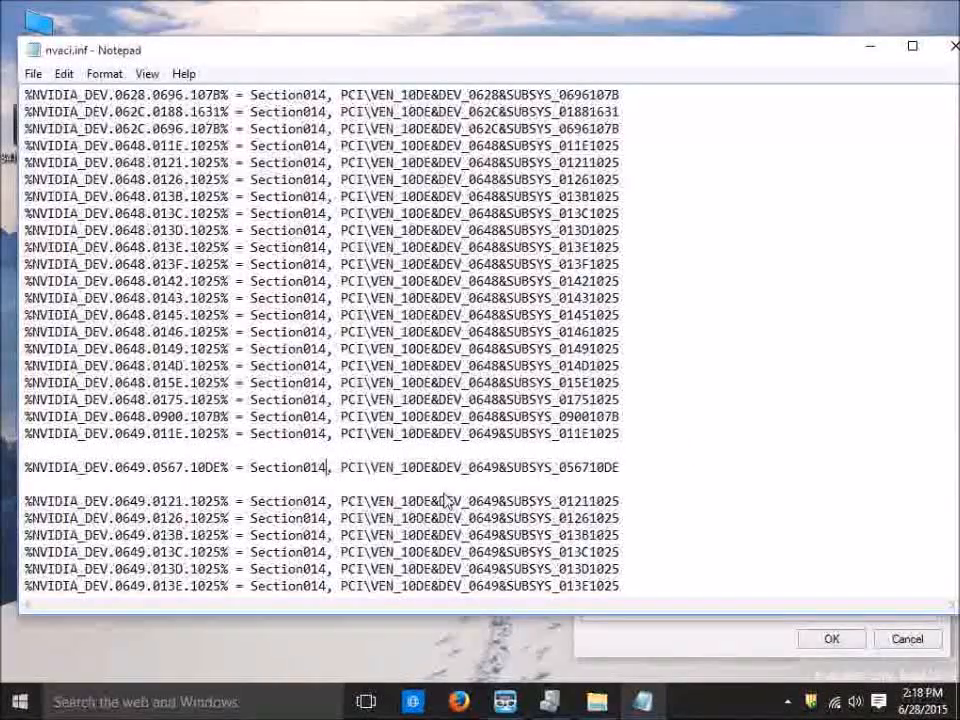
scroll("down", 3)
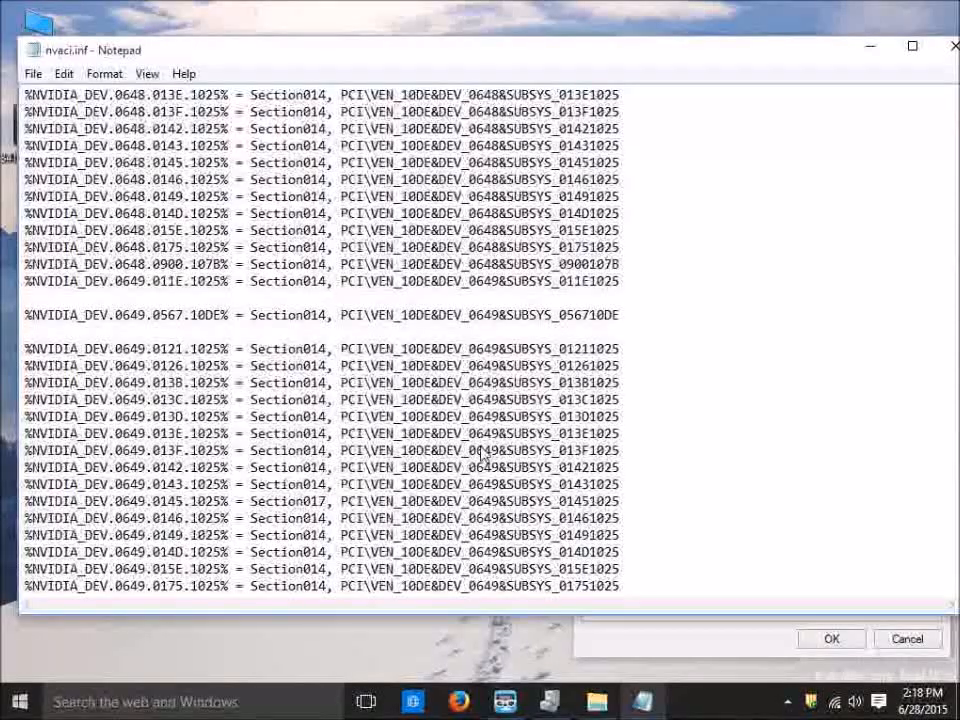
Search repeatedly for 0649 until reaching the blank line after the 0649.0121 entry.
key("ctrl+f")
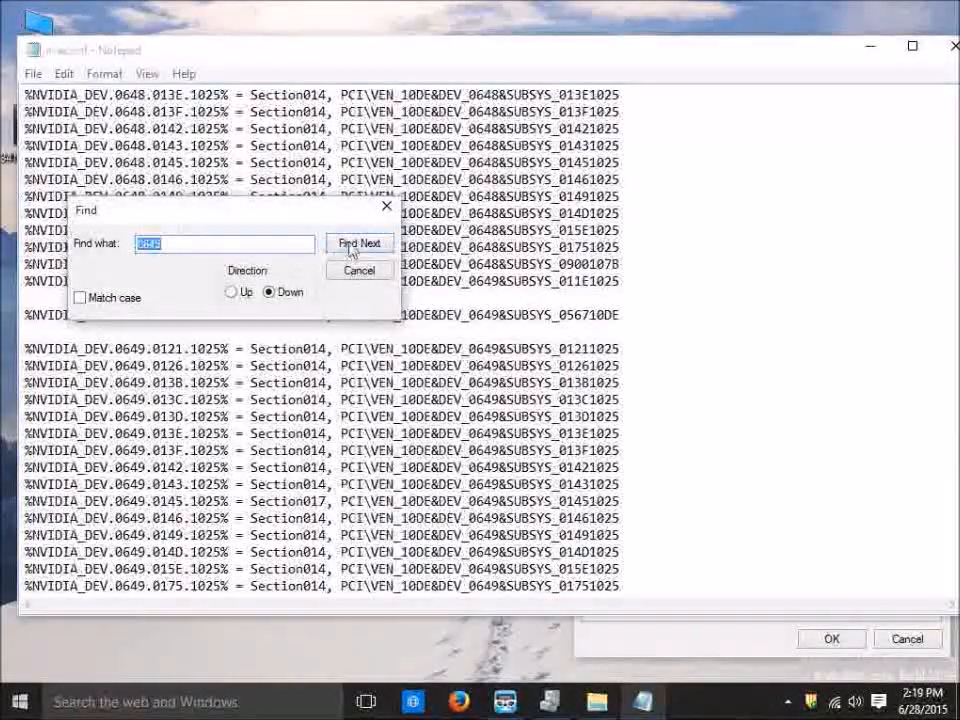
left_click(358, 243)
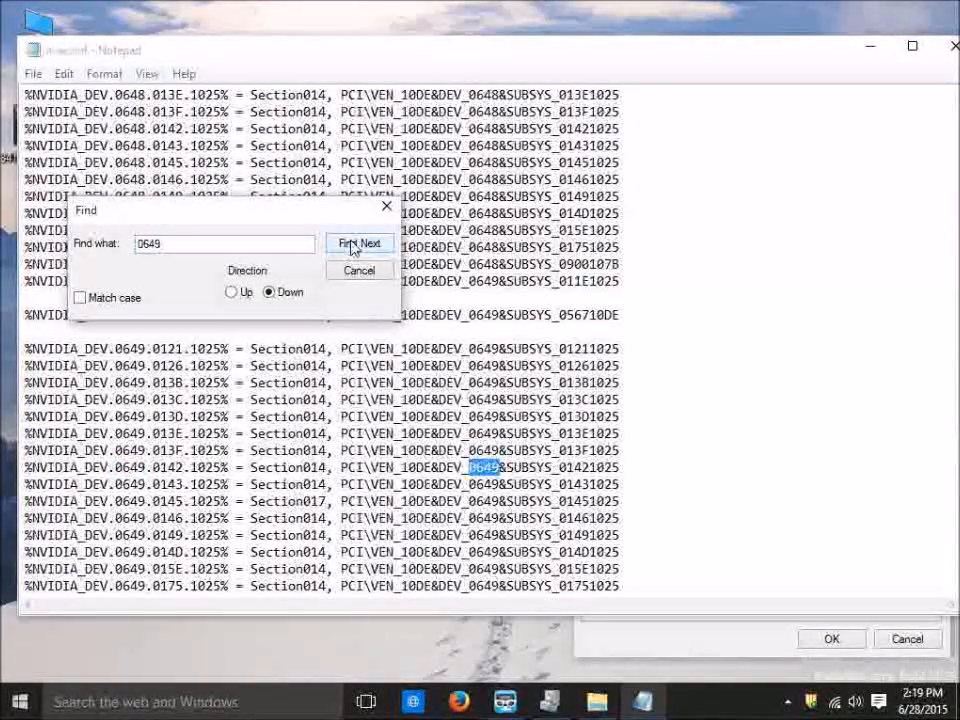
left_click(359, 243)
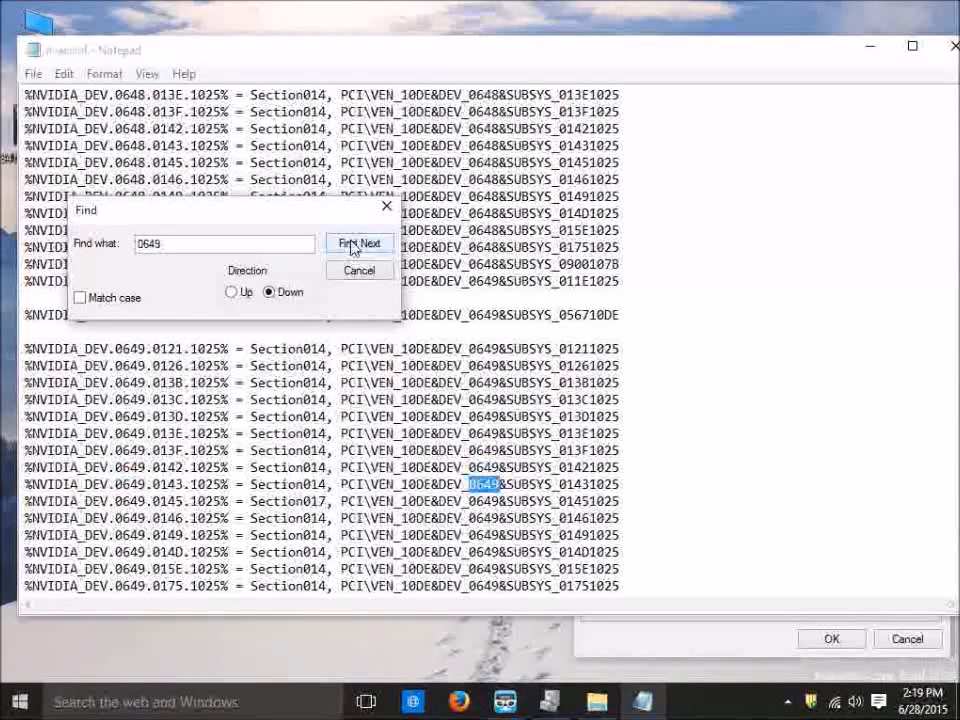
left_click(358, 243)
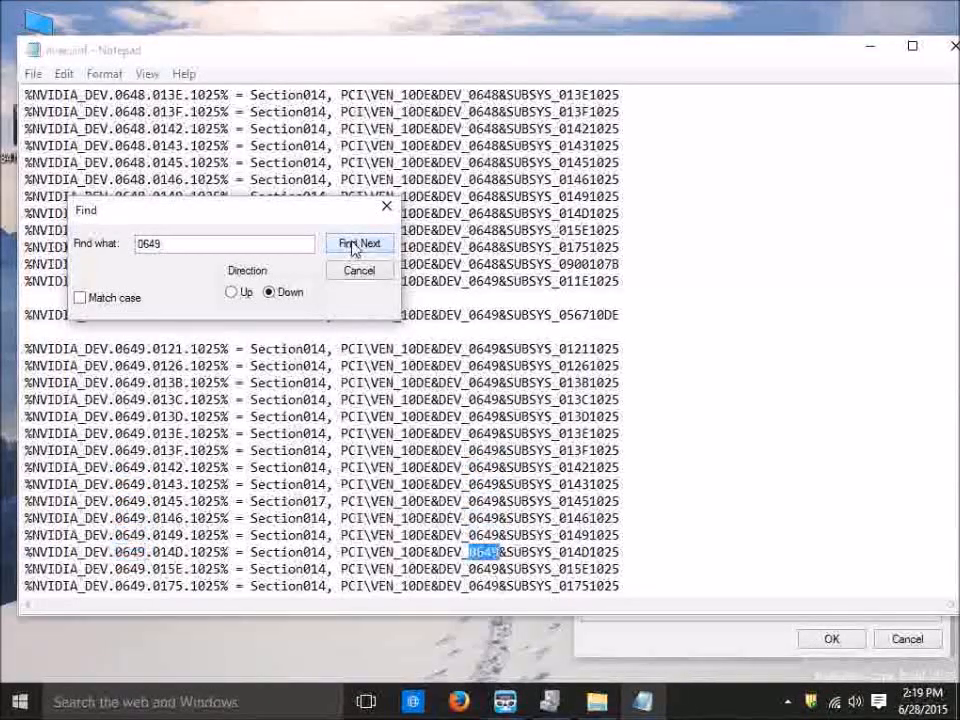
left_click(358, 243)
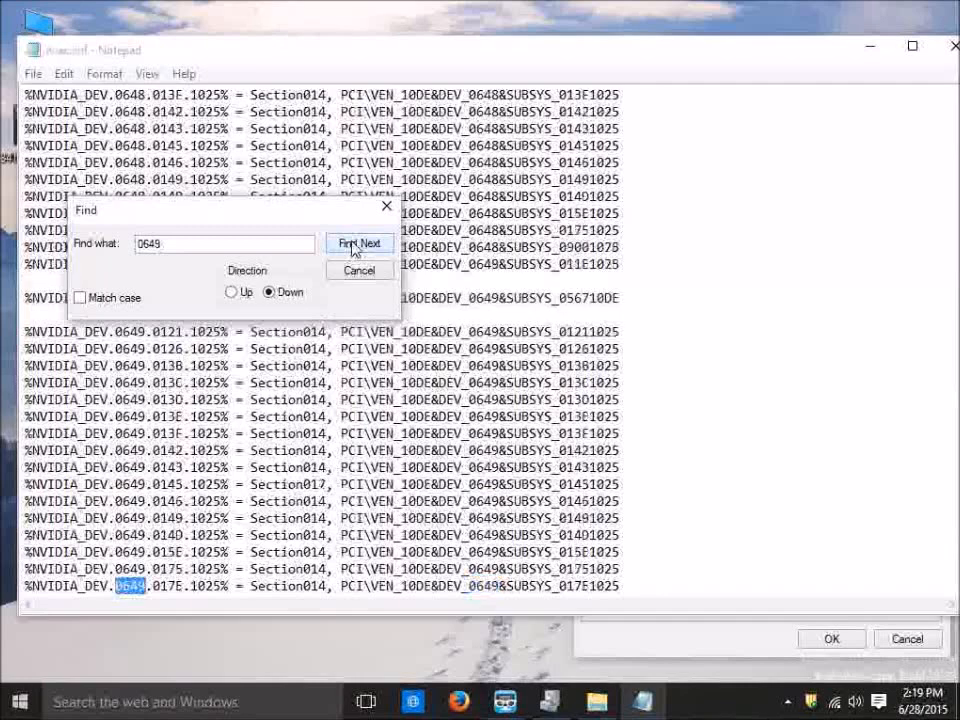
left_click(359, 243)
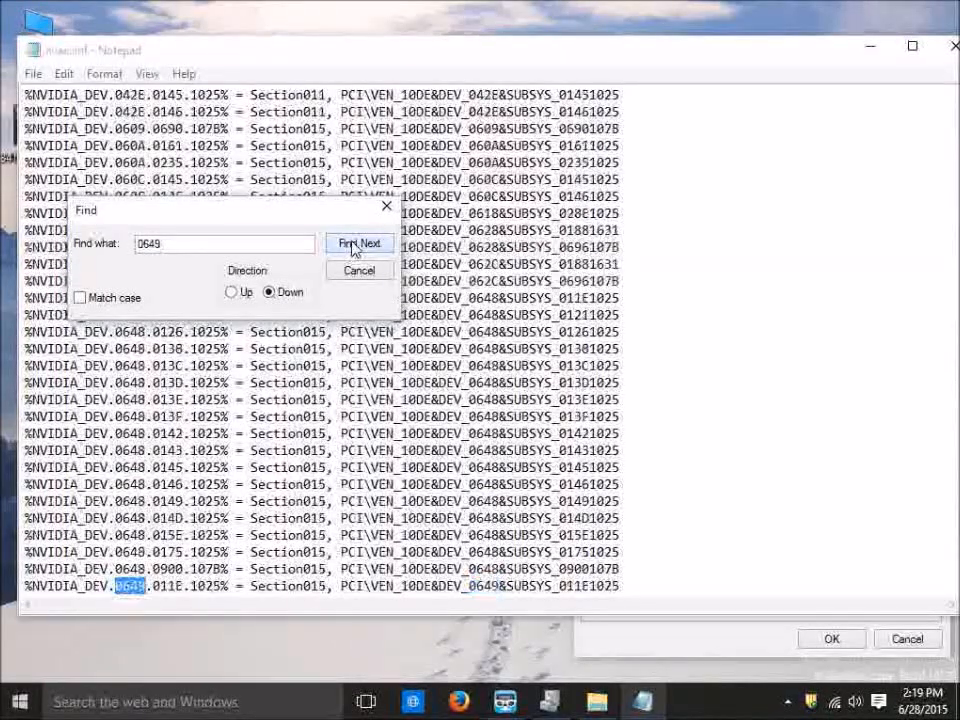
left_click(358, 243)
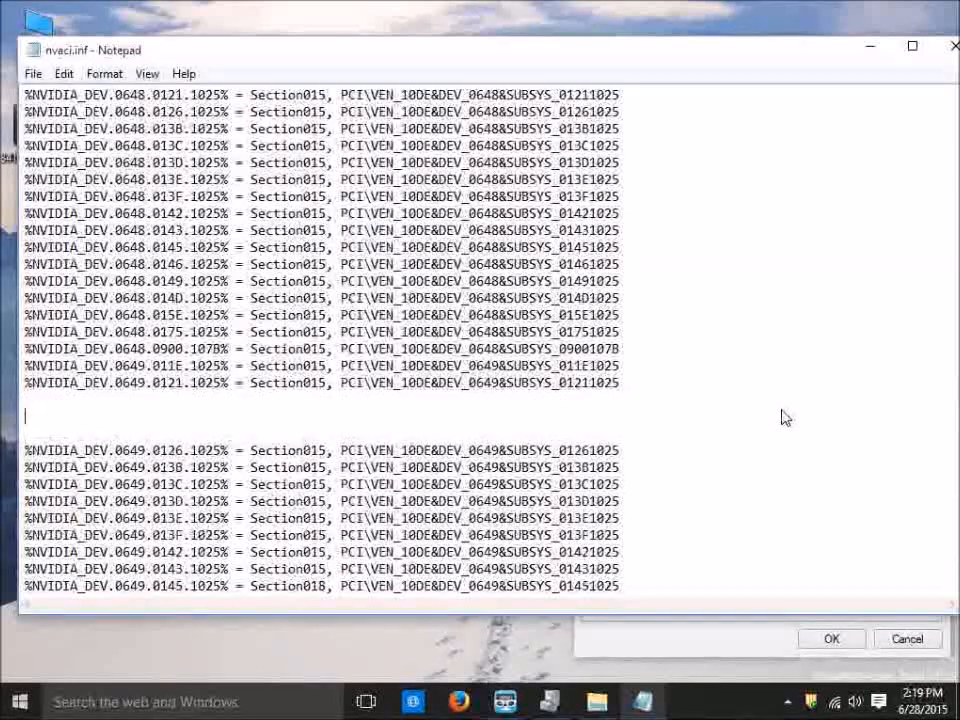
Type the 0649.0567.10DE device line with subsystem 056710DE for Section015.
type("%NVIDIA_DEV.0649.0567.10DE% = Section012, PCI\\VEN_10DE&DEV_0649&SUBSYS_056710DE")
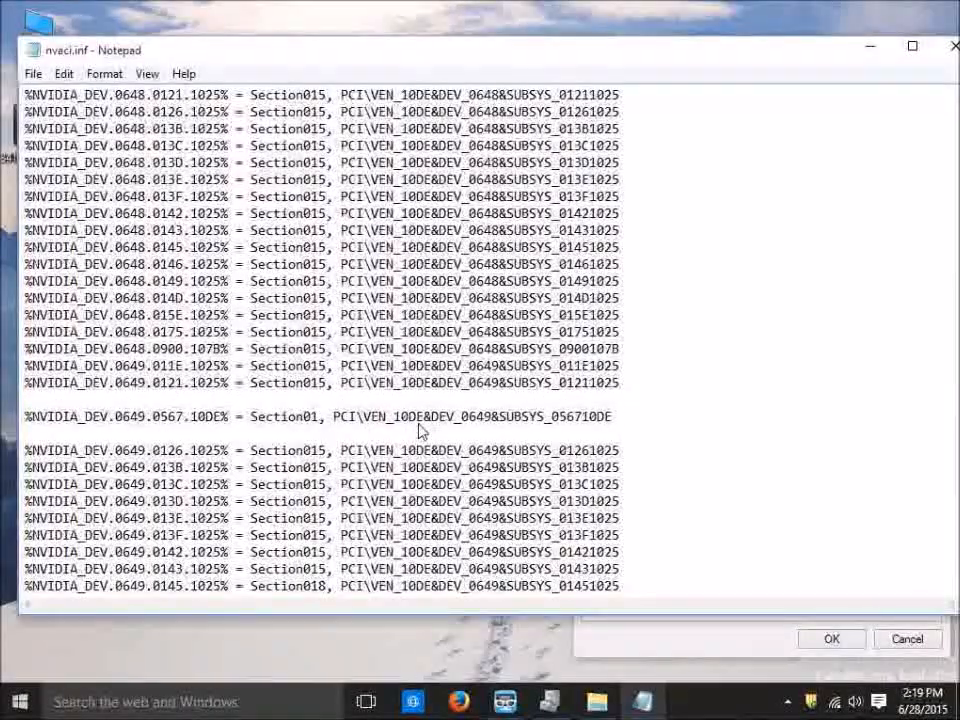
scroll("down", 3)
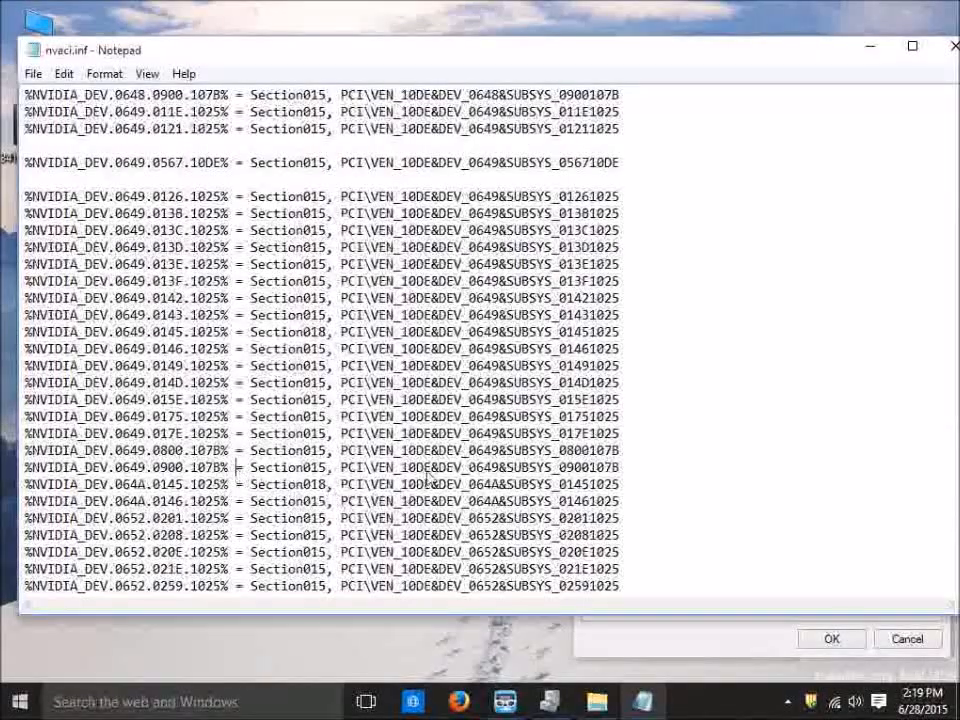
scroll("down", 3)
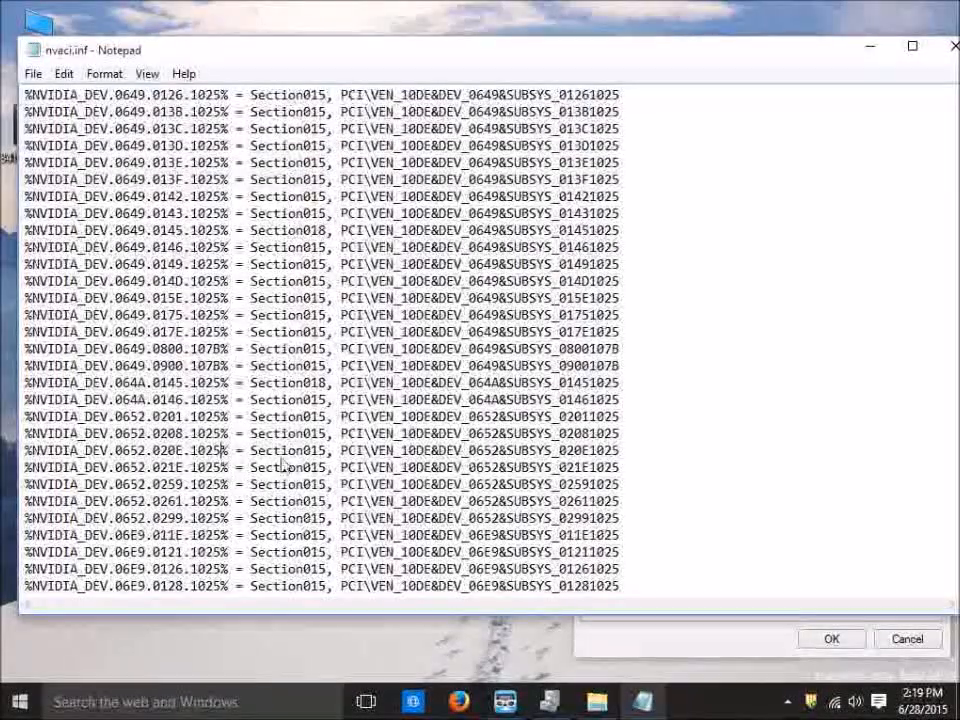
Search nvaci.inf for 0649 and scroll to the 'NVIDIA GeForce 9600M GT' string lines.
key("Ctrl+f")
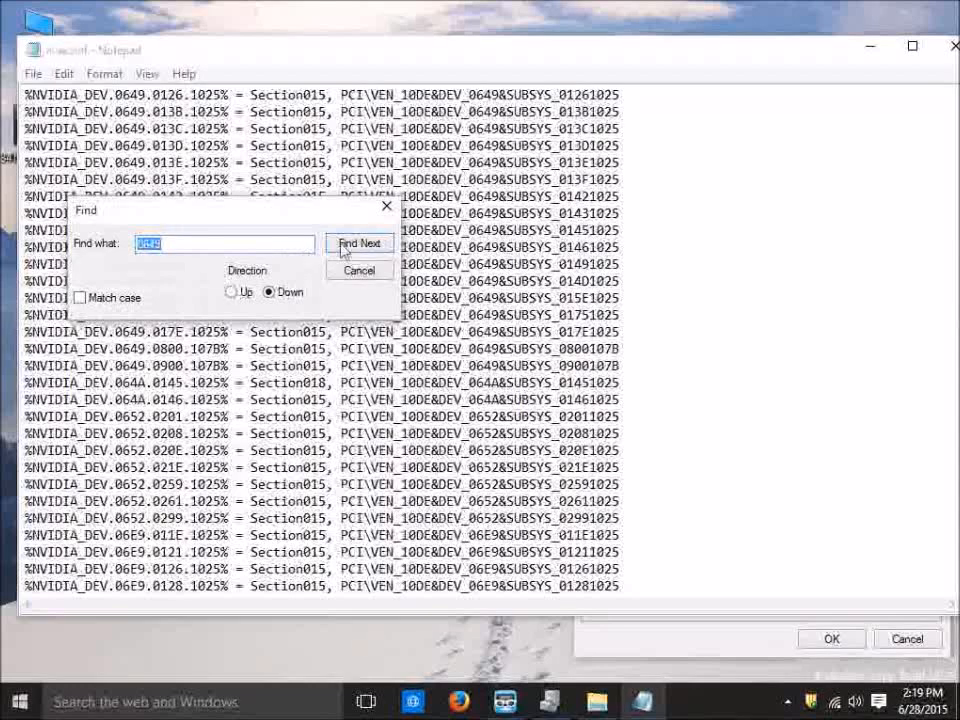
left_click(359, 243)
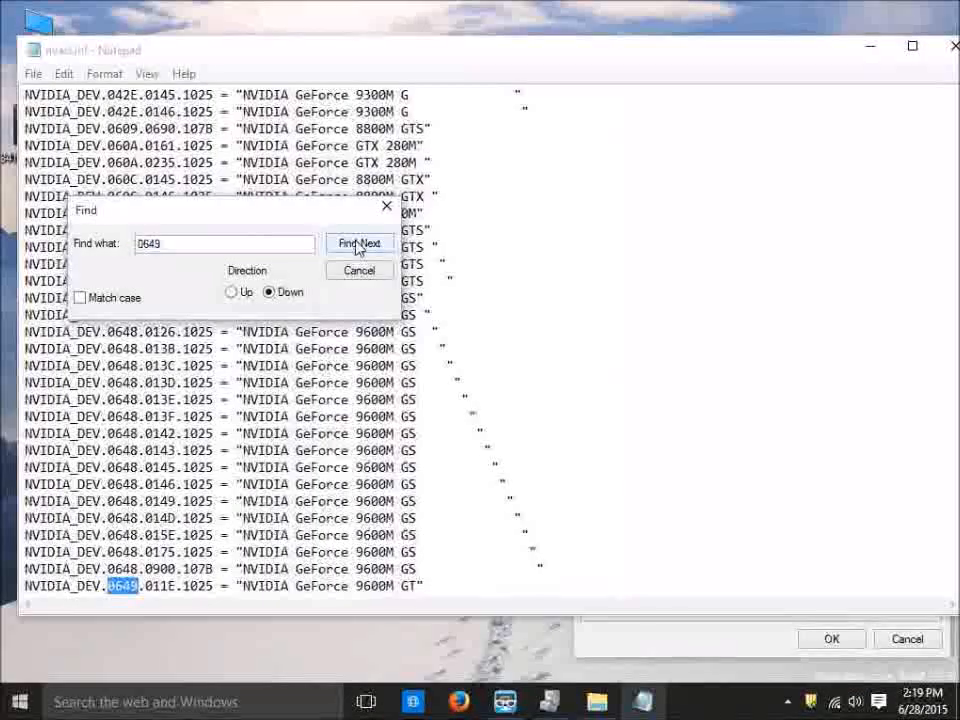
left_click(358, 270)
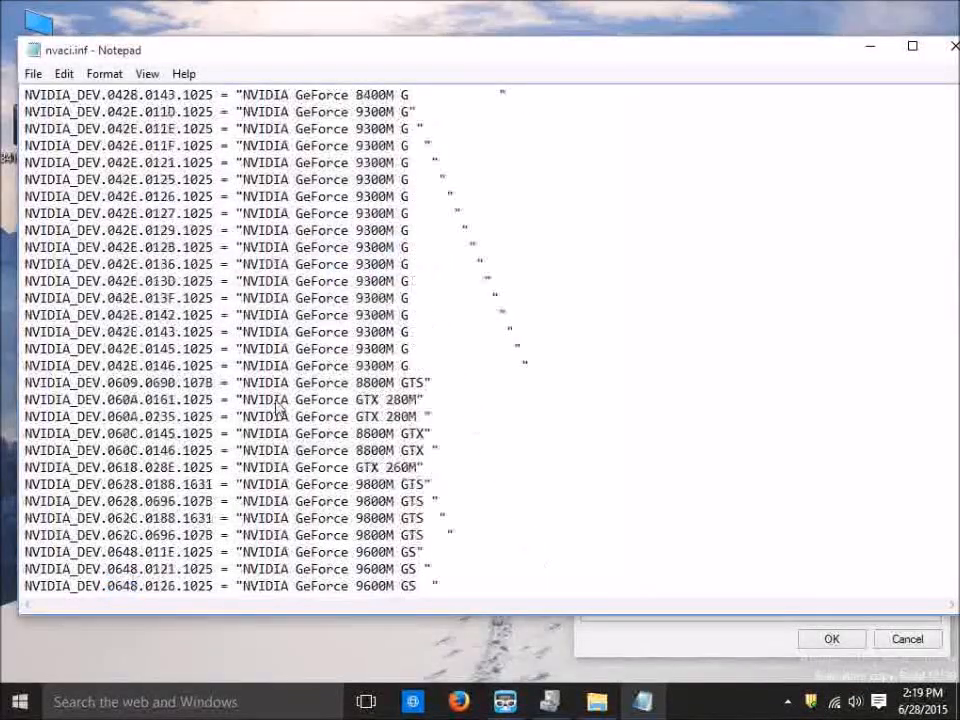
scroll("down", 3)
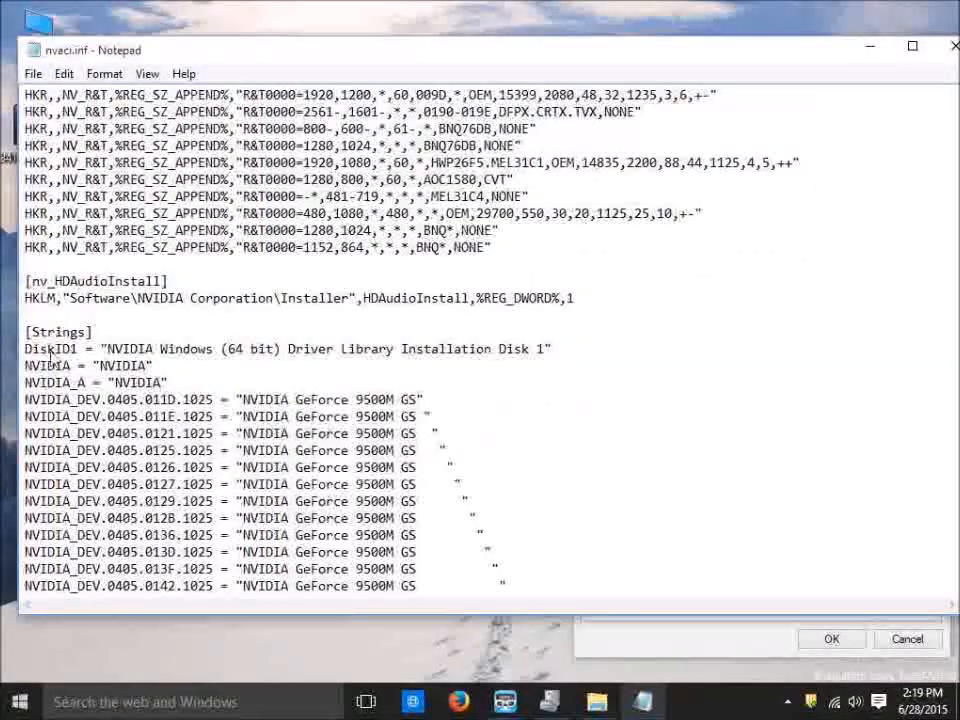
scroll("down", 3)
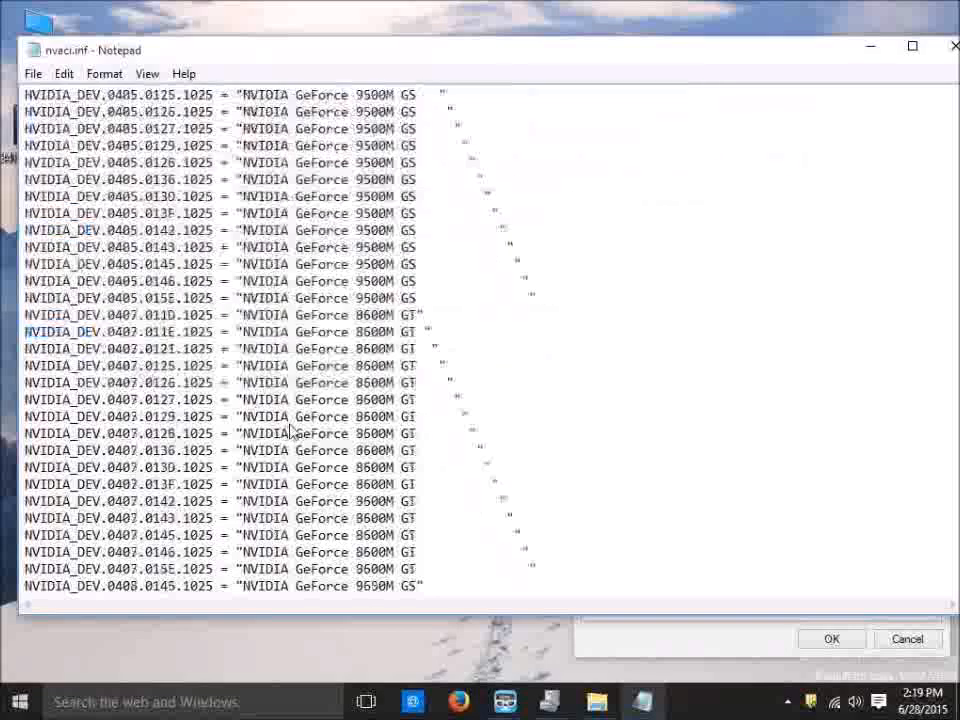
scroll("down", 3)
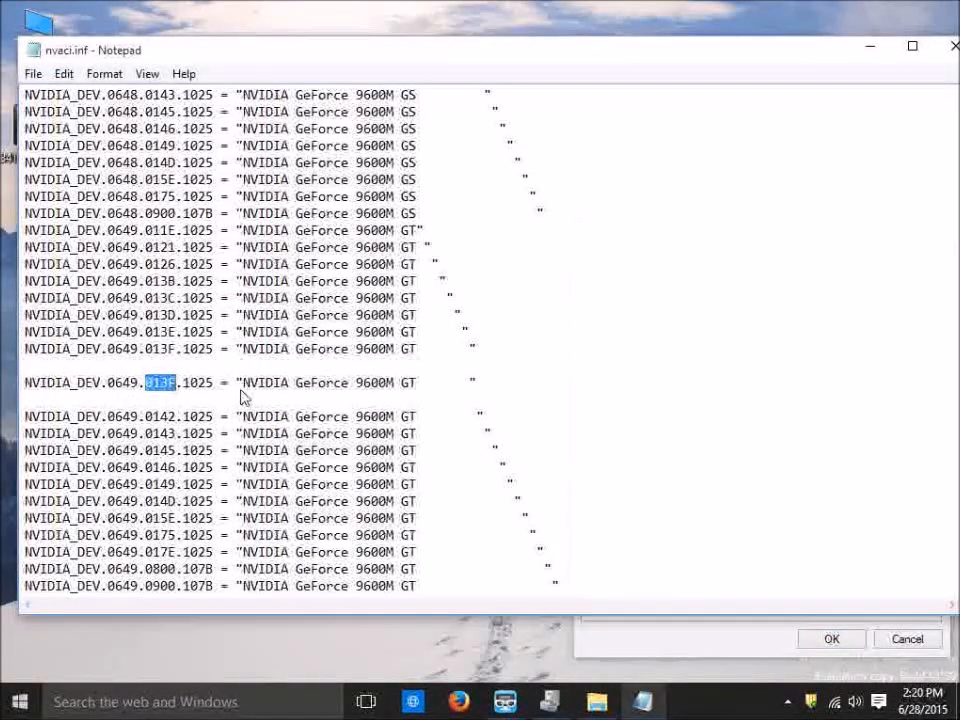
Change the pasted string's ID to 0649.0567.10DE and remove the extra spaces before the quote.
type("055")
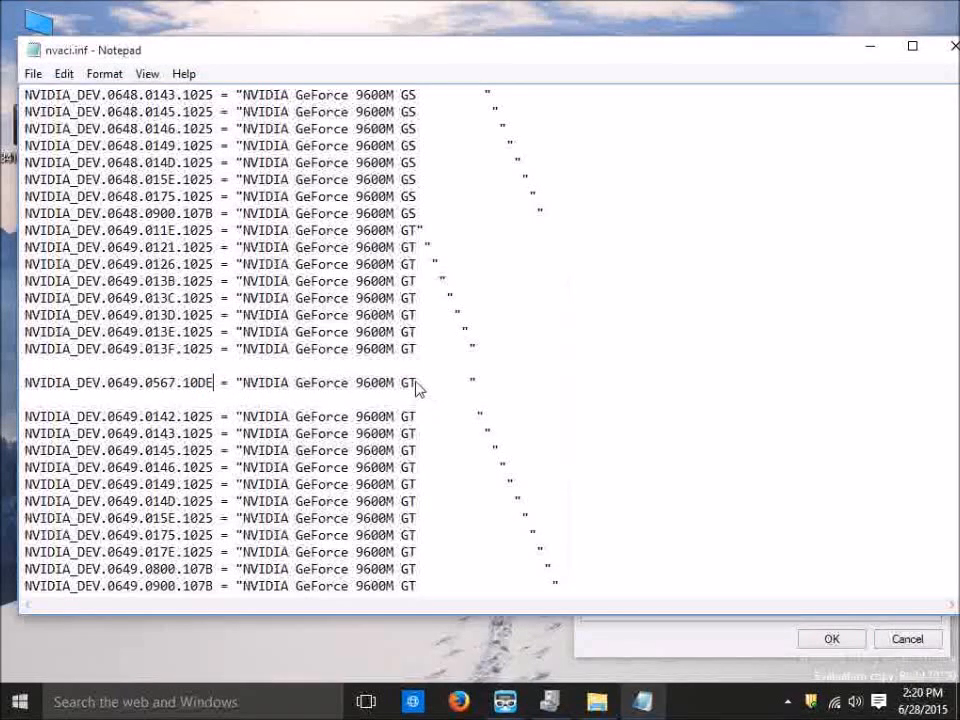
left_click_drag(415, 382, 461, 382)
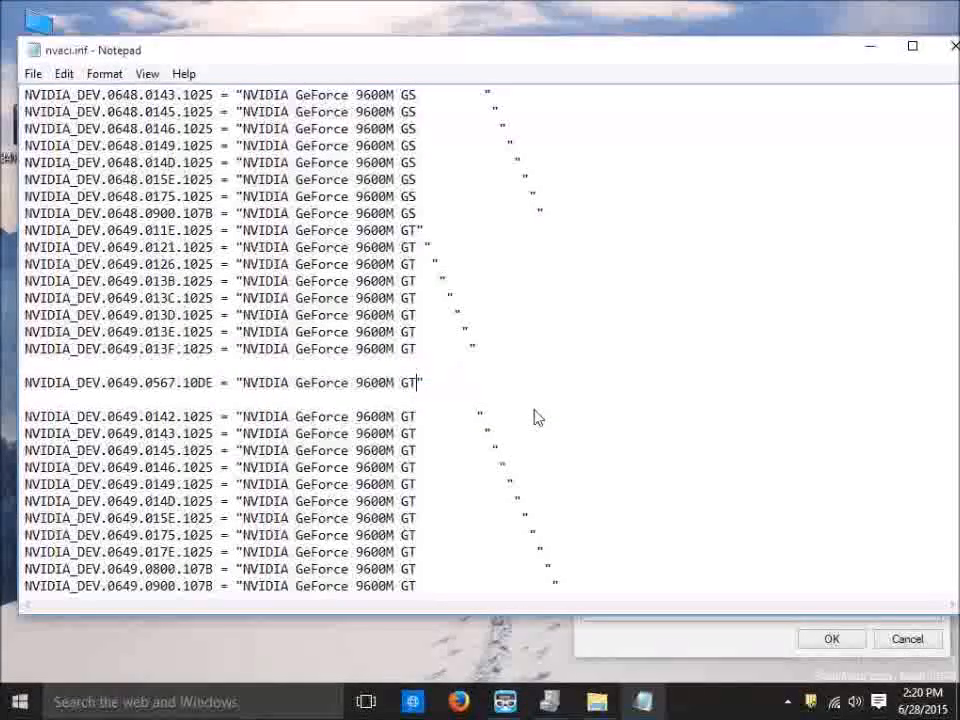
left_click_drag(417, 382, 463, 382)
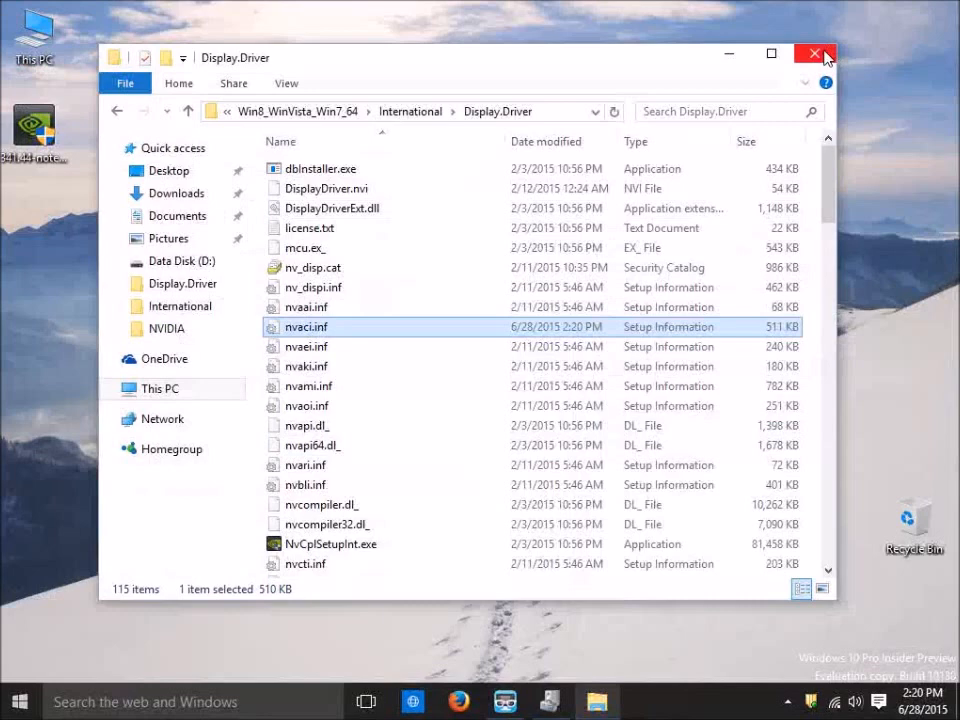
Close the Display.Driver window and reopen File Explorer at Local Disk (C:).
left_click(813, 54)
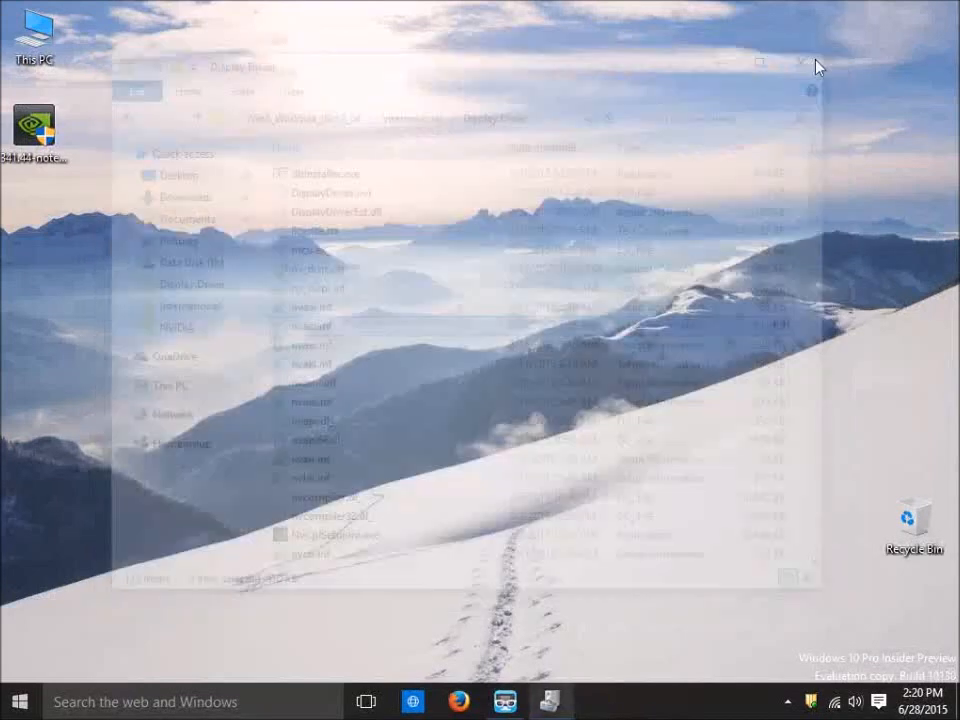
left_click(802, 62)
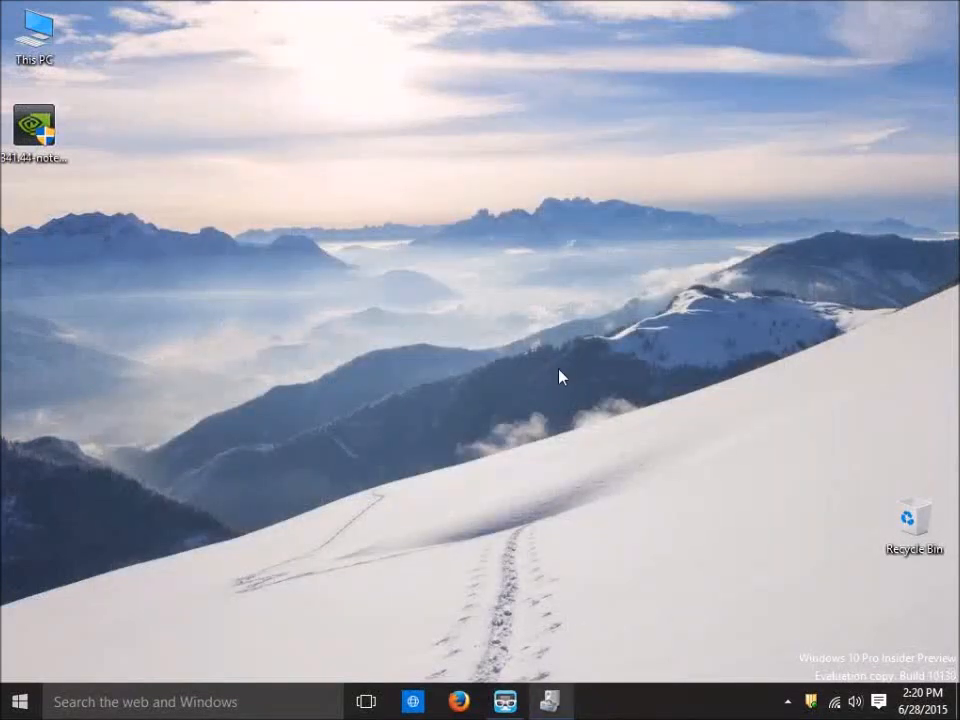
mouse_move(188, 354)
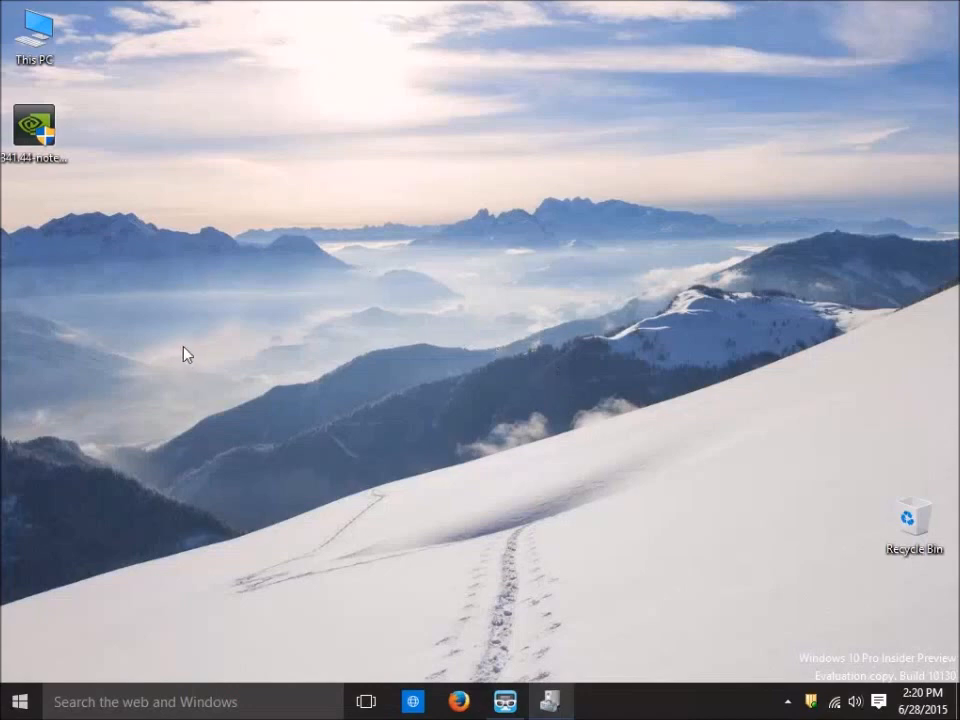
mouse_move(133, 208)
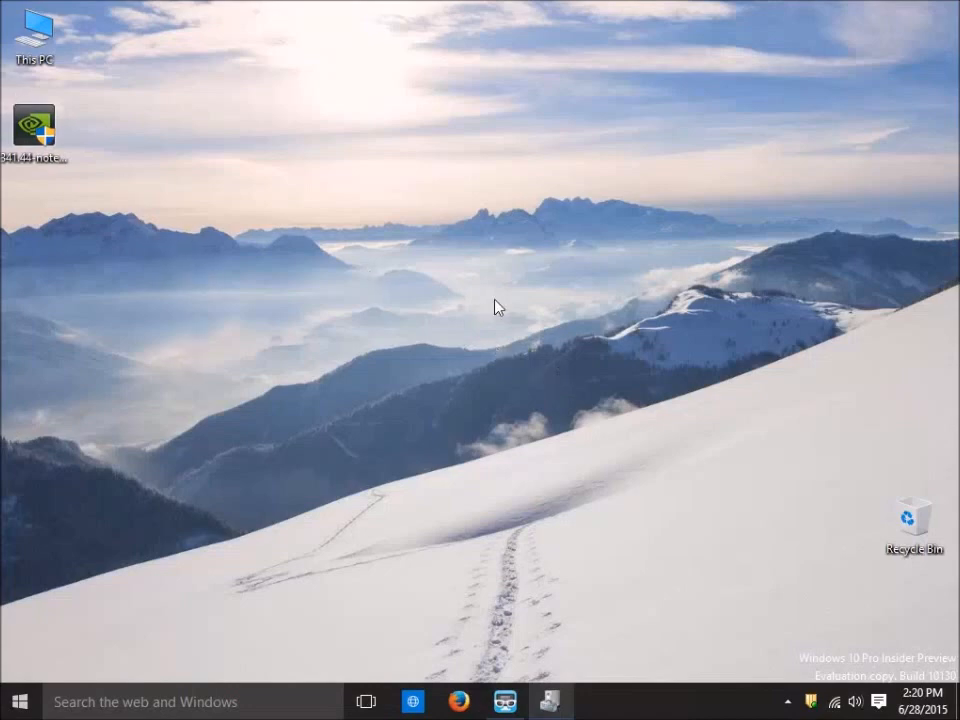
left_click(34, 125)
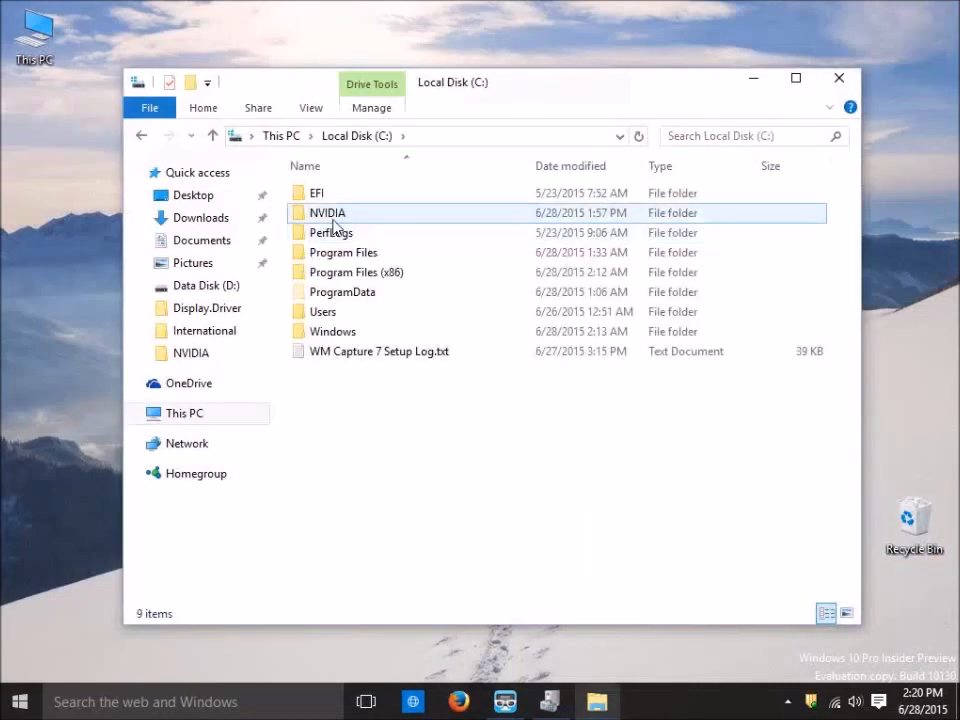
Browse C: > NVIDIA > DisplayDriver to the 341.44 International folder and select setup.exe.
double_click(327, 212)
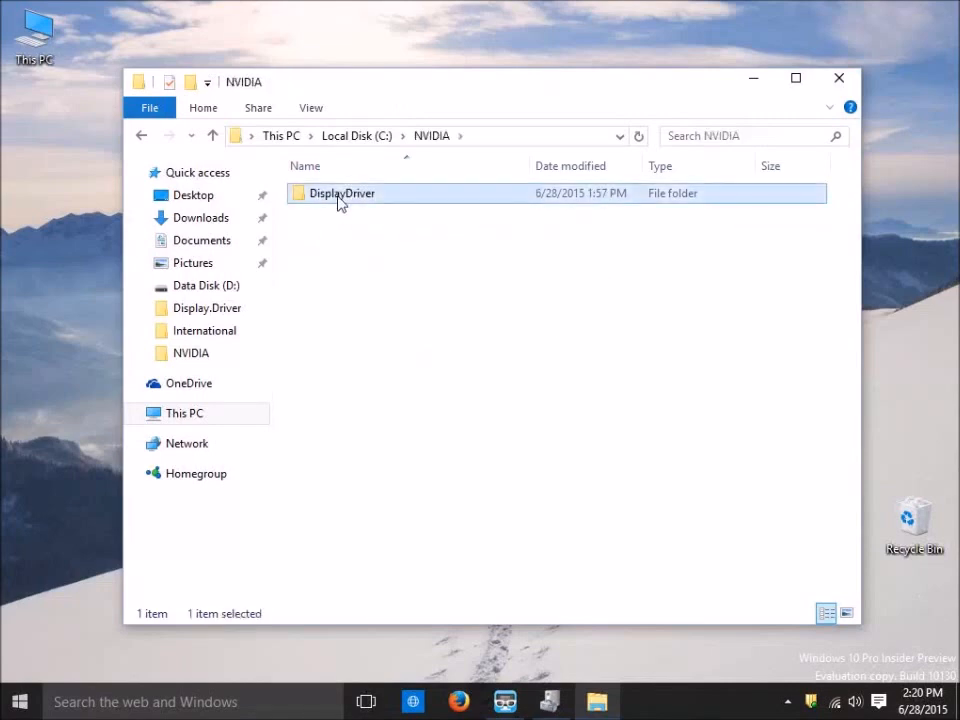
double_click(342, 193)
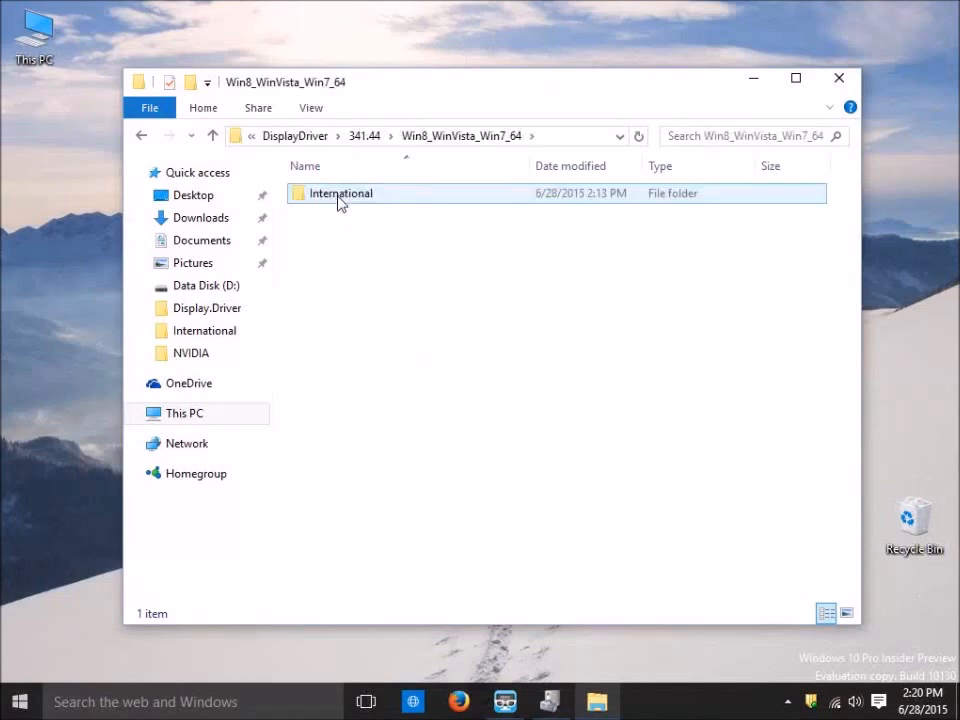
double_click(340, 193)
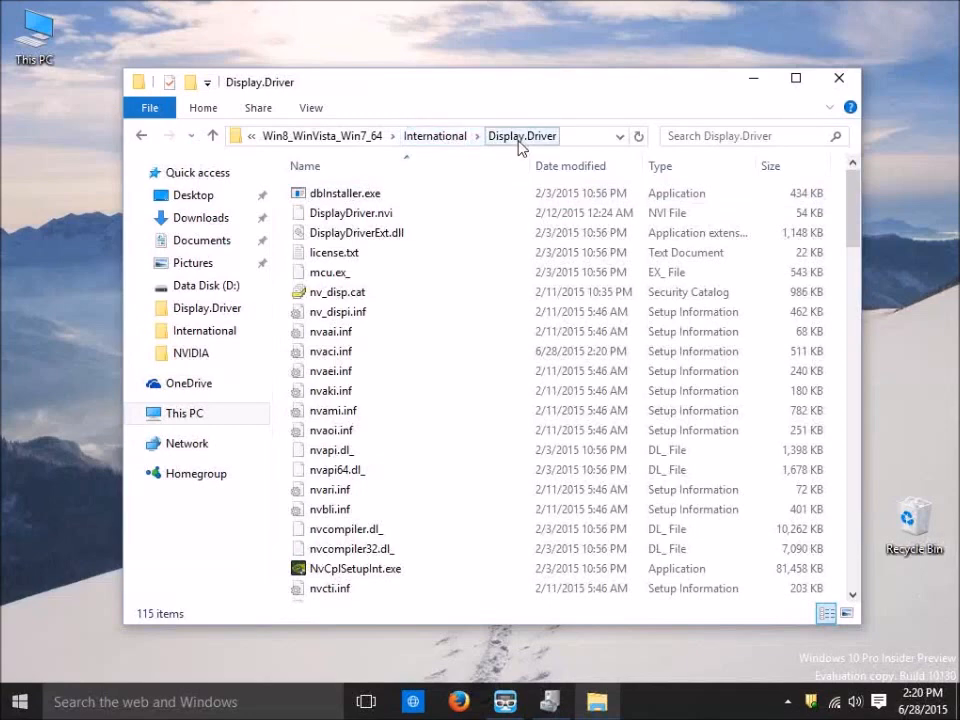
left_click(435, 135)
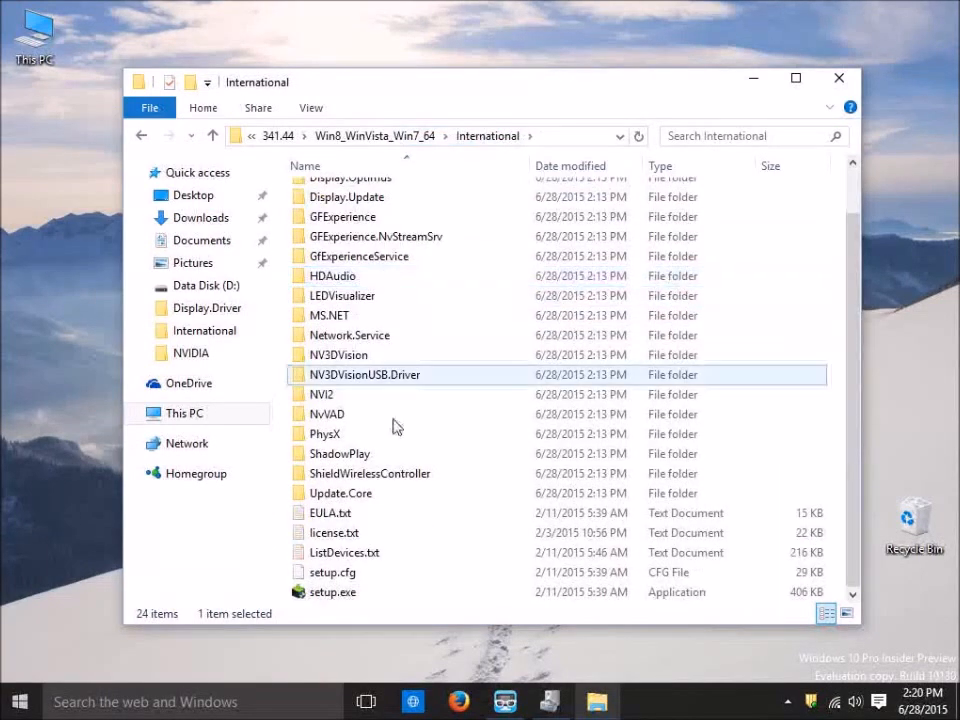
left_click(331, 592)
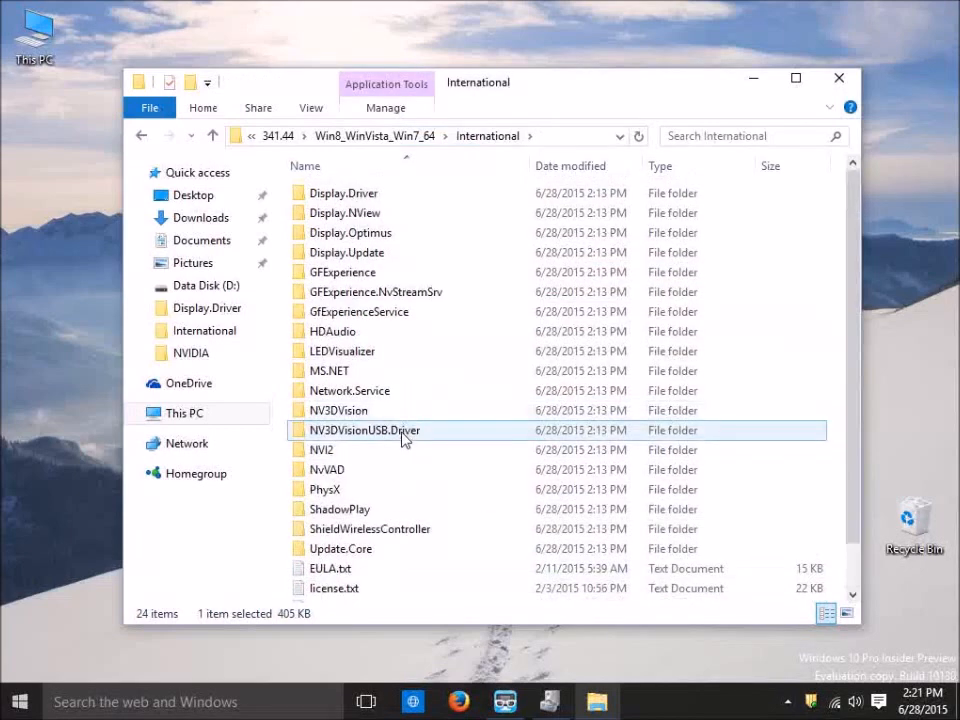
scroll("down", 3)
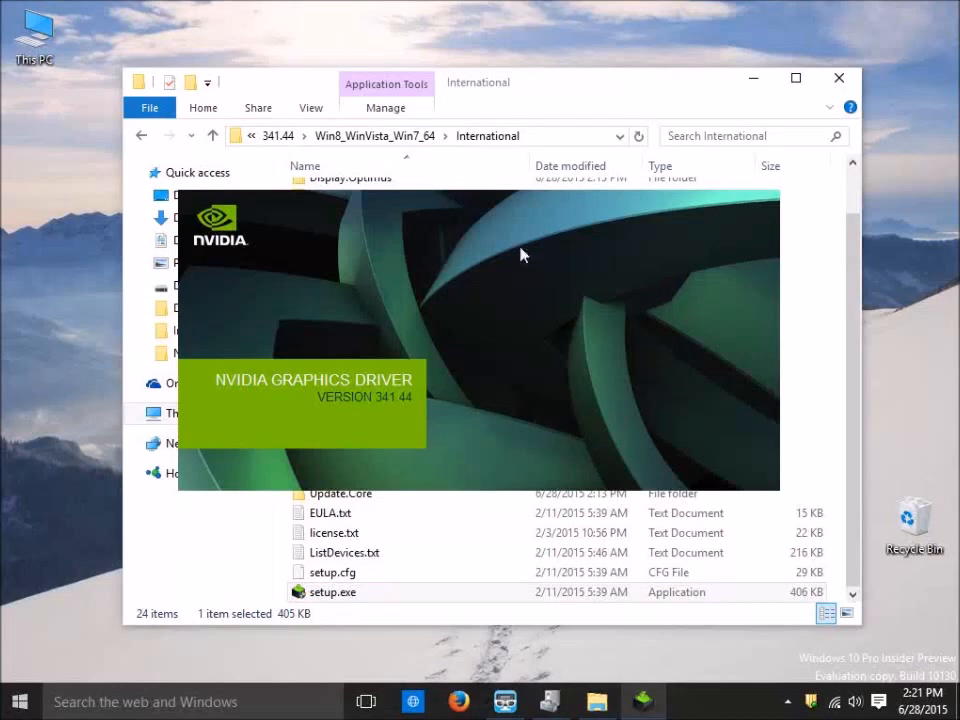
mouse_move(425, 407)
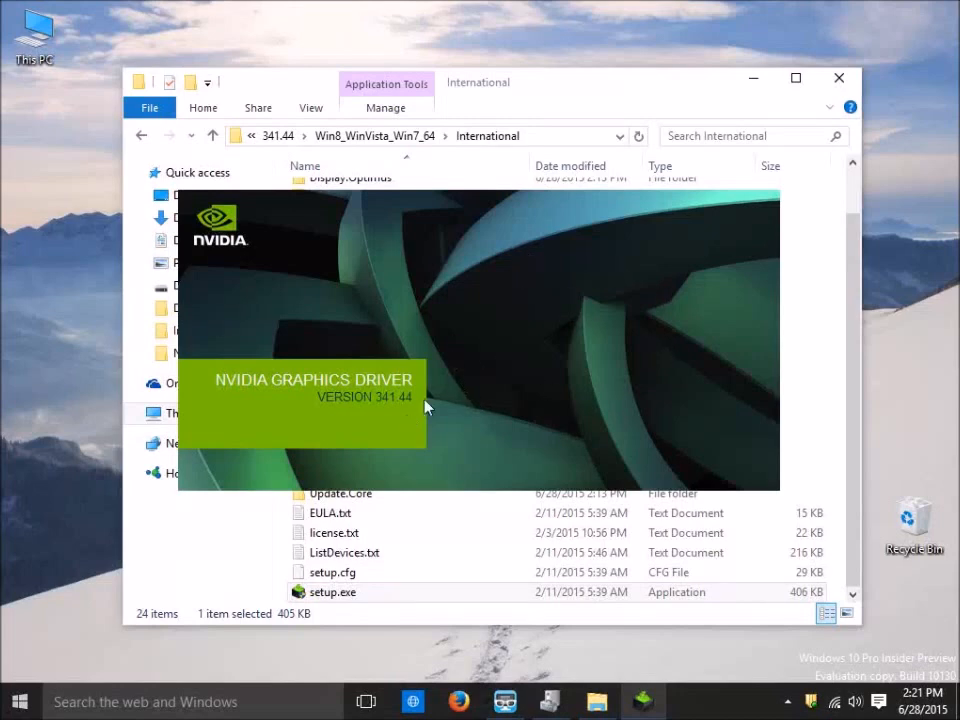
mouse_move(500, 455)
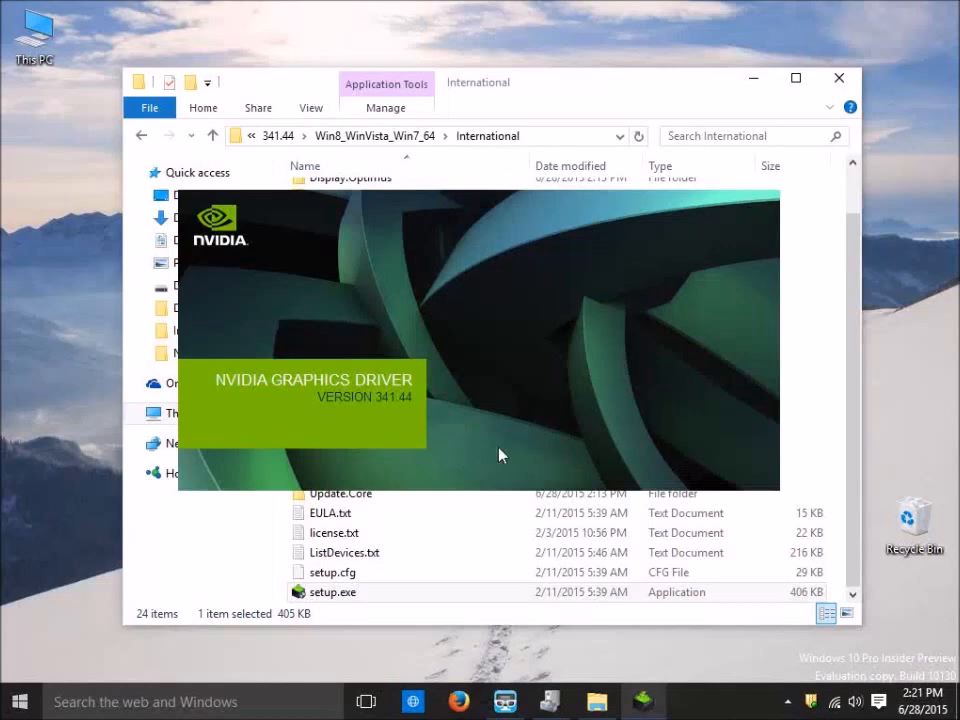
mouse_move(493, 497)
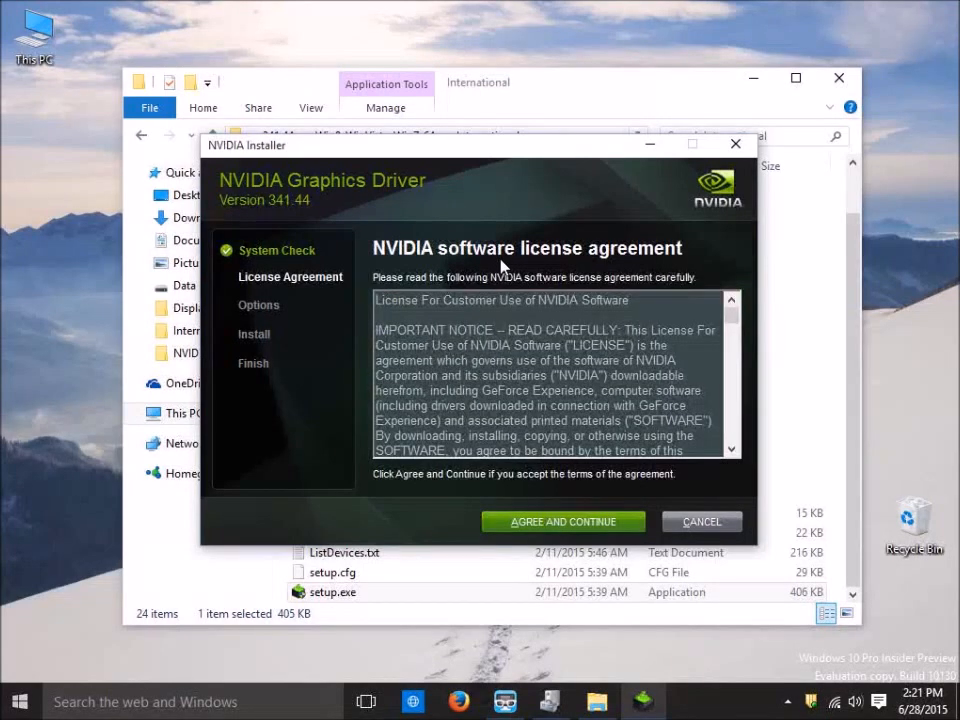
mouse_move(518, 490)
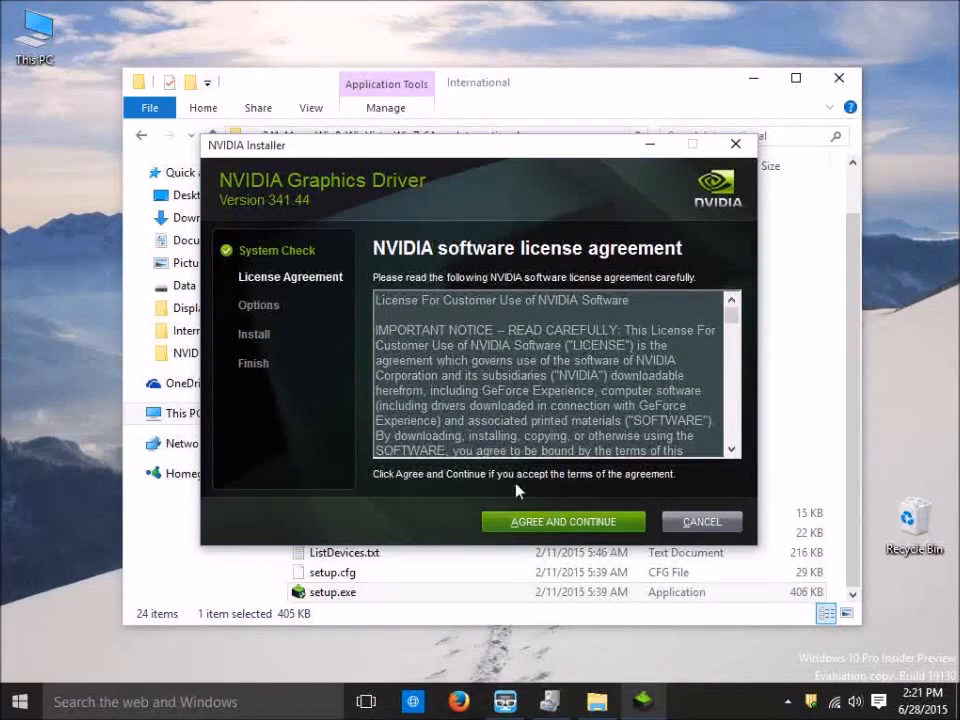
mouse_move(563, 527)
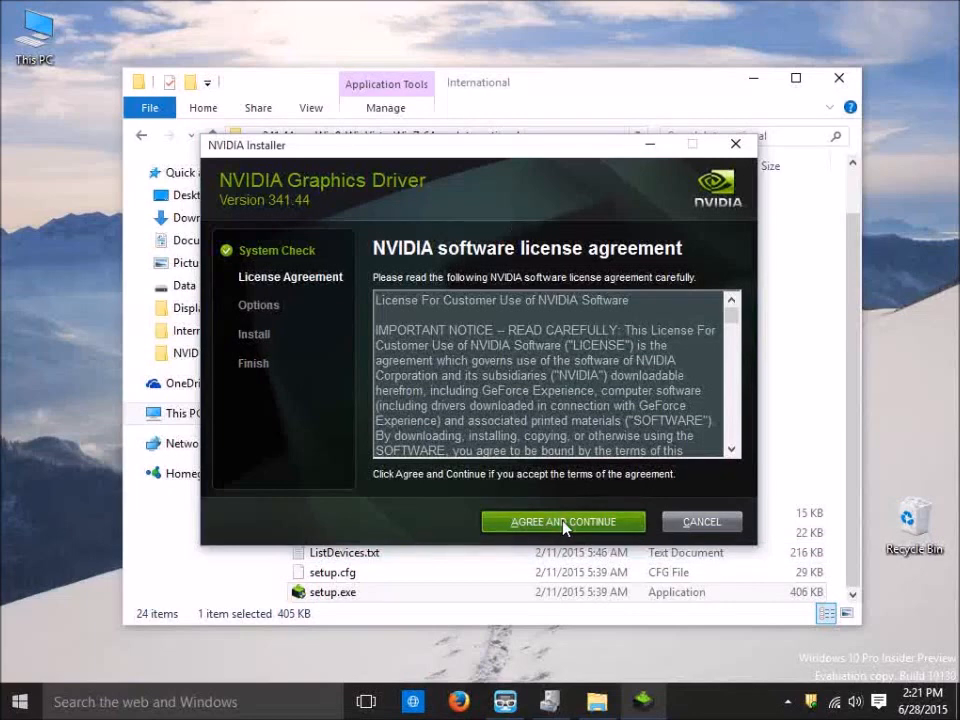
Accept the license and start a custom install with only Graphics Driver checked.
left_click(562, 521)
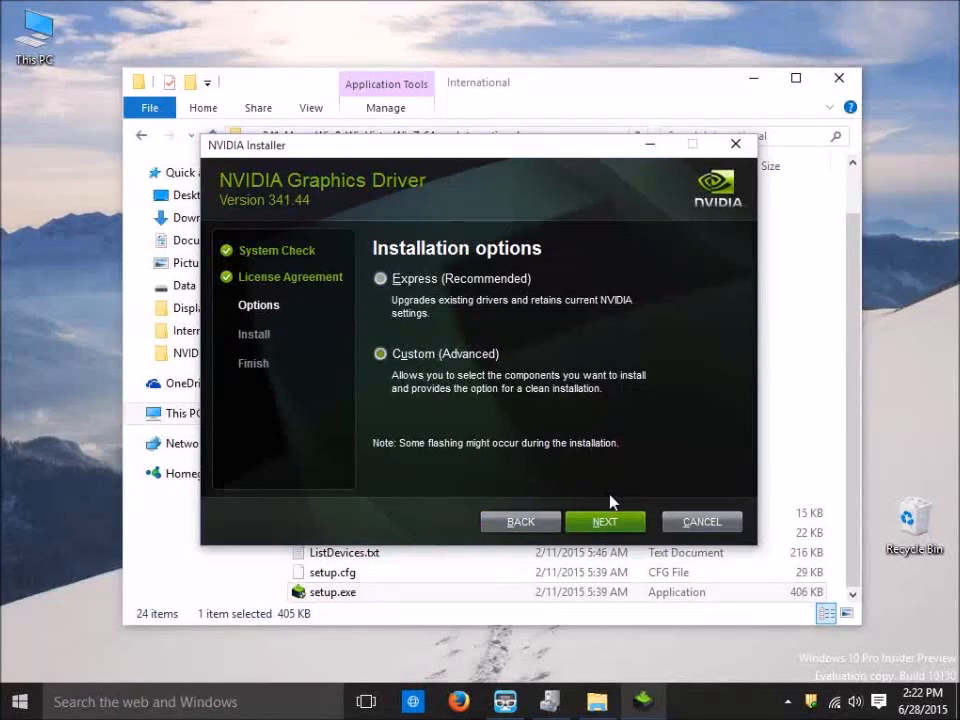
left_click(380, 353)
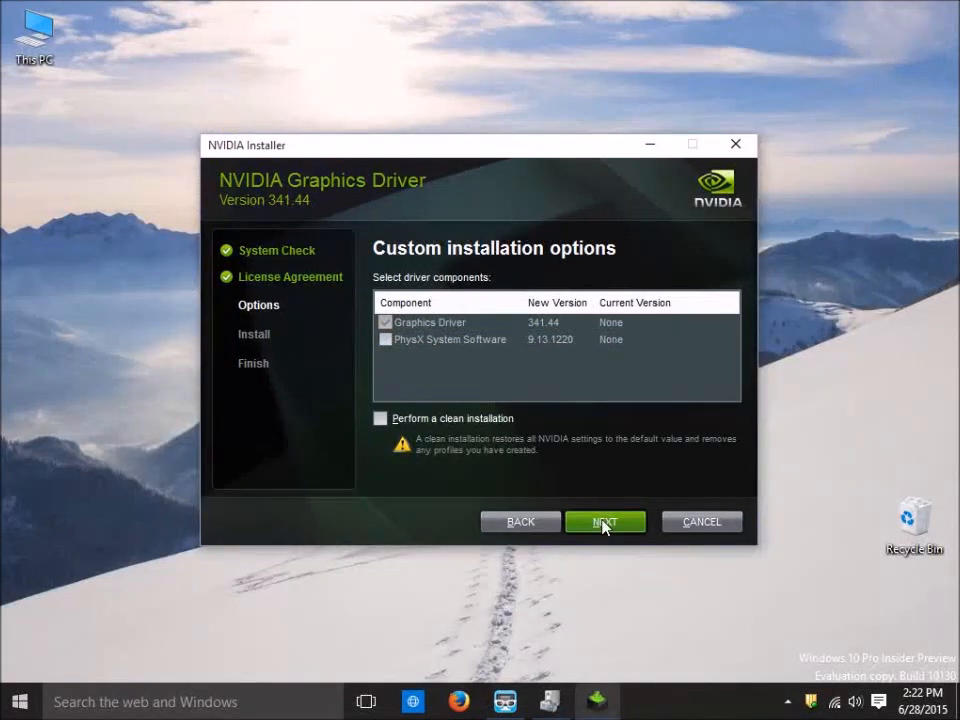
left_click(604, 521)
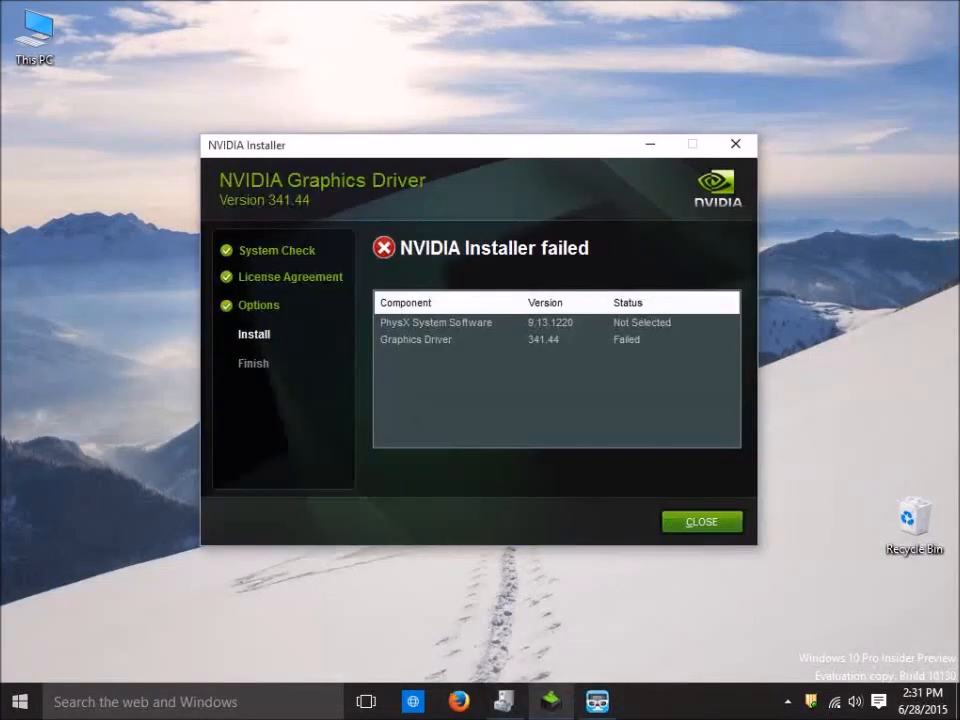
mouse_move(655, 222)
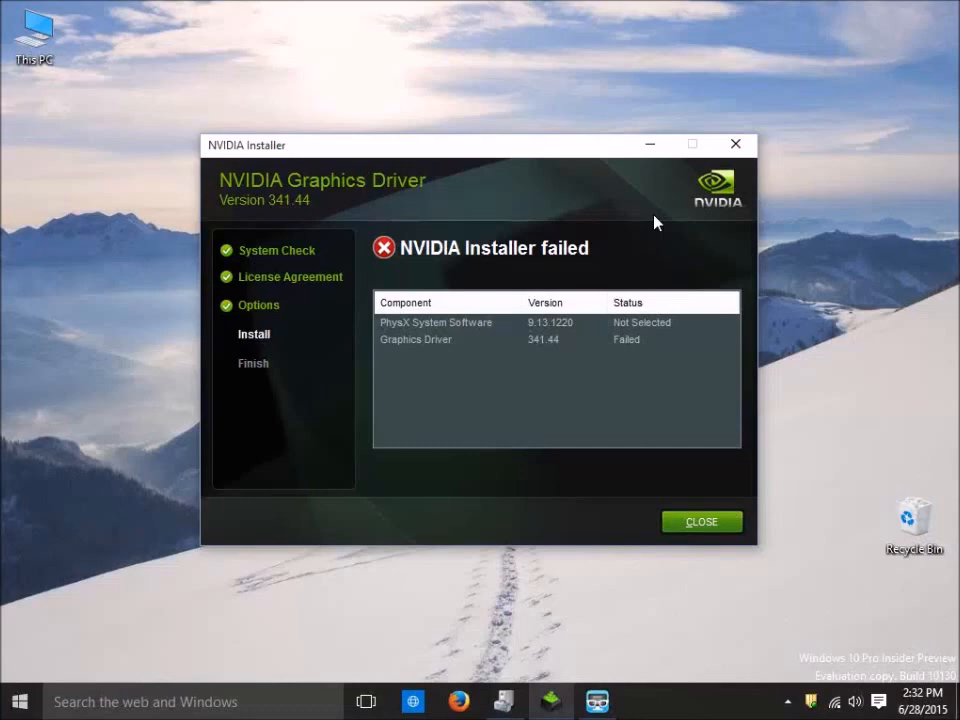
mouse_move(614, 490)
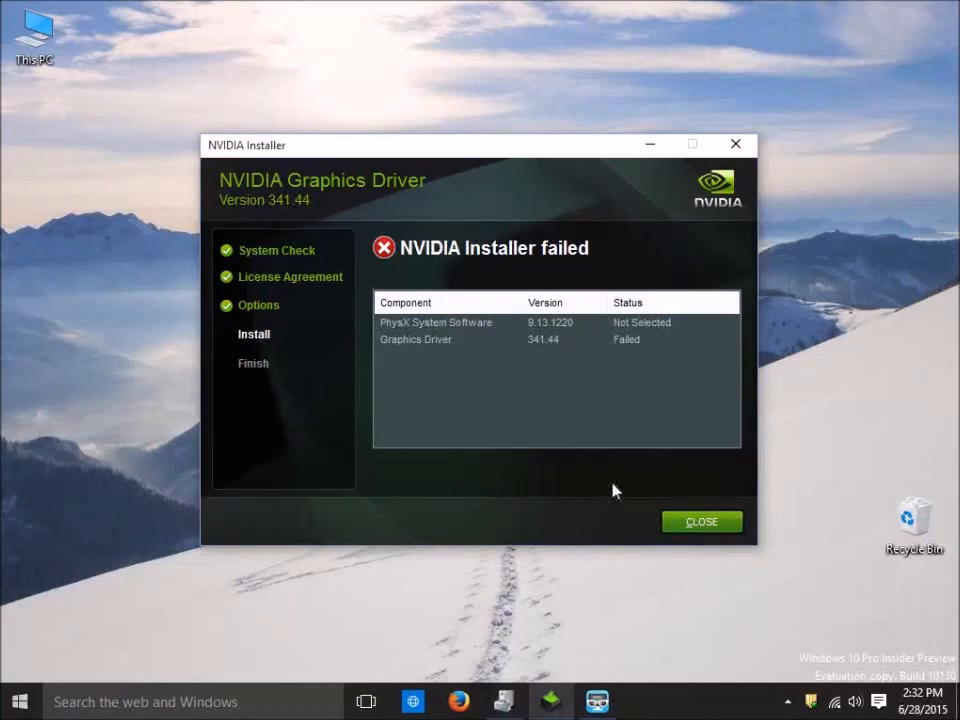
Close the 'NVIDIA Installer failed' screen.
left_click(701, 521)
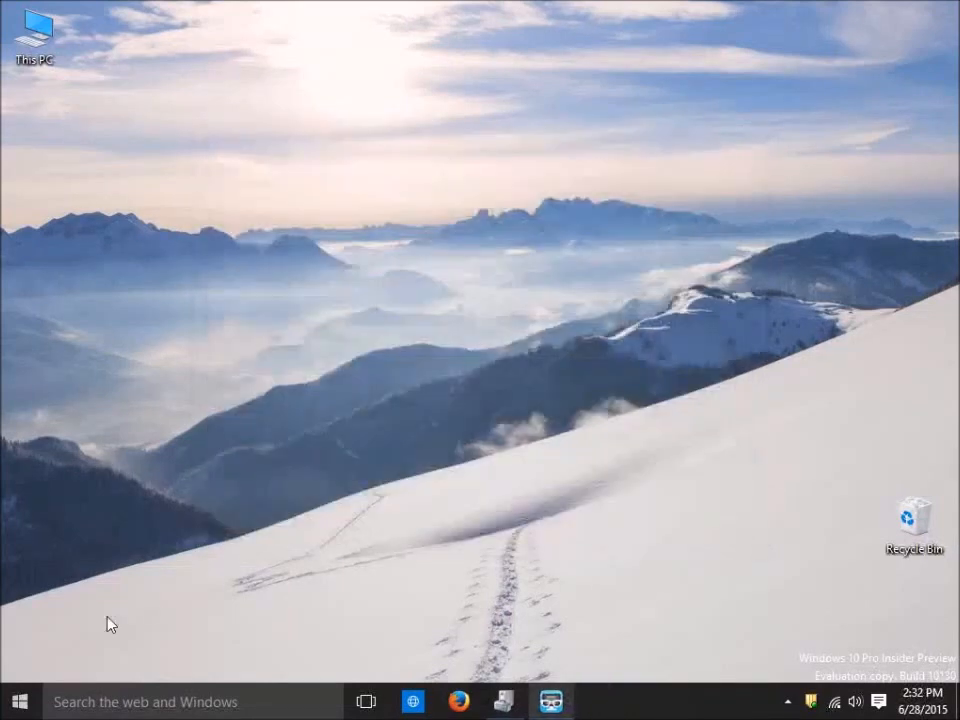
mouse_move(697, 603)
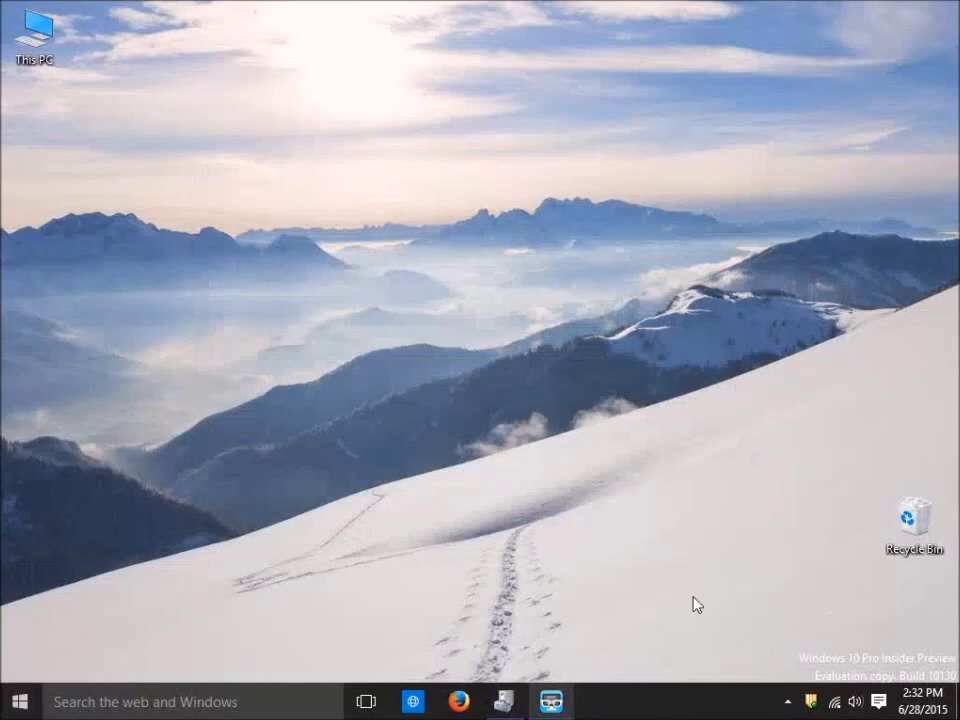
mouse_move(679, 604)
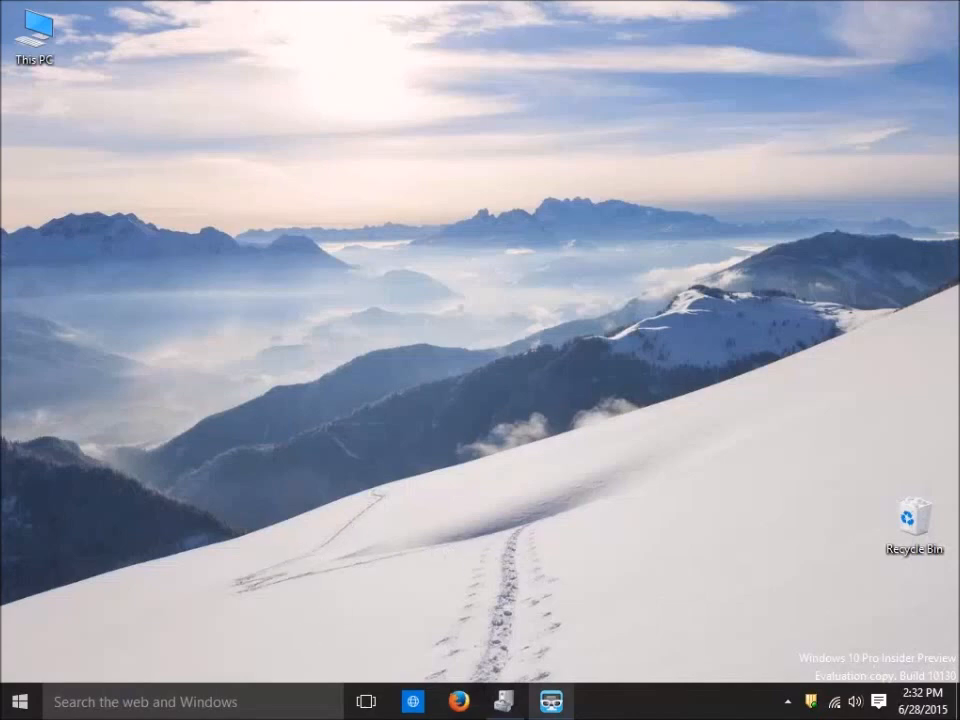
Open the Windows Start menu with the taskbar Start button.
left_click(17, 700)
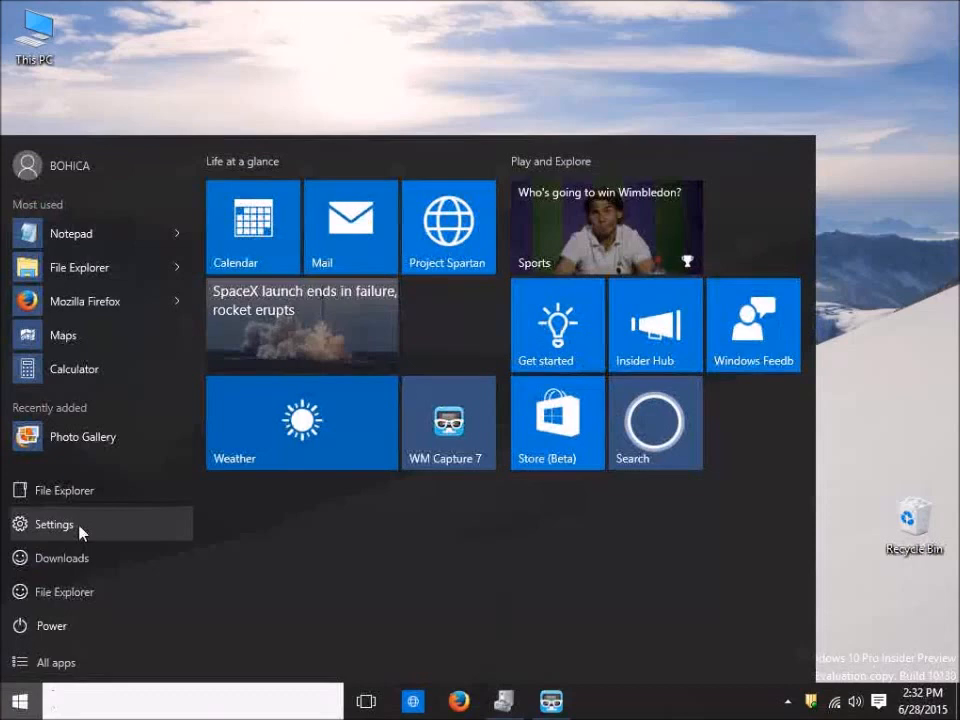
Go to Settings > Update & security > Recovery and choose Restart now under Advanced startup.
left_click(53, 524)
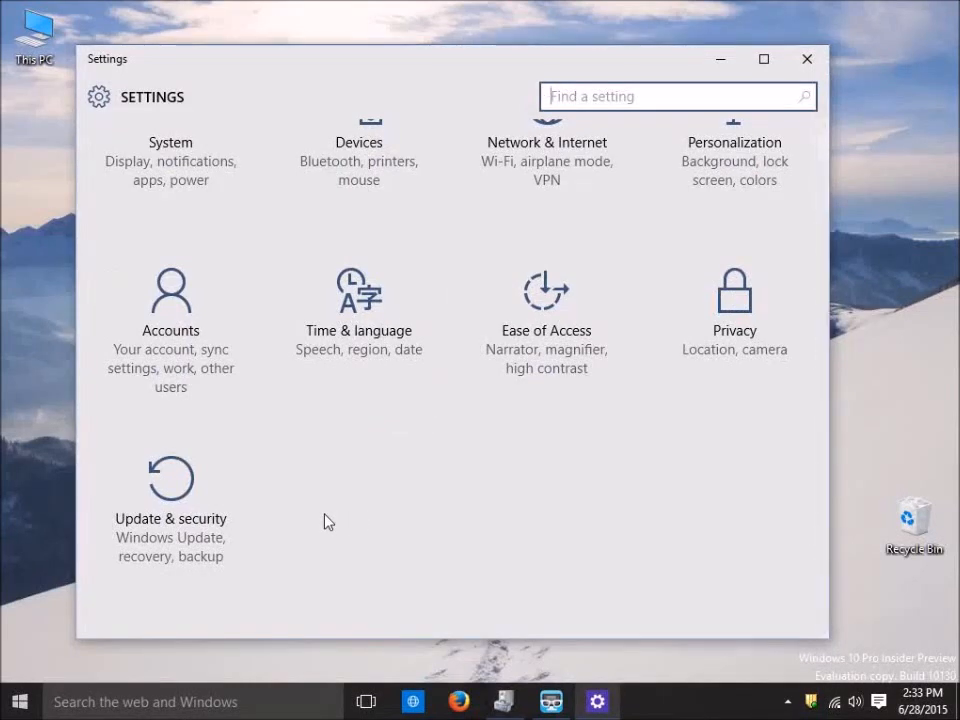
left_click(170, 478)
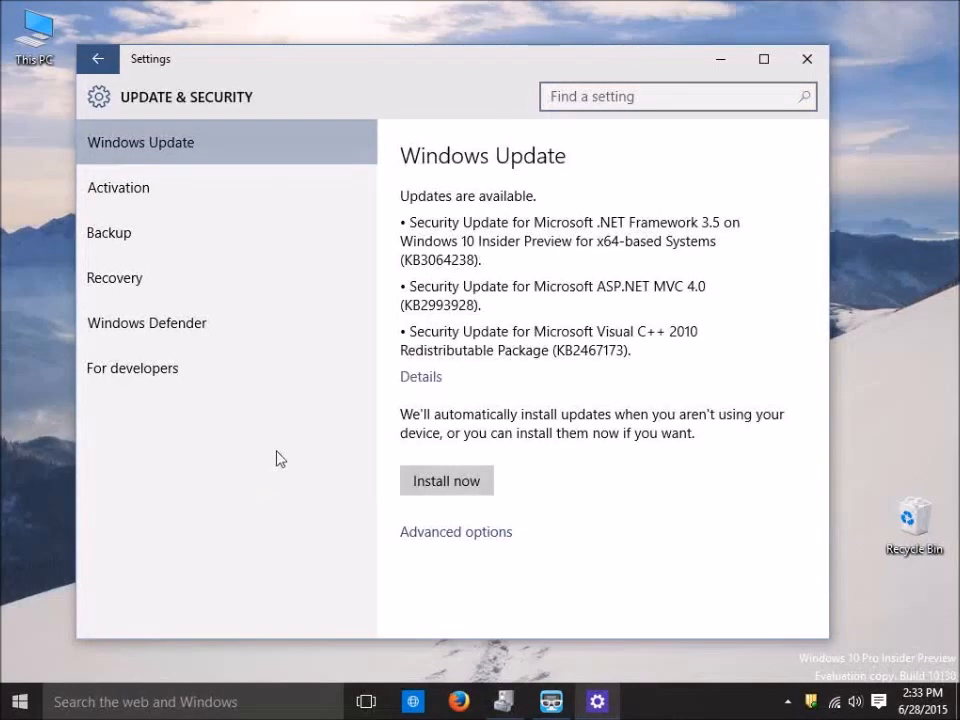
mouse_move(320, 511)
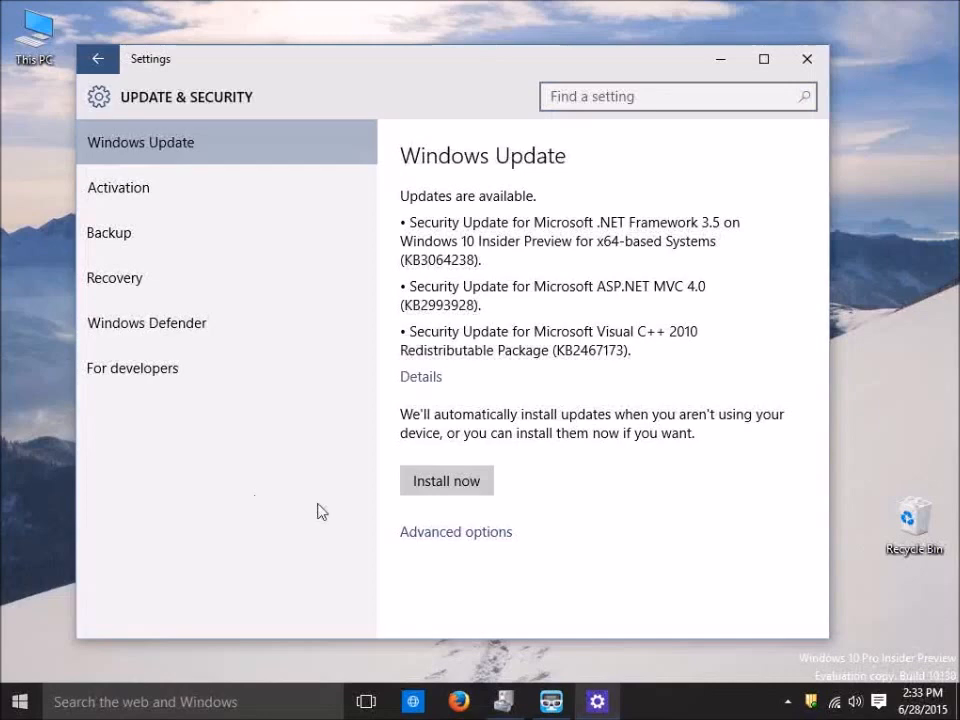
left_click(97, 59)
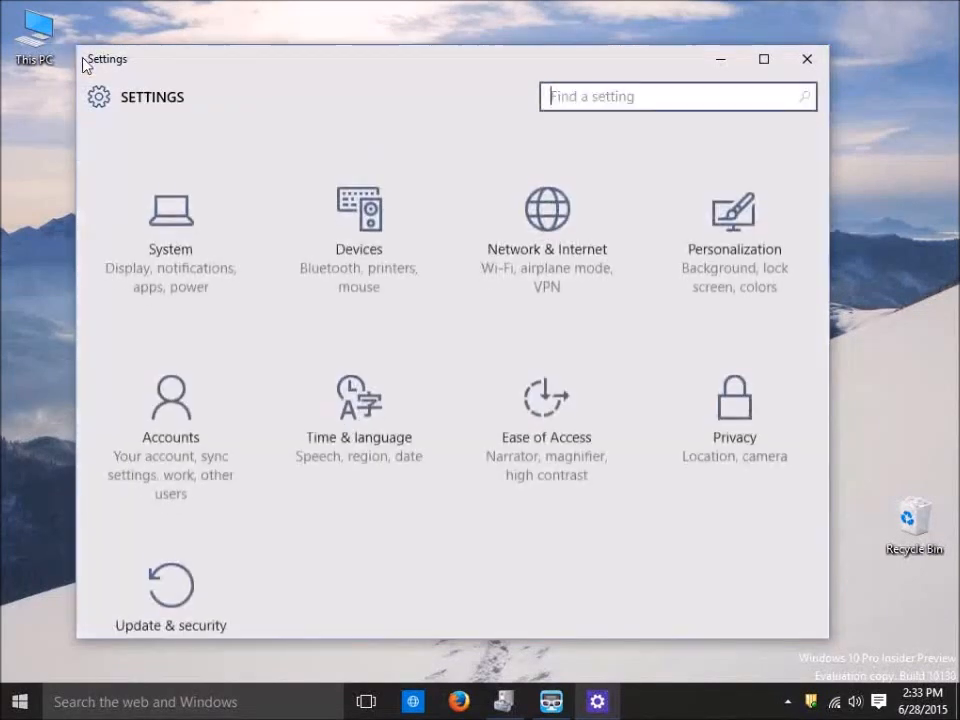
left_click(18, 701)
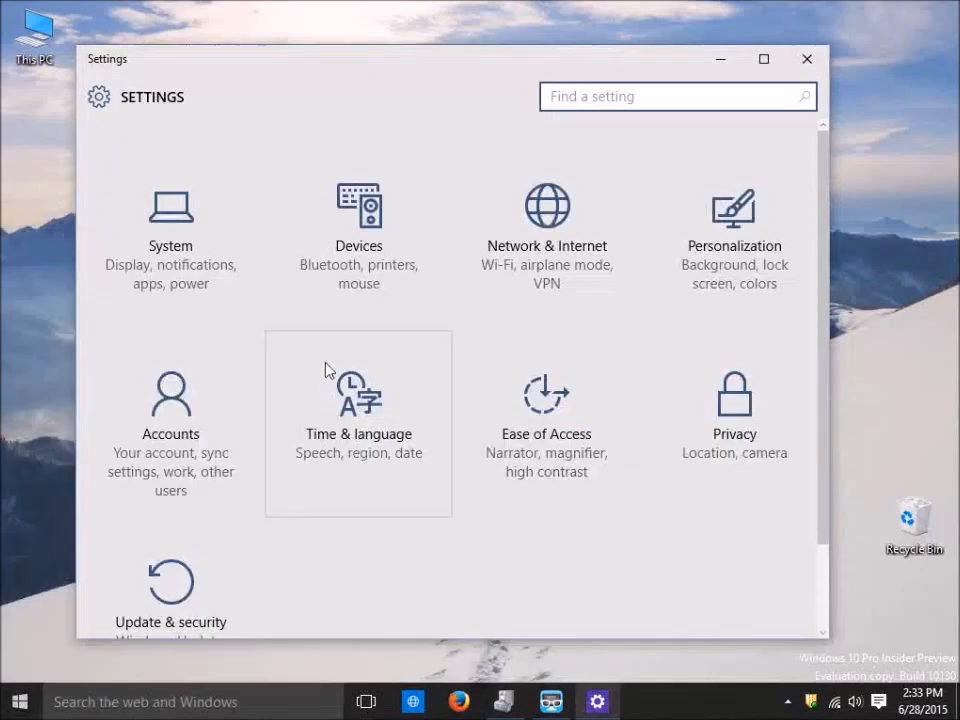
scroll("down", 3)
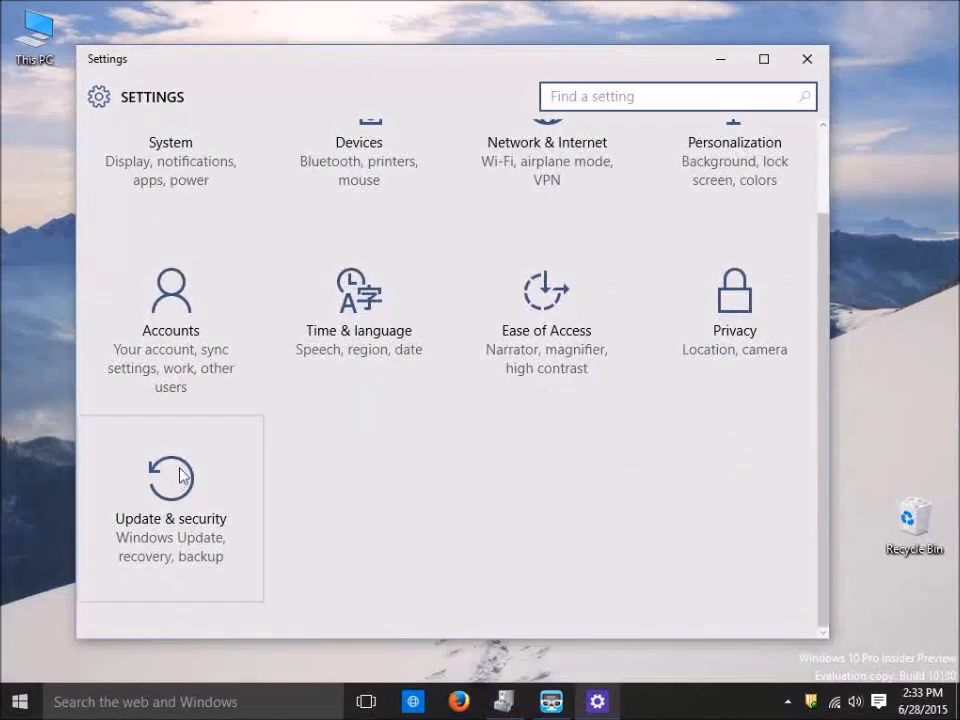
left_click(170, 500)
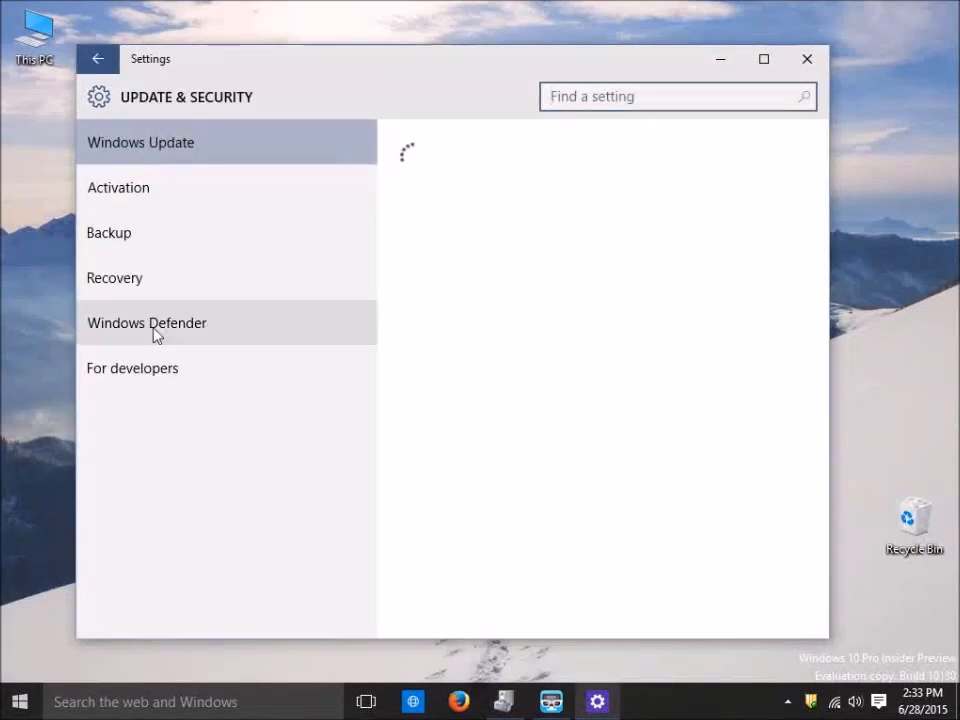
left_click(114, 277)
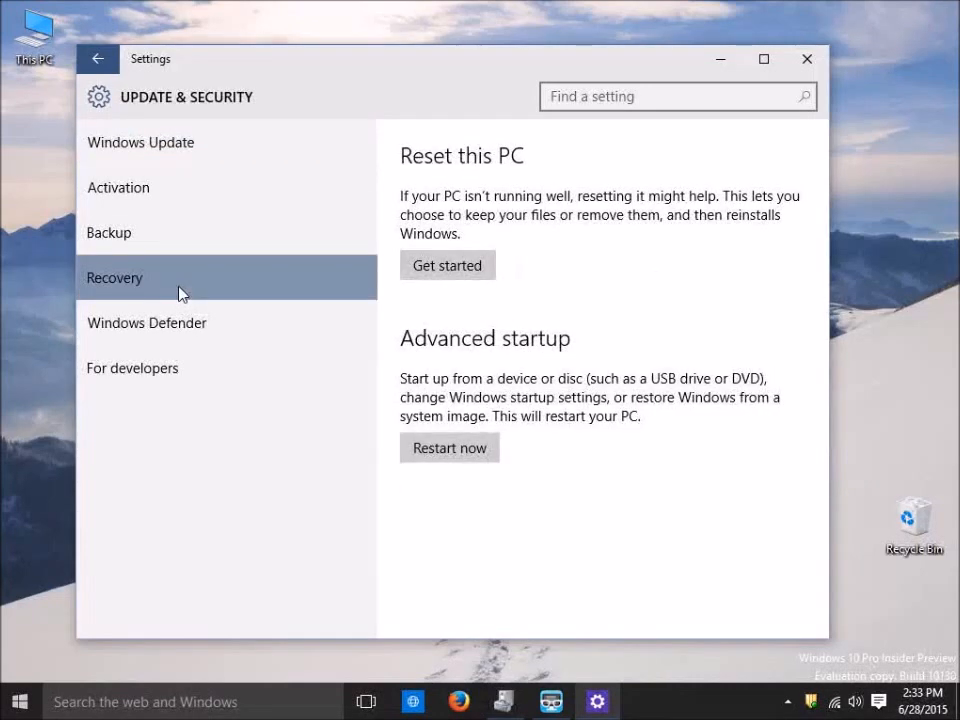
mouse_move(659, 445)
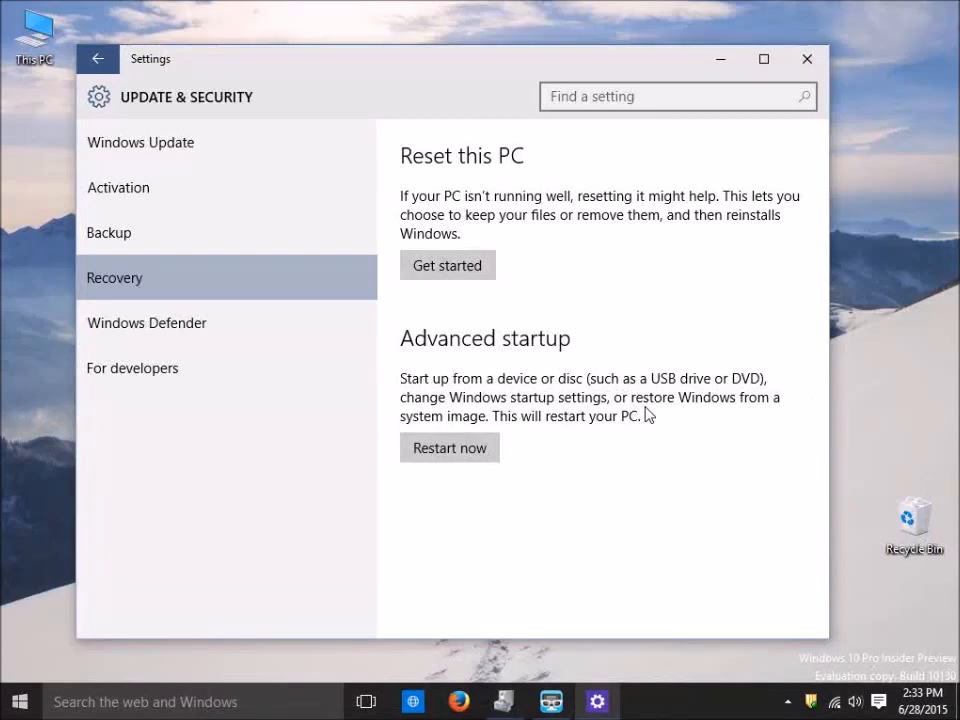
mouse_move(616, 458)
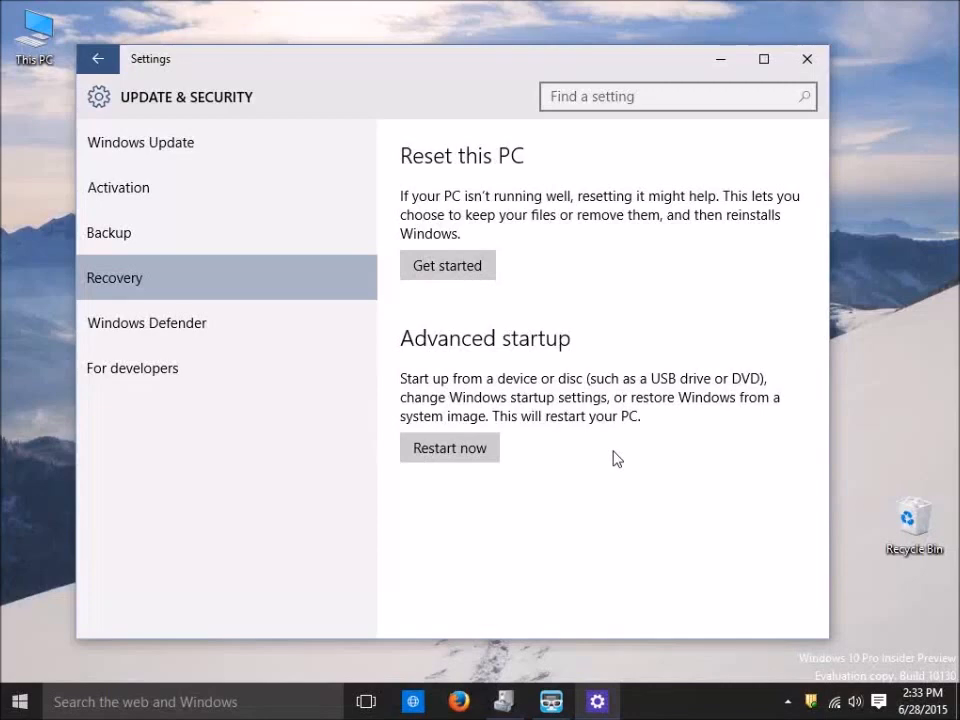
mouse_move(625, 470)
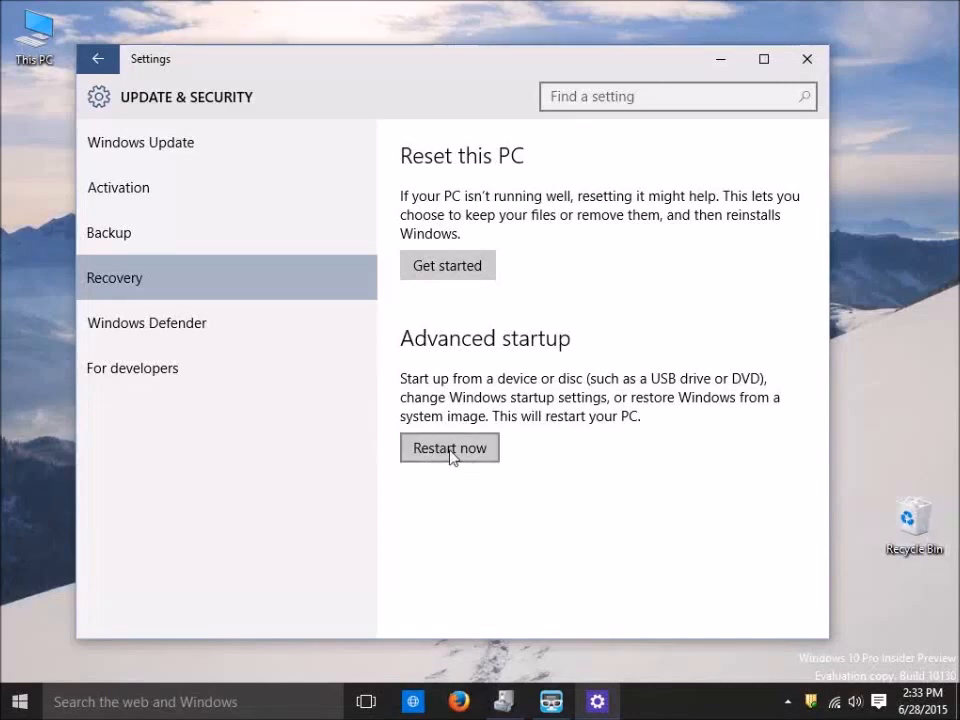
left_click(449, 447)
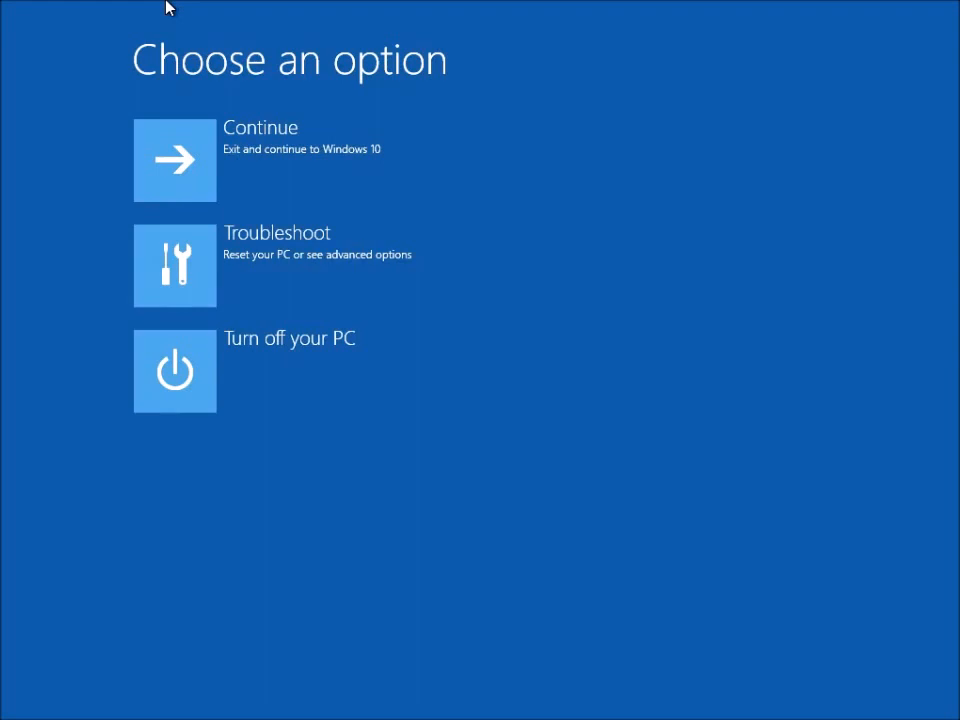
Choose Troubleshoot > Advanced options > Startup Settings and restart to disable driver signature enforcement.
left_click(175, 264)
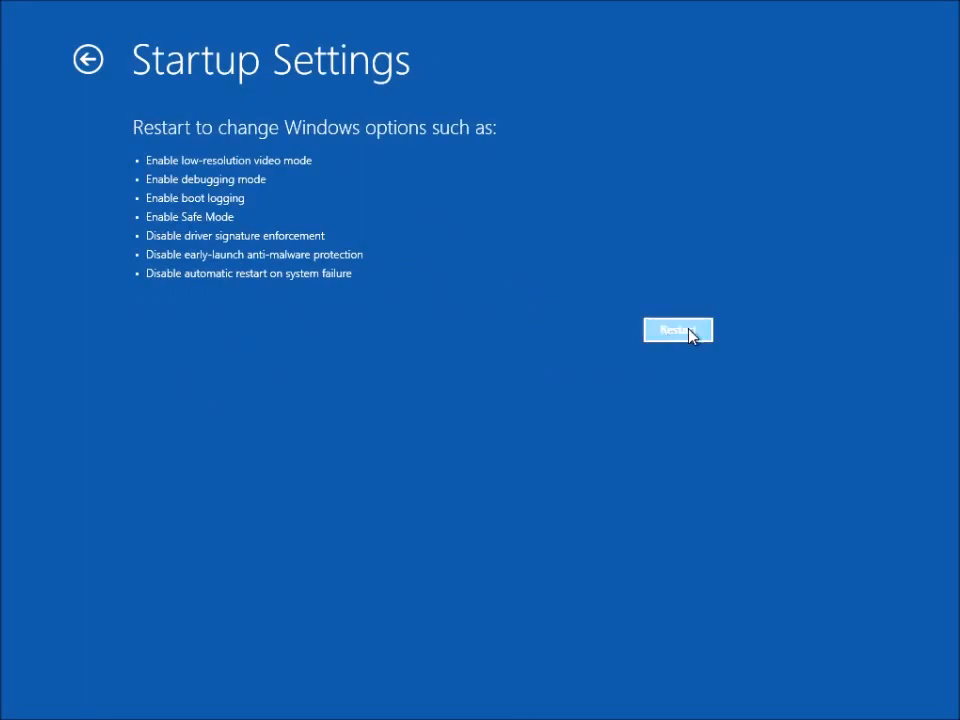
left_click(678, 330)
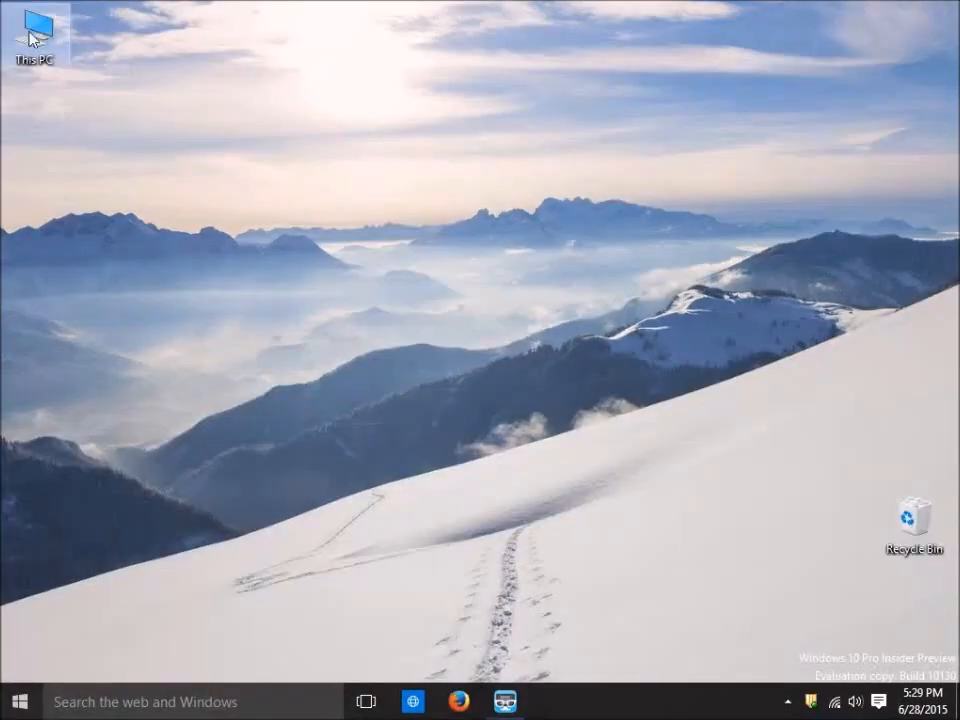
Browse This PC to the 341.44 International folder and run setup.exe.
double_click(34, 35)
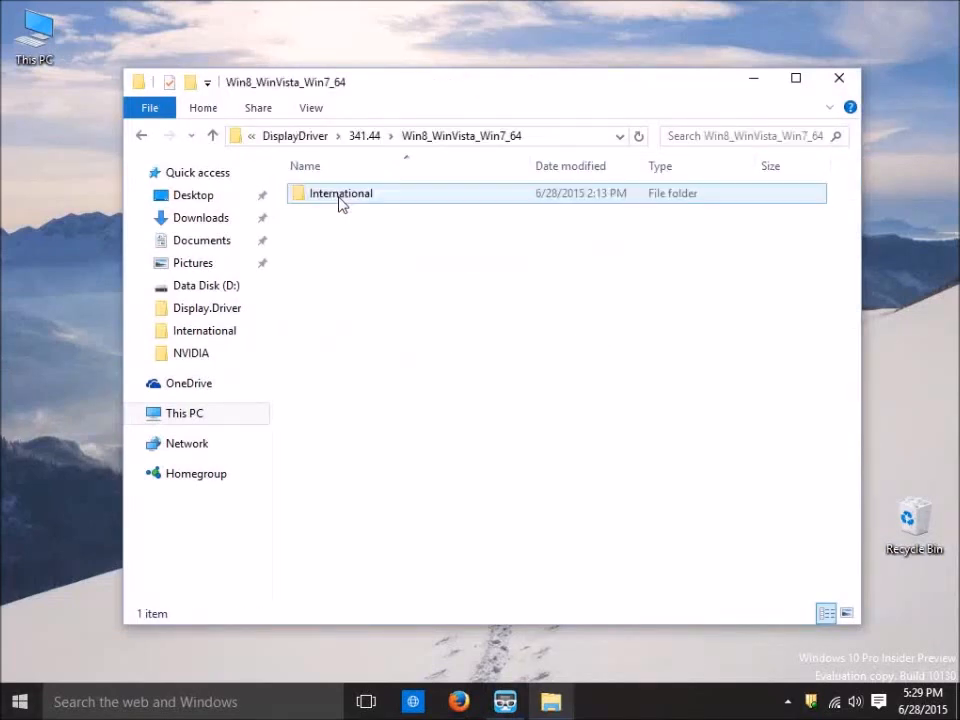
double_click(340, 193)
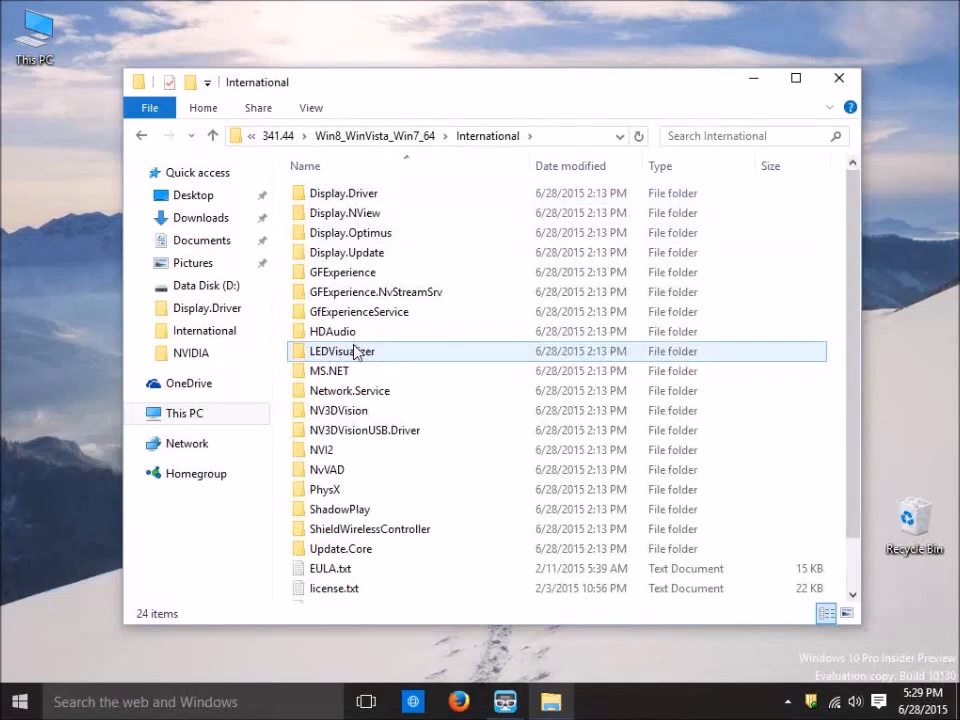
scroll("down", 3)
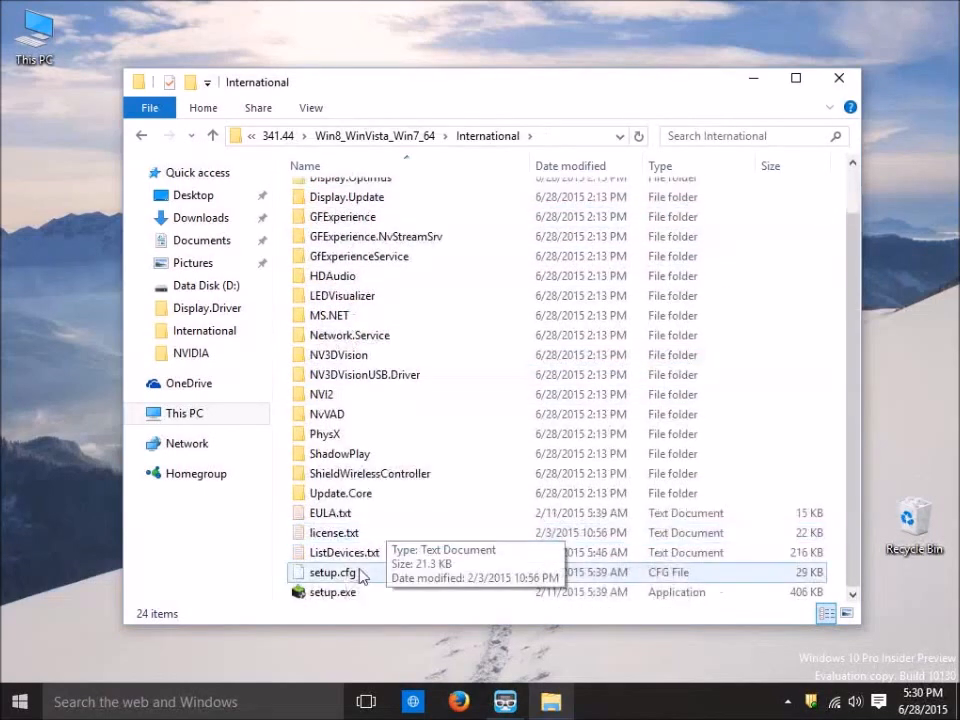
left_click(333, 592)
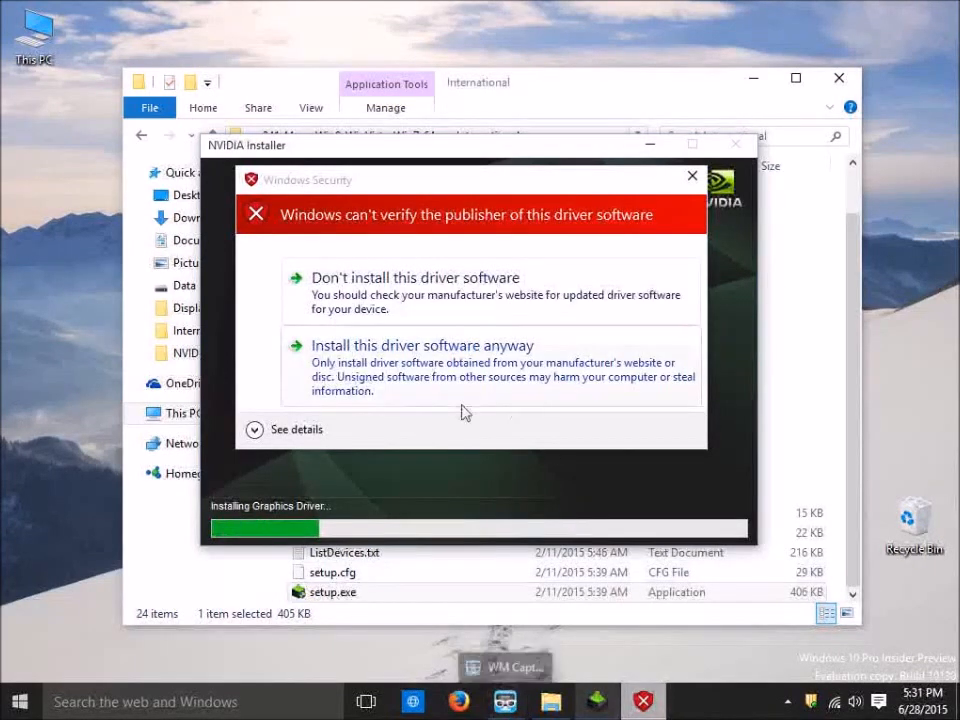
mouse_move(430, 288)
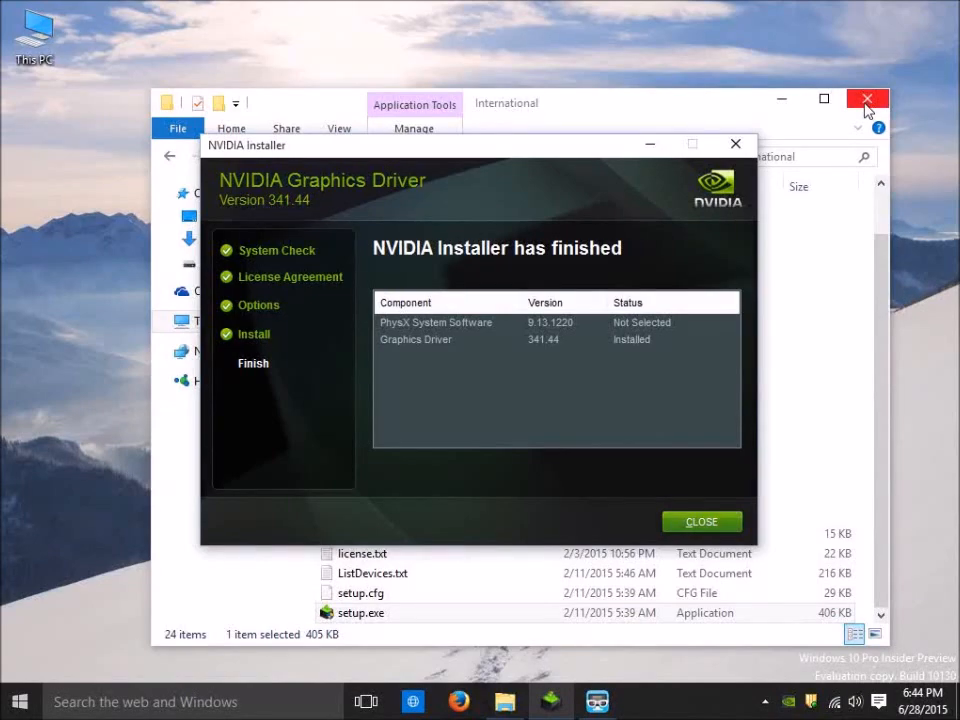
mouse_move(866, 99)
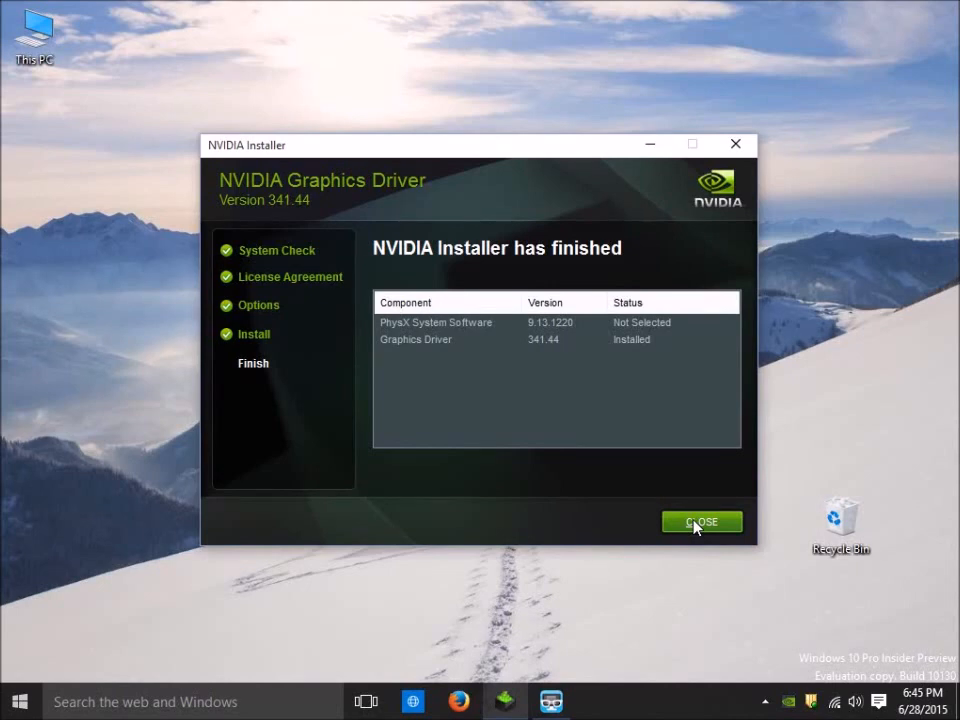
Close the NVIDIA Installer after Graphics Driver 341.44 finishes installing.
left_click(701, 521)
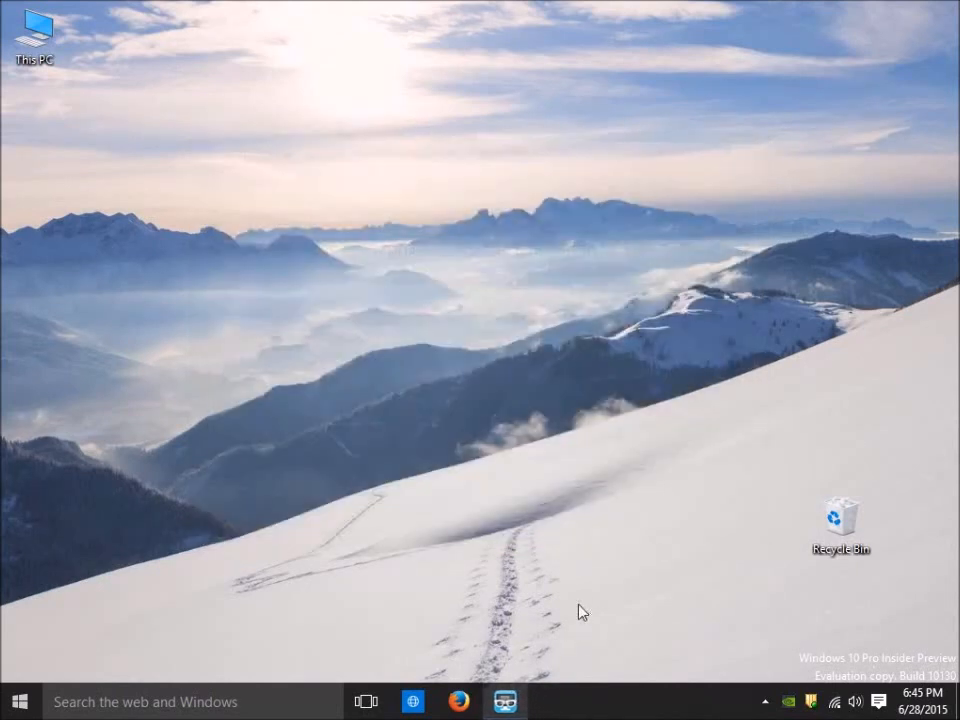